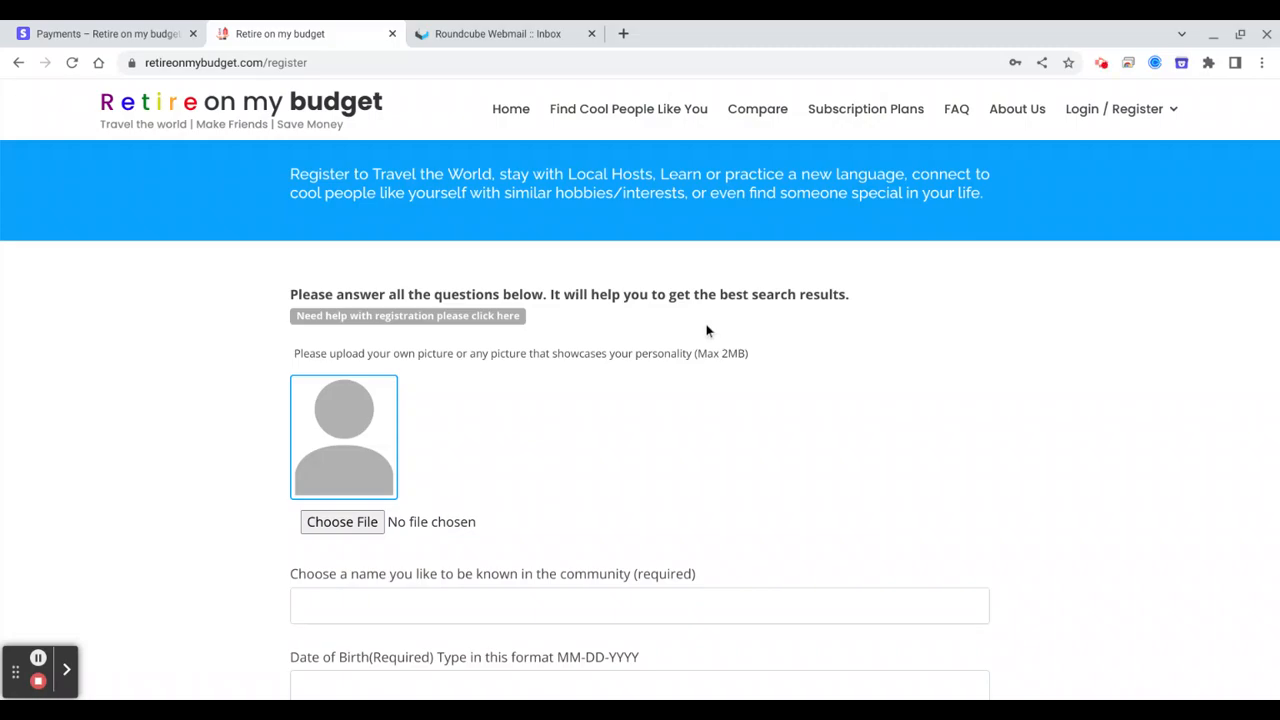
pyautogui.moveTo(492, 394)
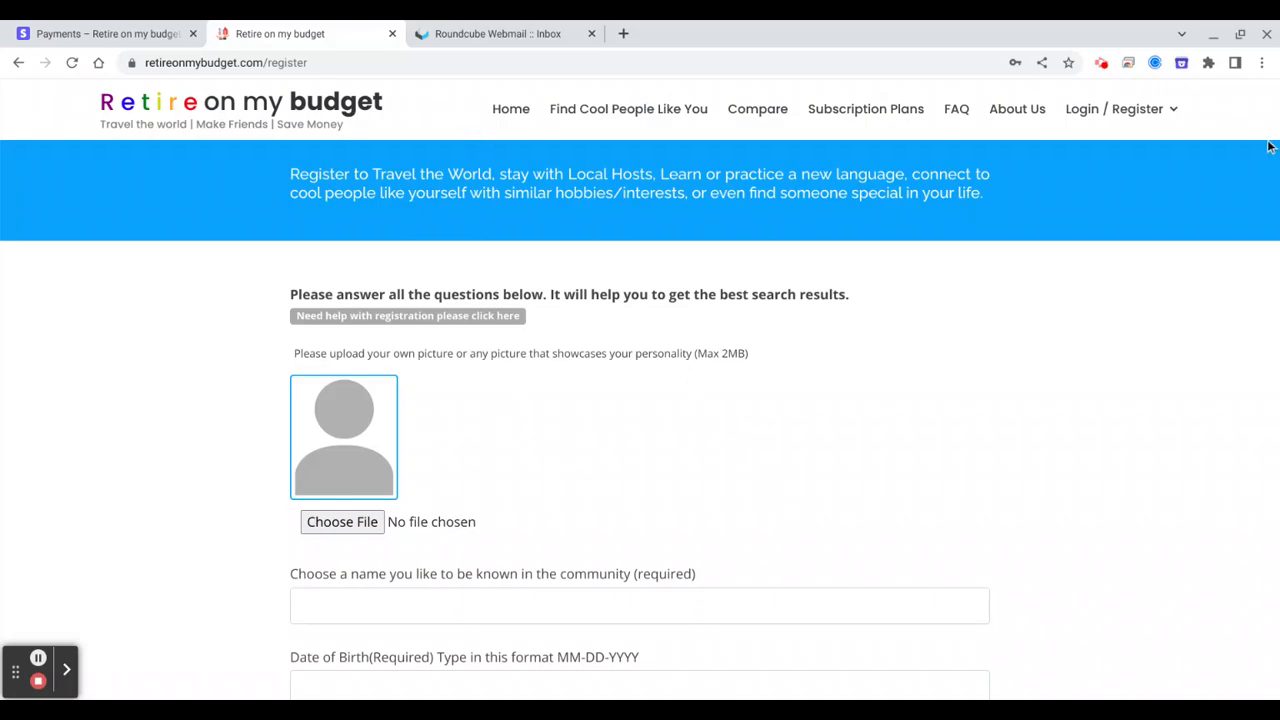
# Choose plan1.jpg as the profile picture to upload.
pyautogui.click(1116, 108)
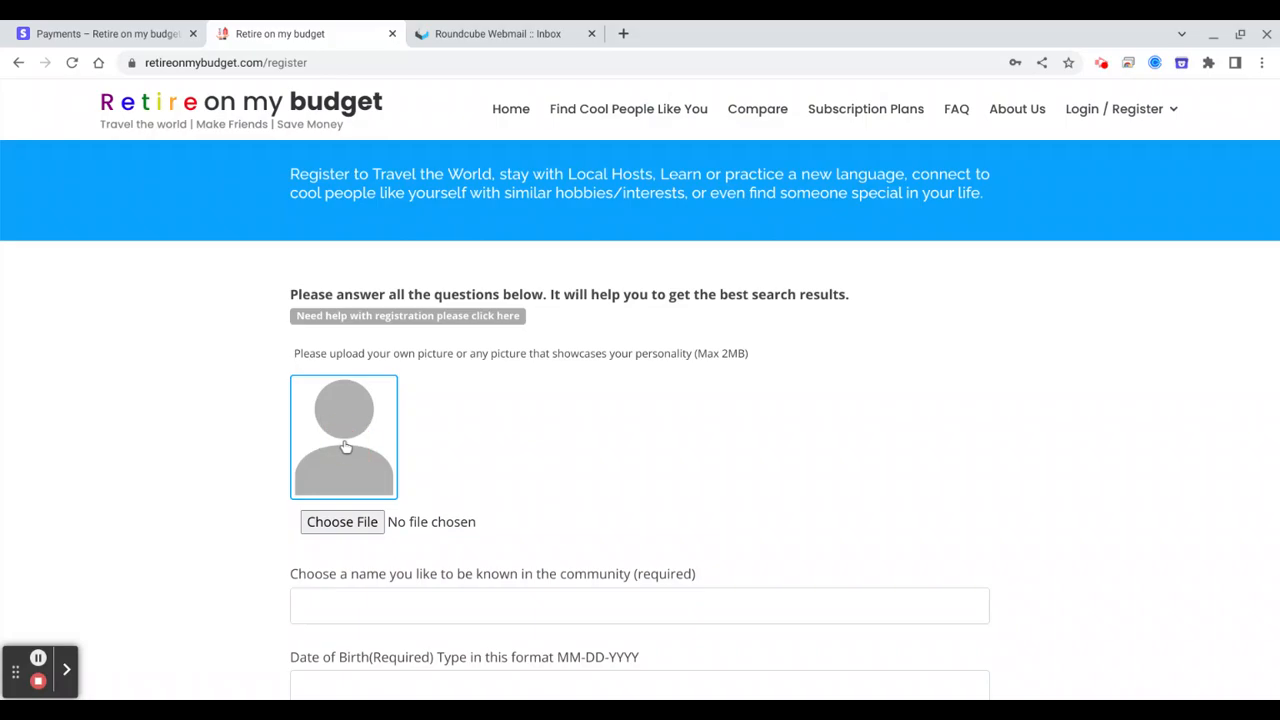
pyautogui.moveTo(344, 446)
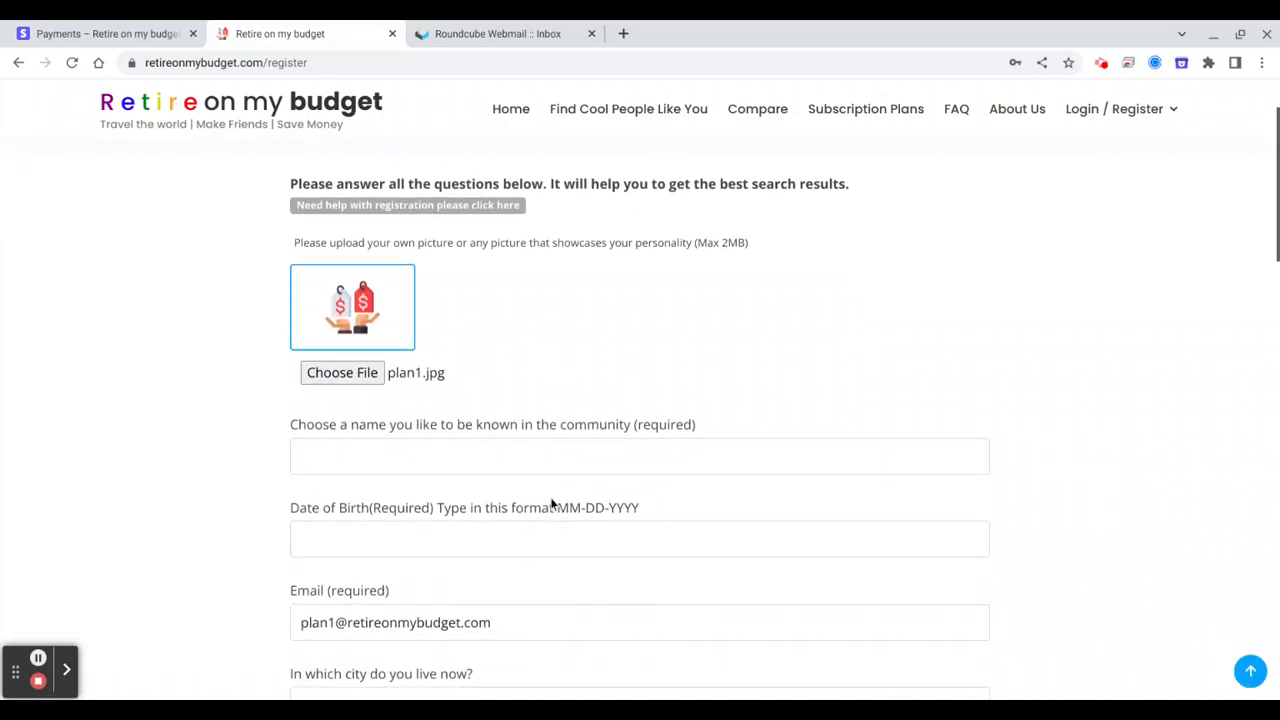
pyautogui.click(640, 412)
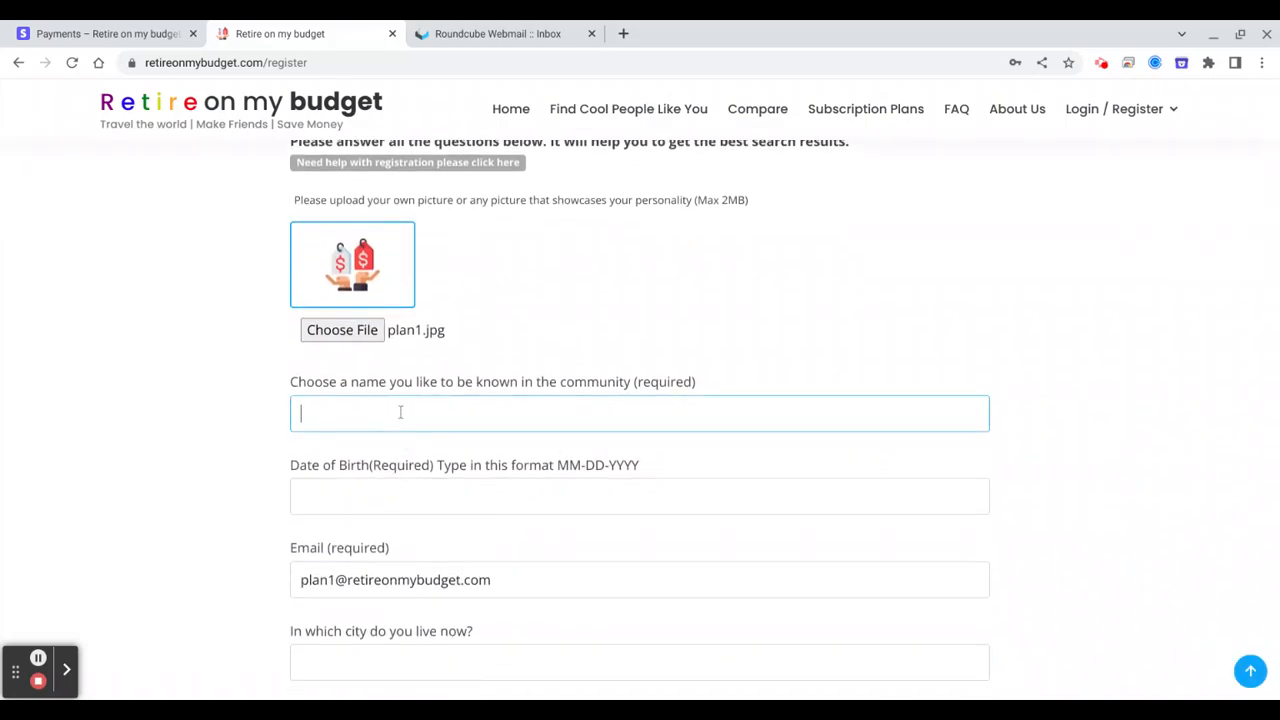
pyautogui.write('M')
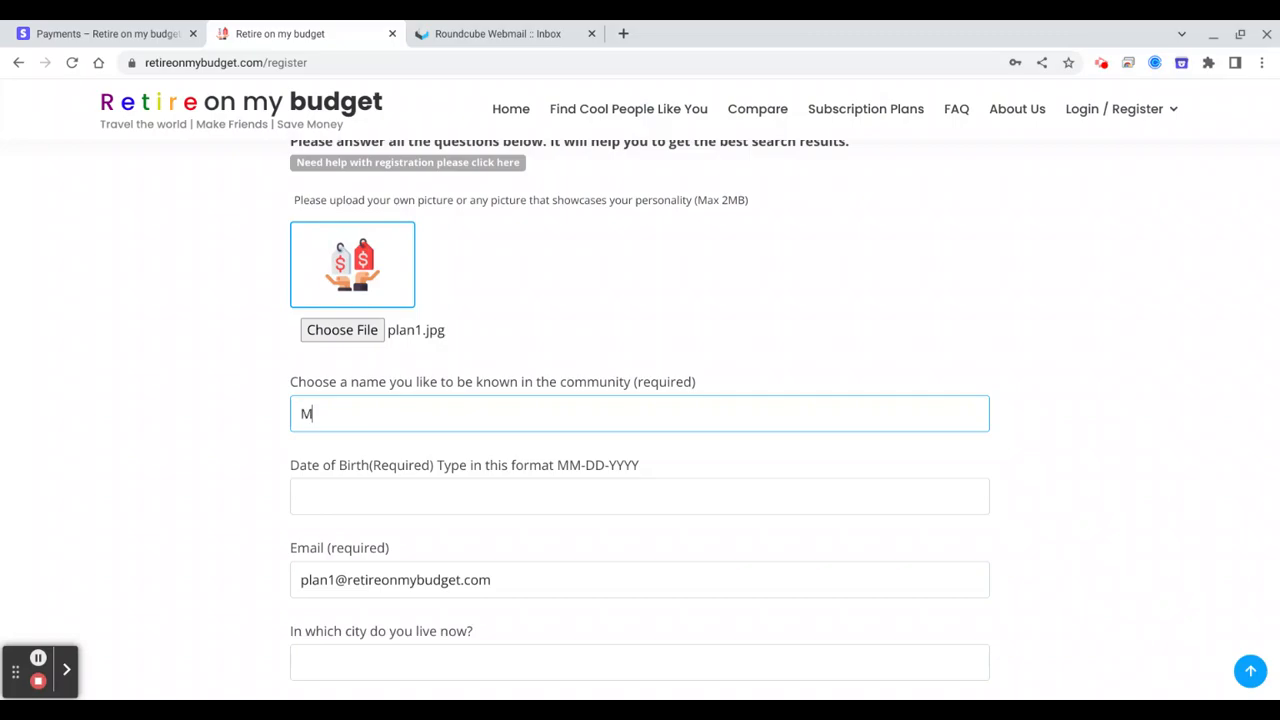
pyautogui.write('ike')
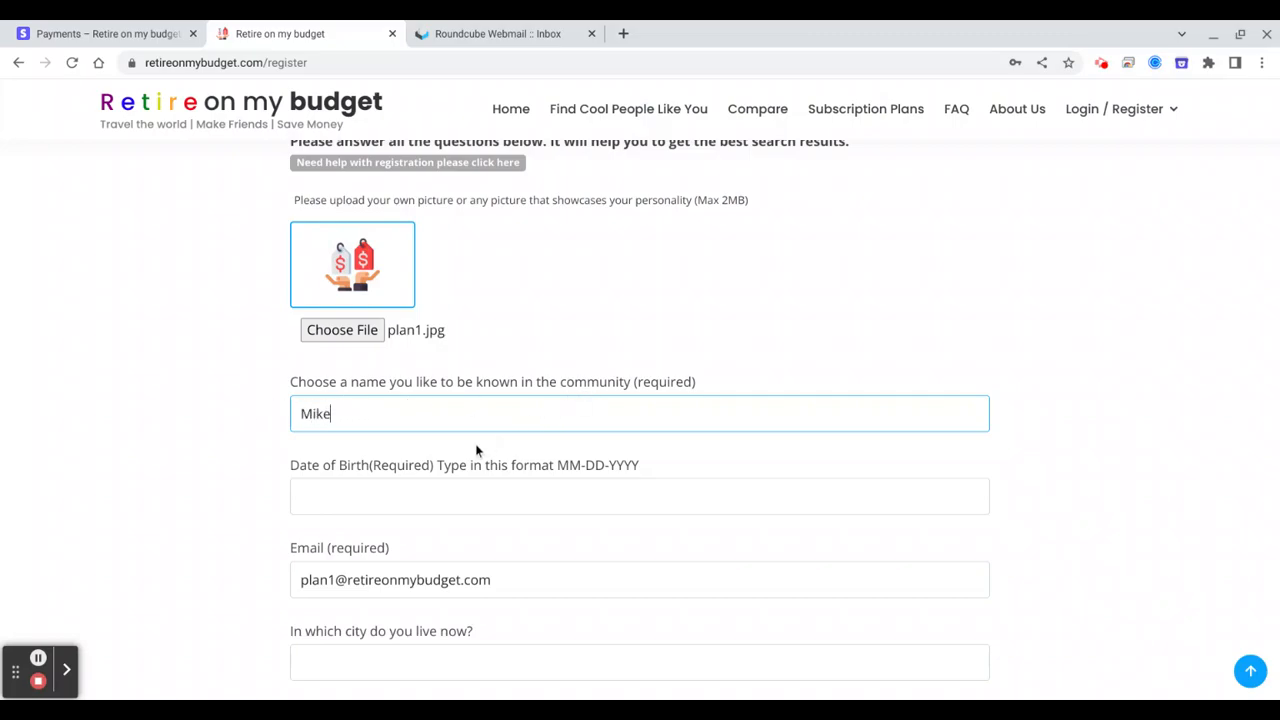
pyautogui.click(640, 496)
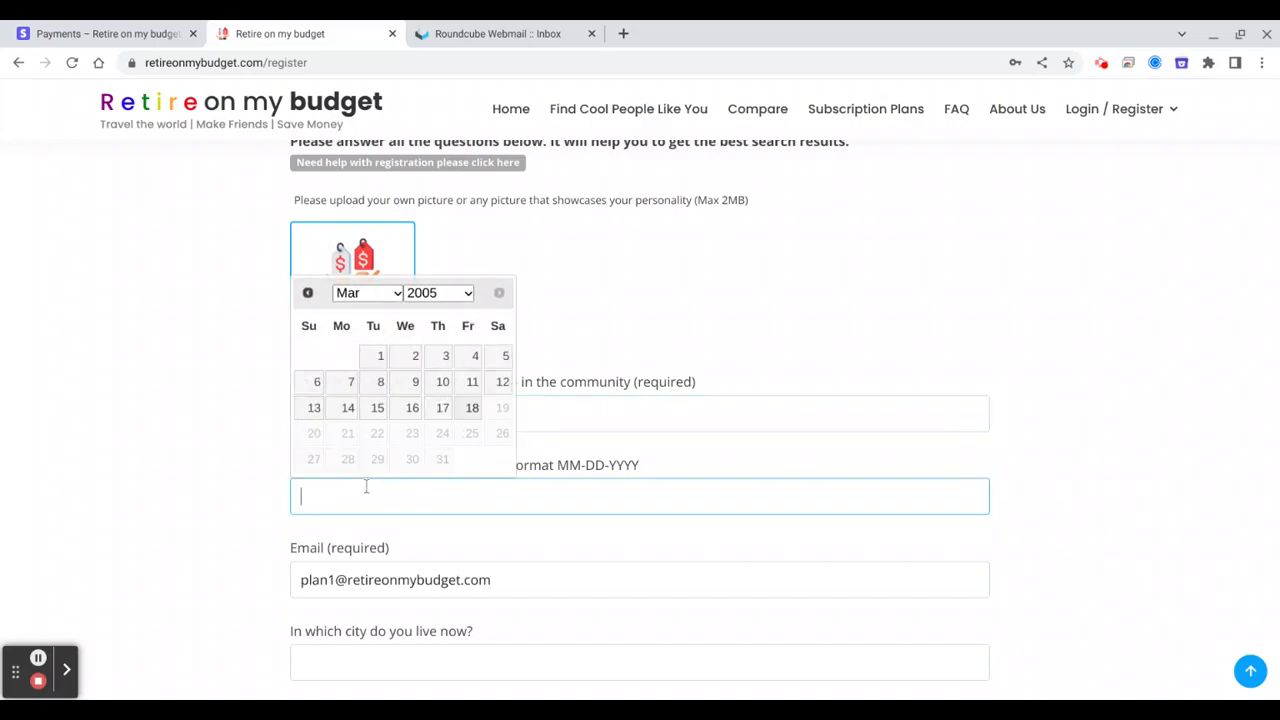
pyautogui.write('12-23-1977')
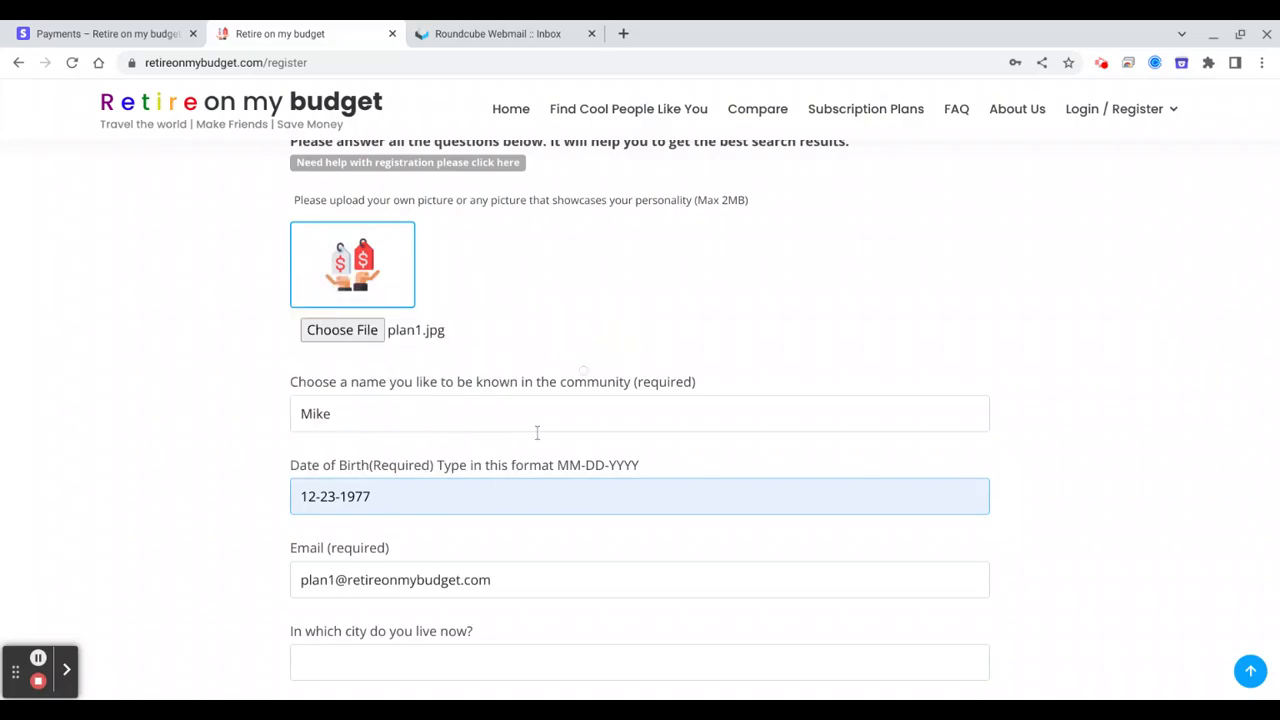
# Enter Chicago in the current city field.
pyautogui.click(488, 662)
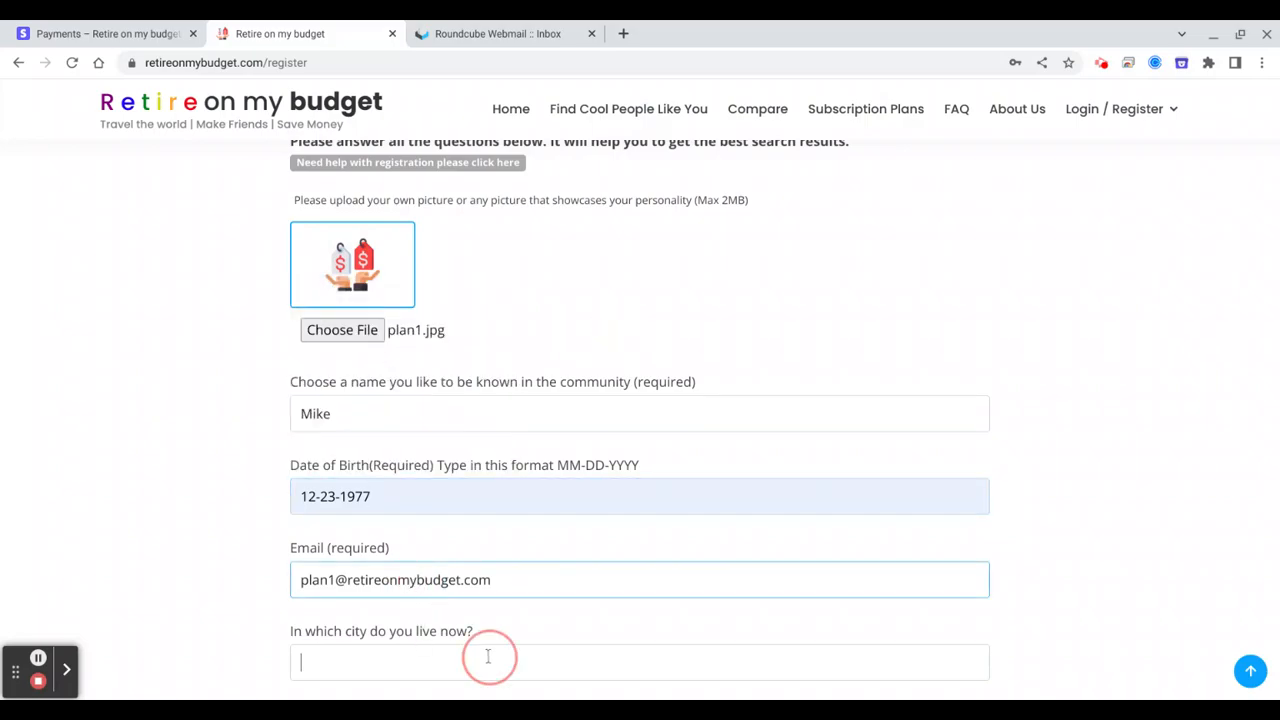
pyautogui.write('Chicago, IL, United States')
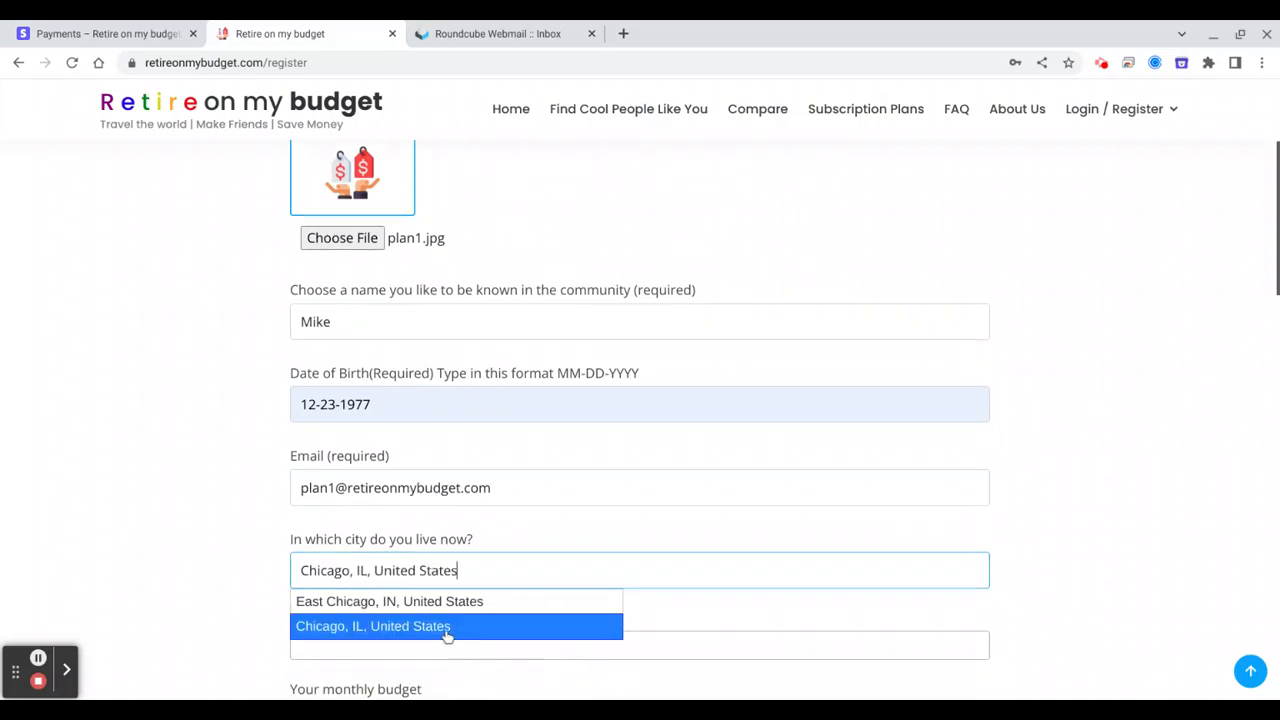
# Confirm Chicago, IL as current city and add Paris, France and Lisbon, Portugal as destinations.
pyautogui.click(372, 624)
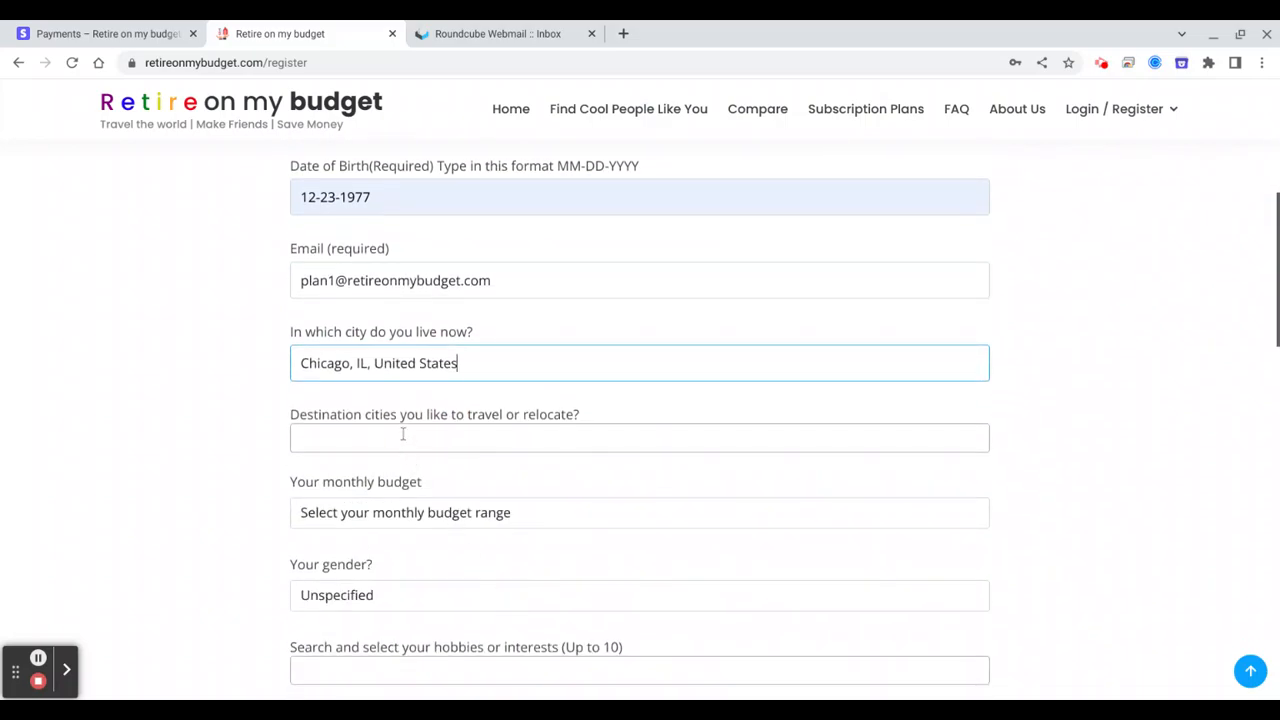
pyautogui.write('P')
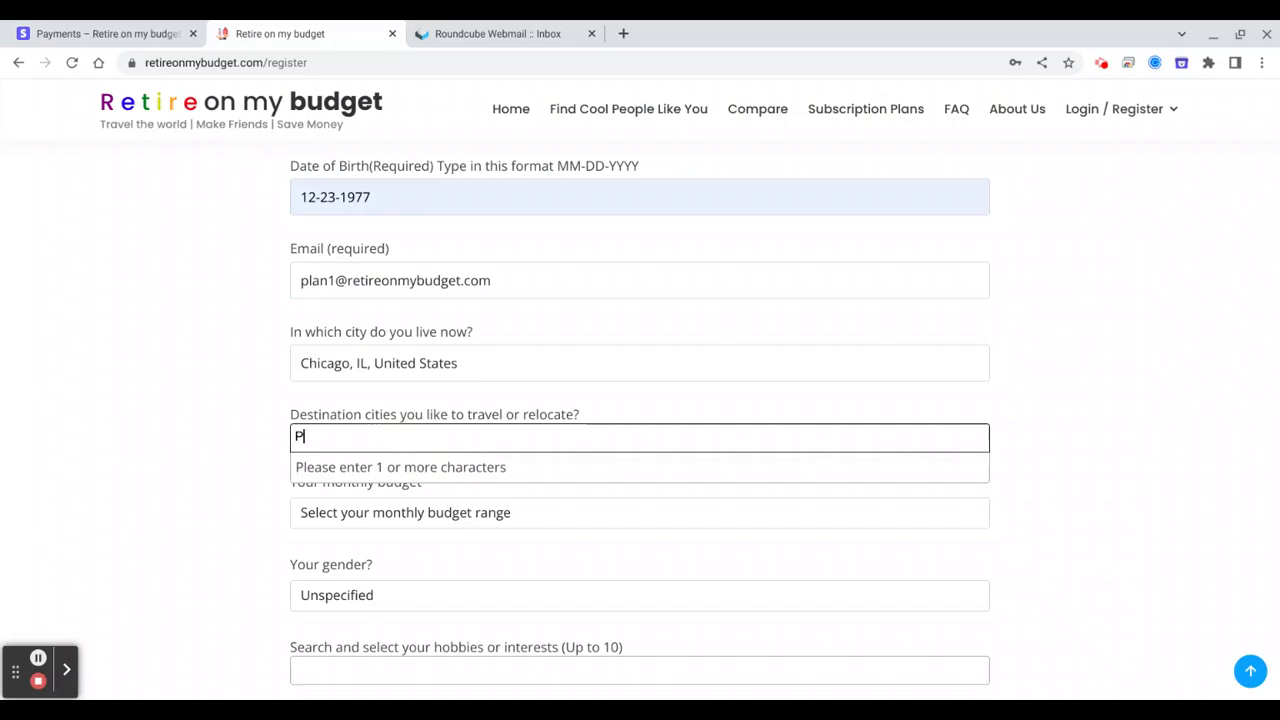
pyautogui.write('aris')
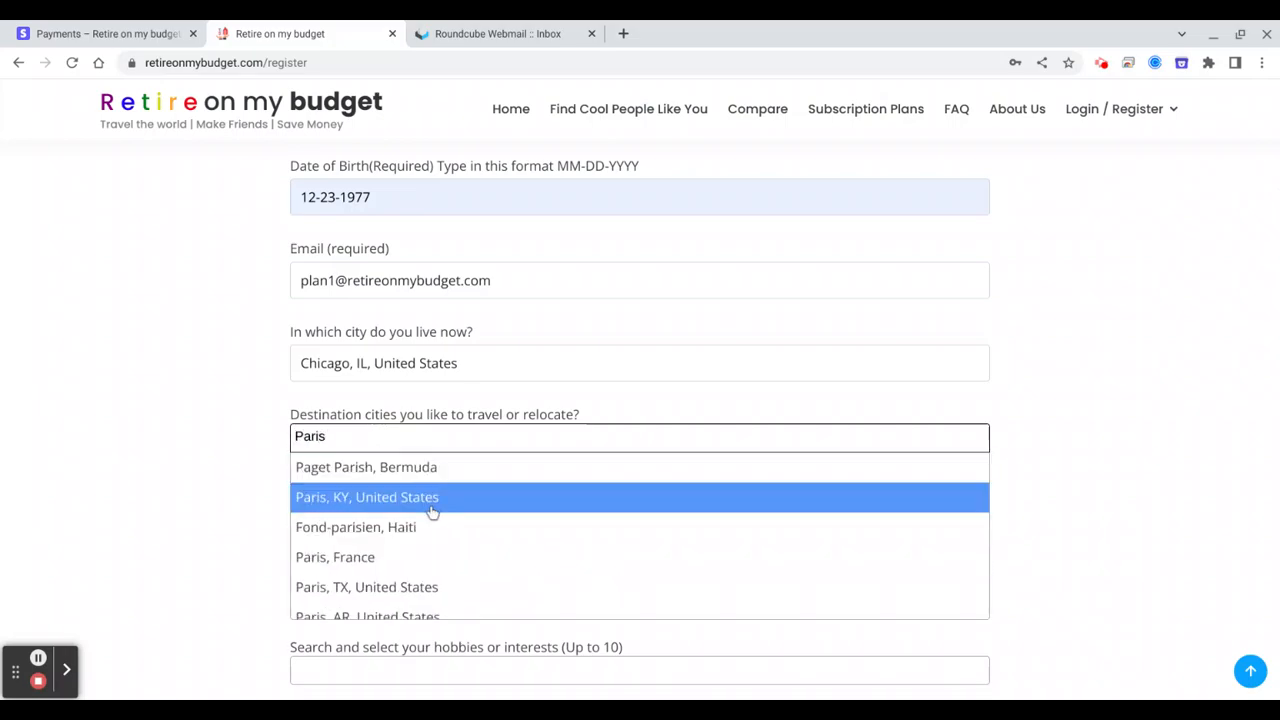
pyautogui.click(336, 556)
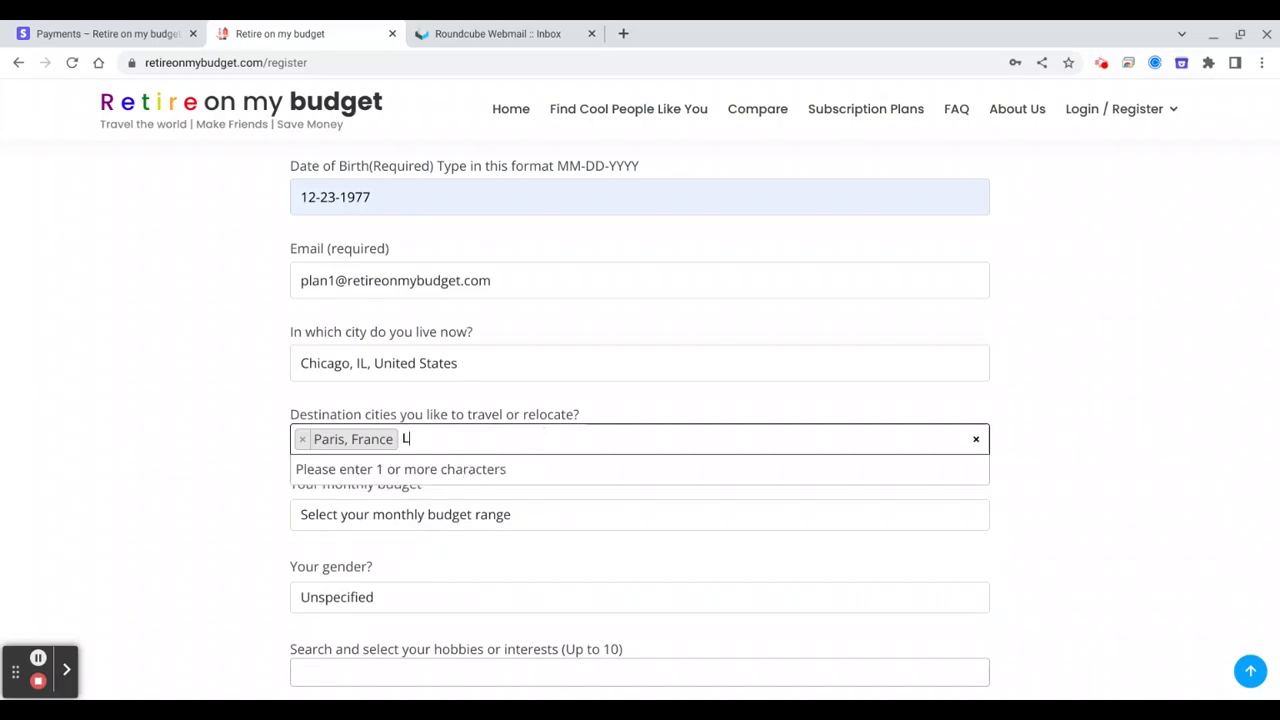
pyautogui.write('isbo')
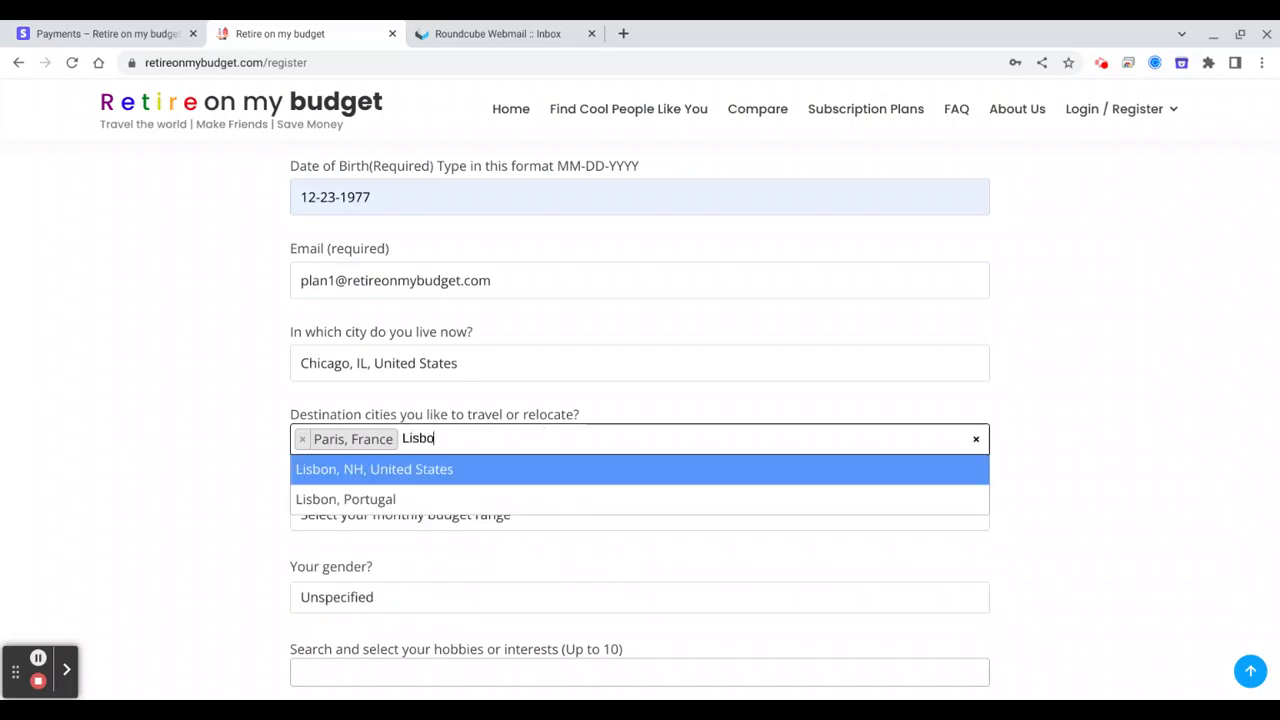
pyautogui.click(344, 500)
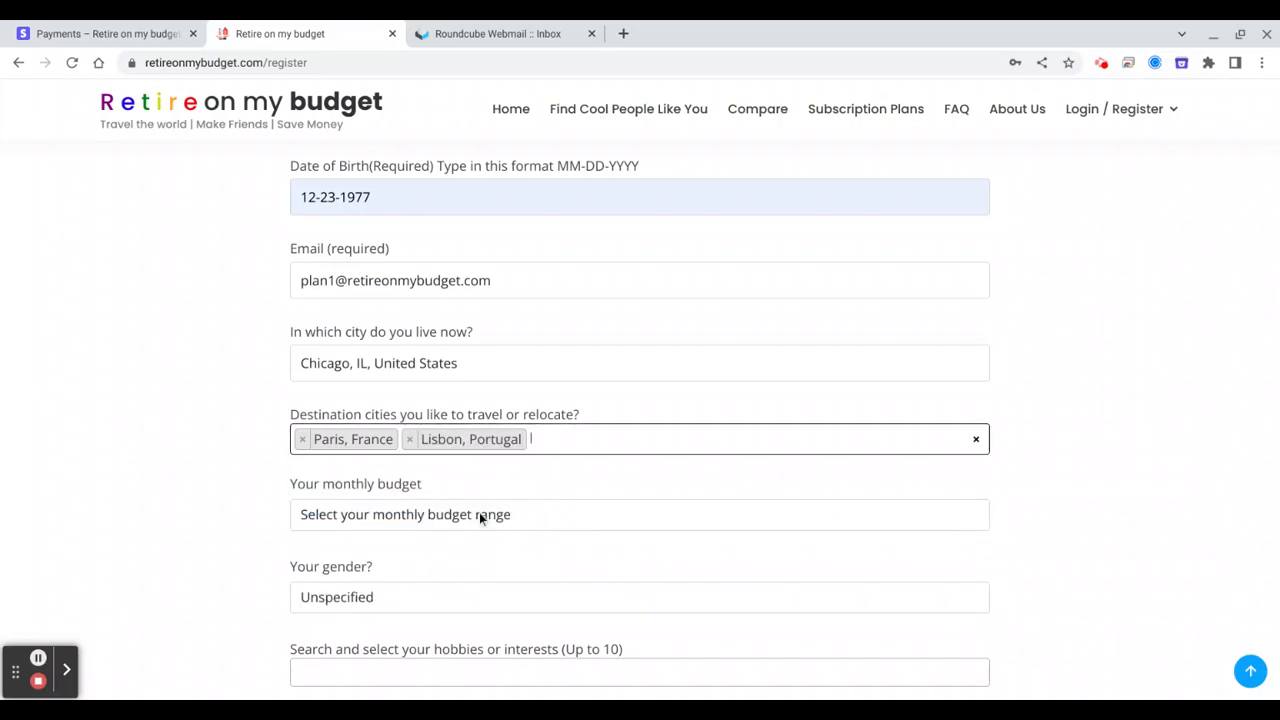
# Set the monthly budget range to 1200 - 1600.
pyautogui.click(640, 514)
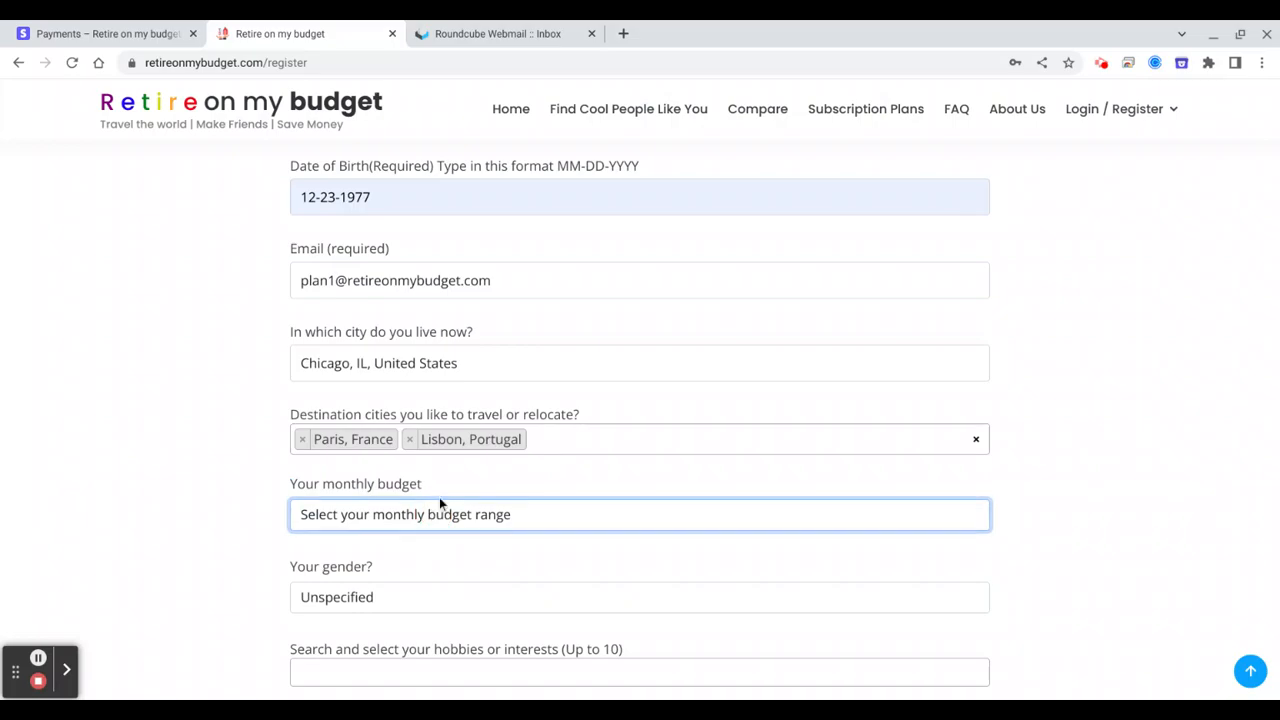
pyautogui.click(640, 514)
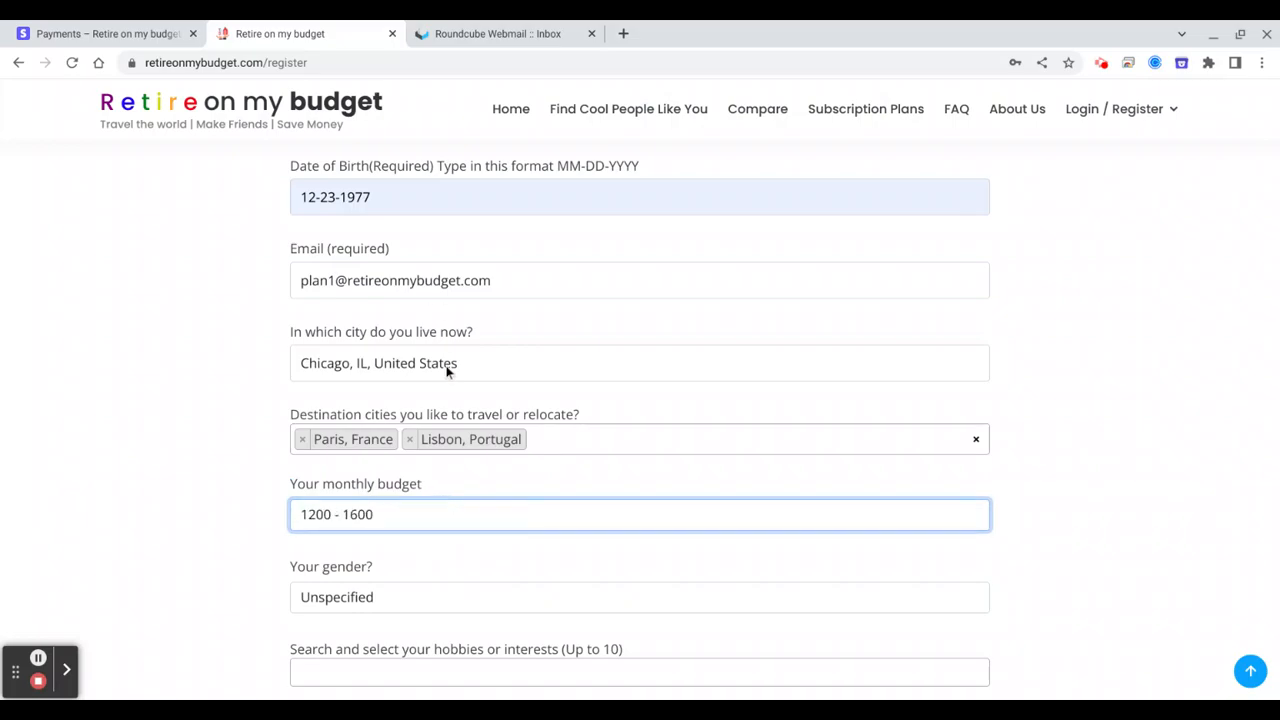
pyautogui.scroll(-3)
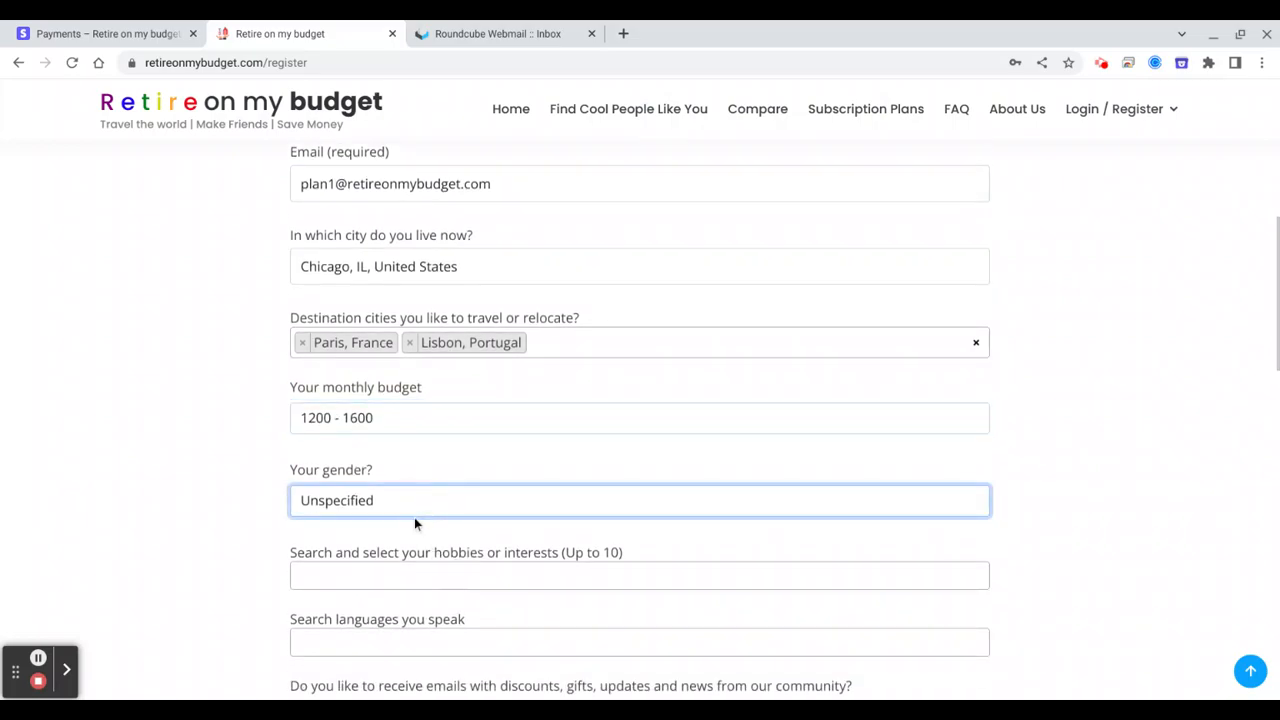
# Set gender to Male and add Travel and Running as hobbies.
pyautogui.write('Male')
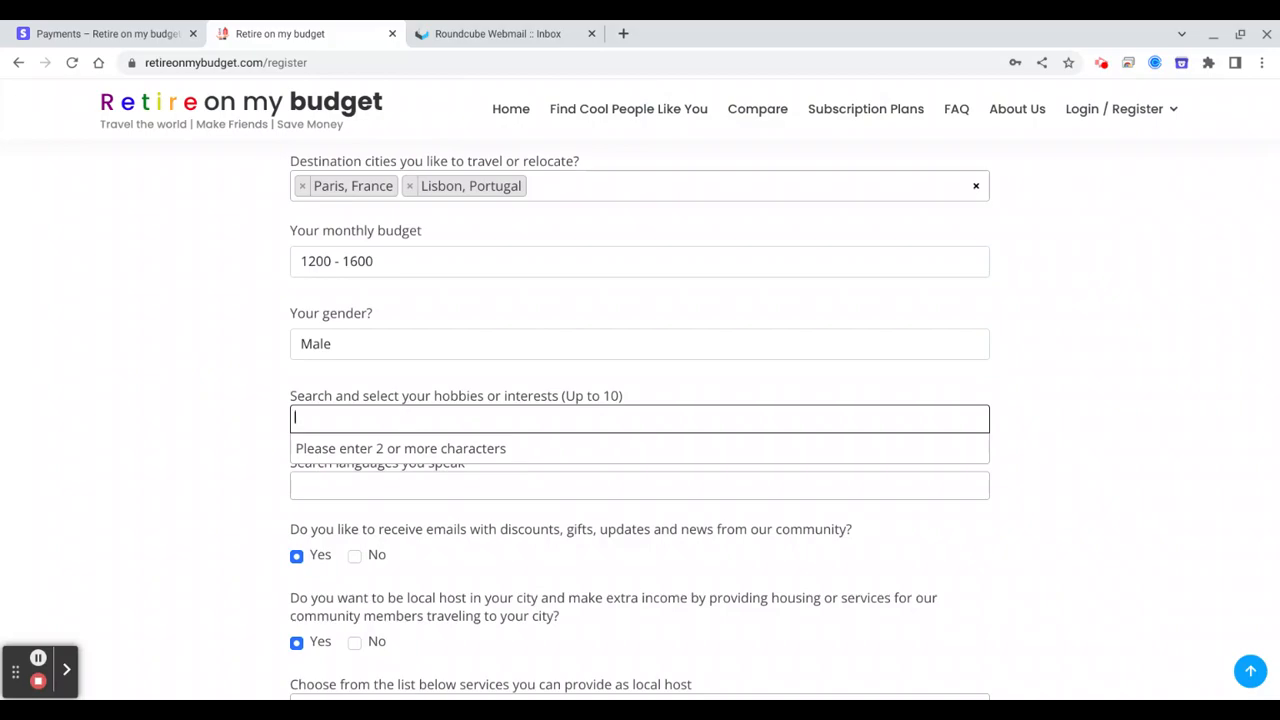
pyautogui.write('trav')
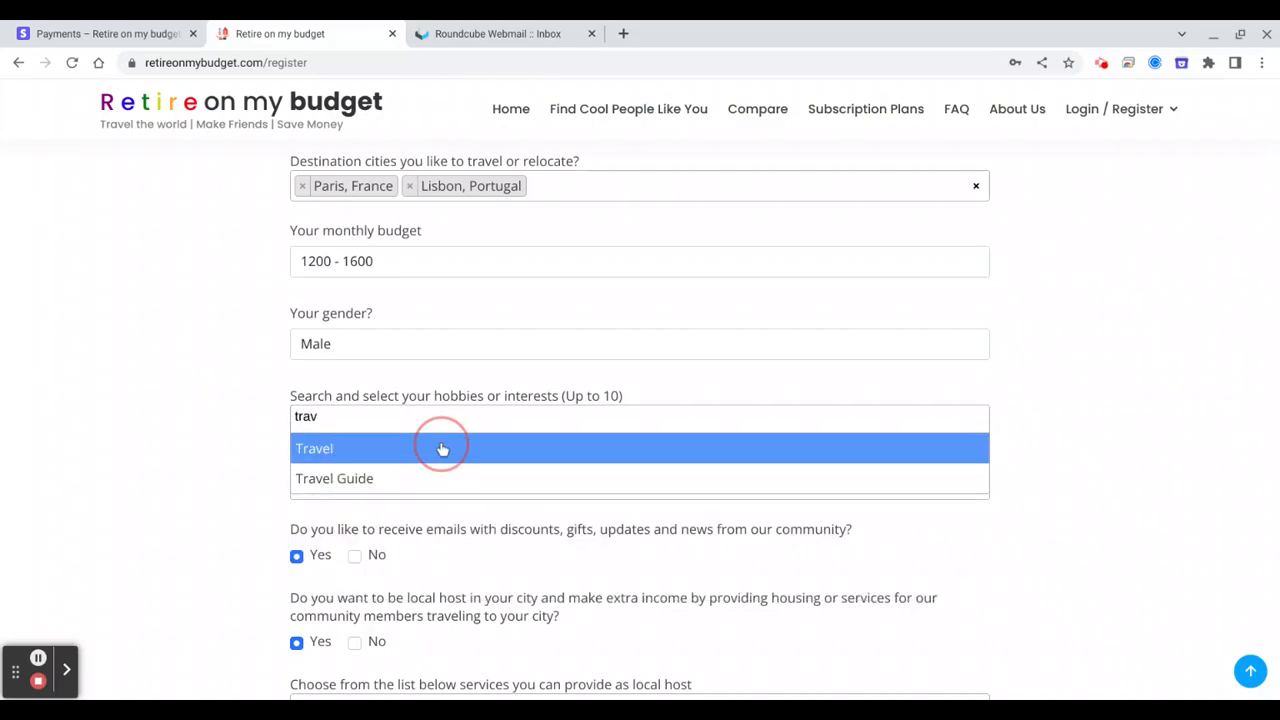
pyautogui.write('run')
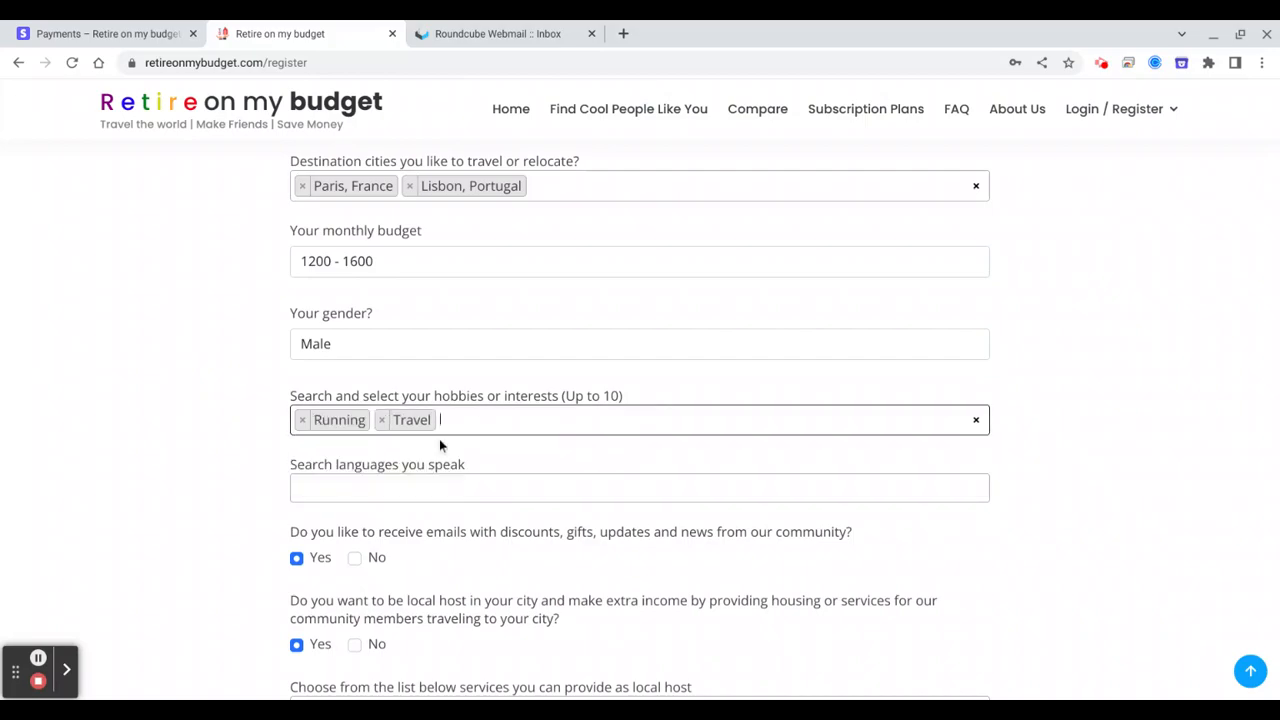
# Add Mountain biking and Fitness to the hobbies.
pyautogui.write('biki')
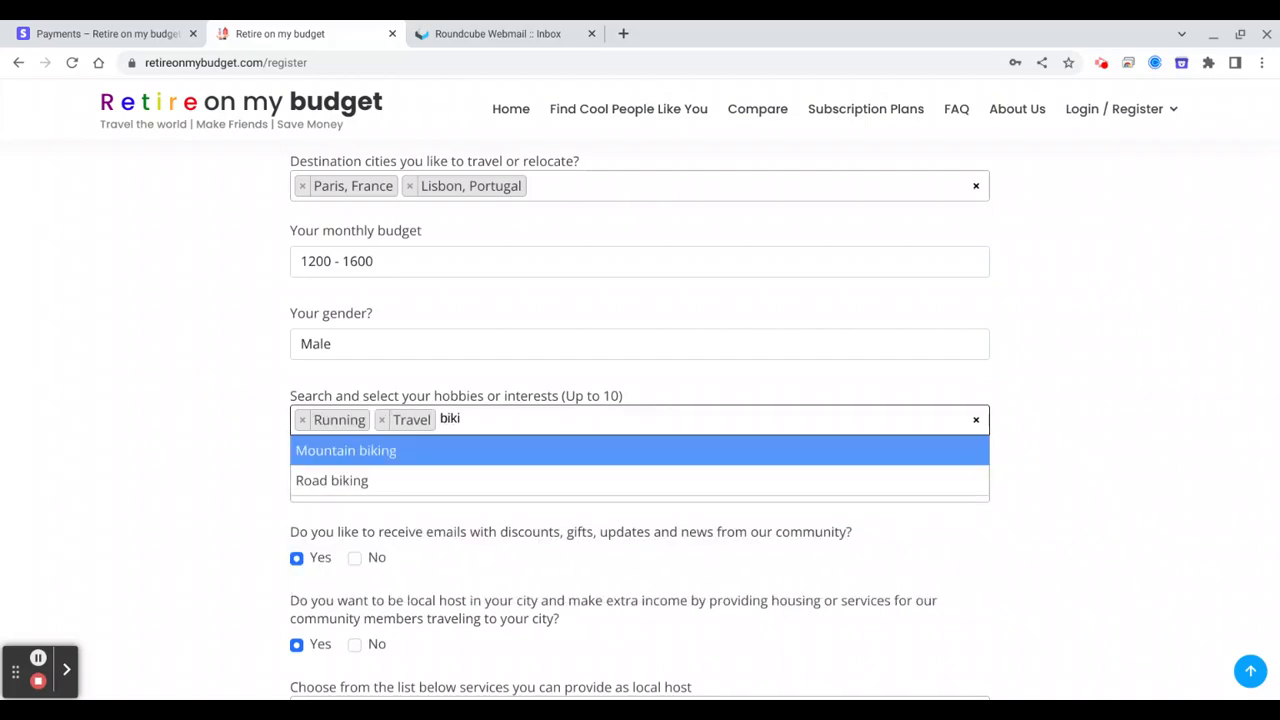
pyautogui.click(344, 450)
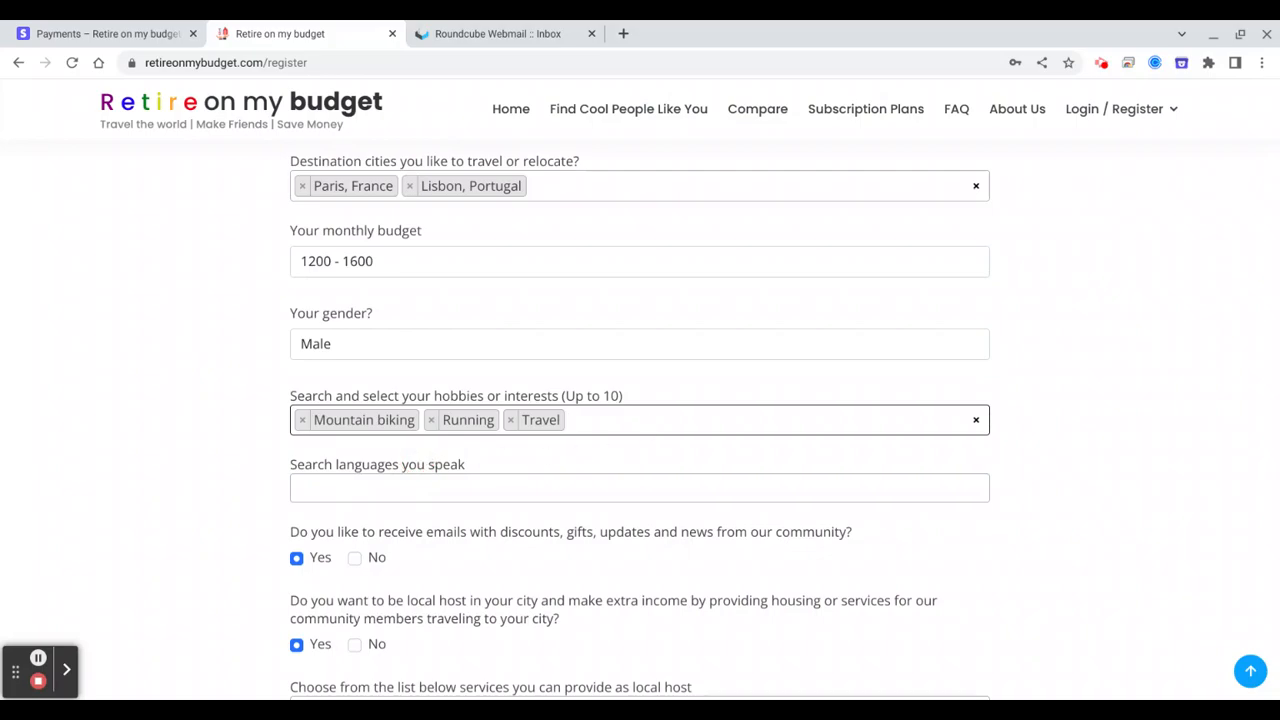
pyautogui.write('fit')
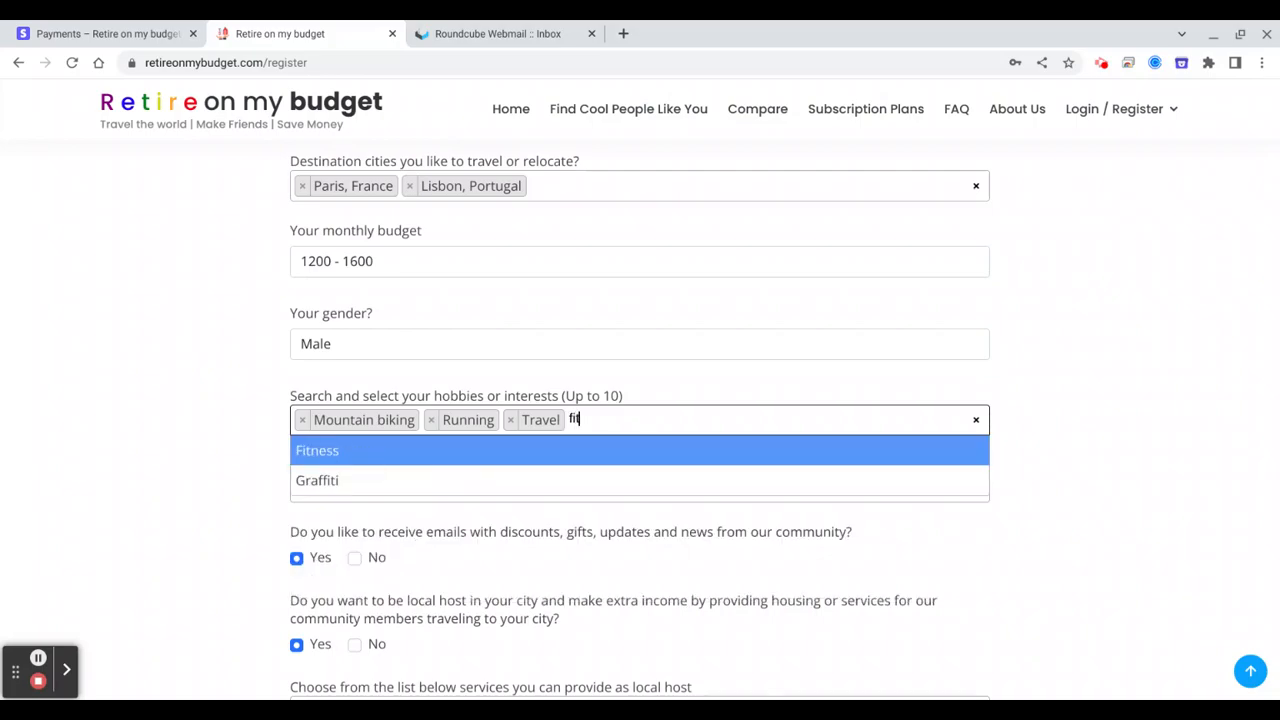
pyautogui.click(316, 450)
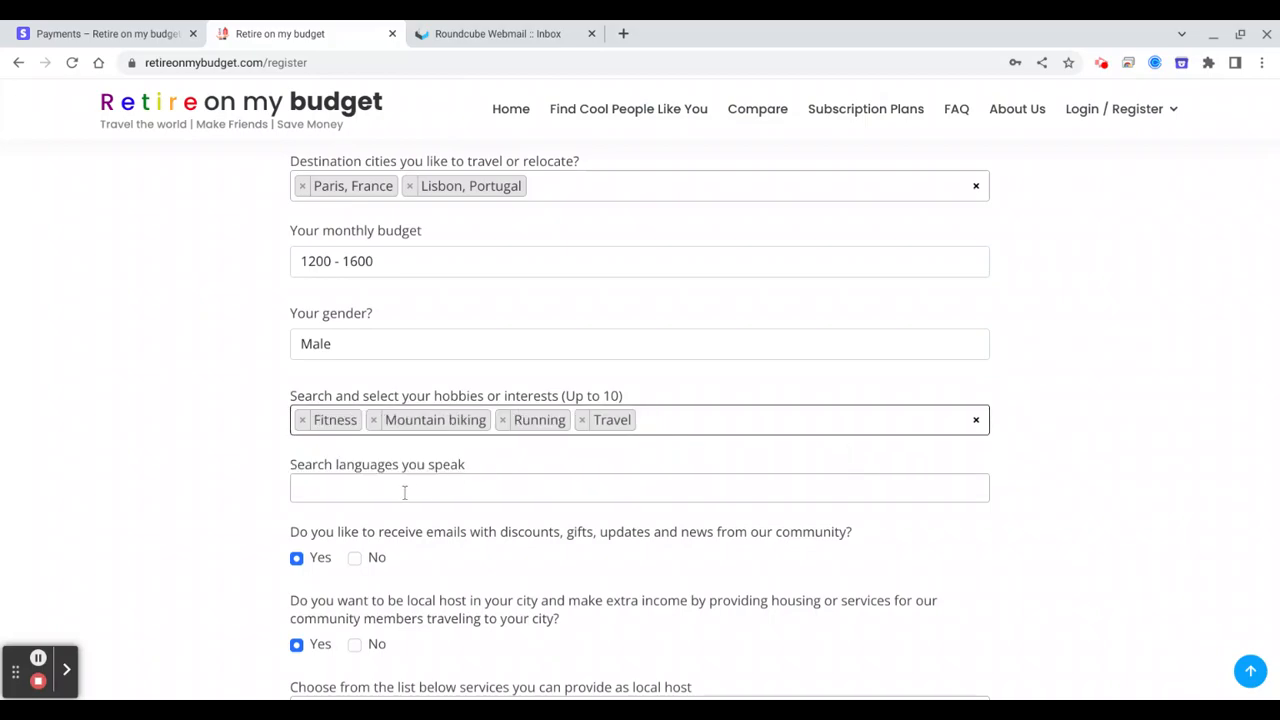
# Add English, Ukrainian and Hebrew to the spoken languages.
pyautogui.write('Englis')
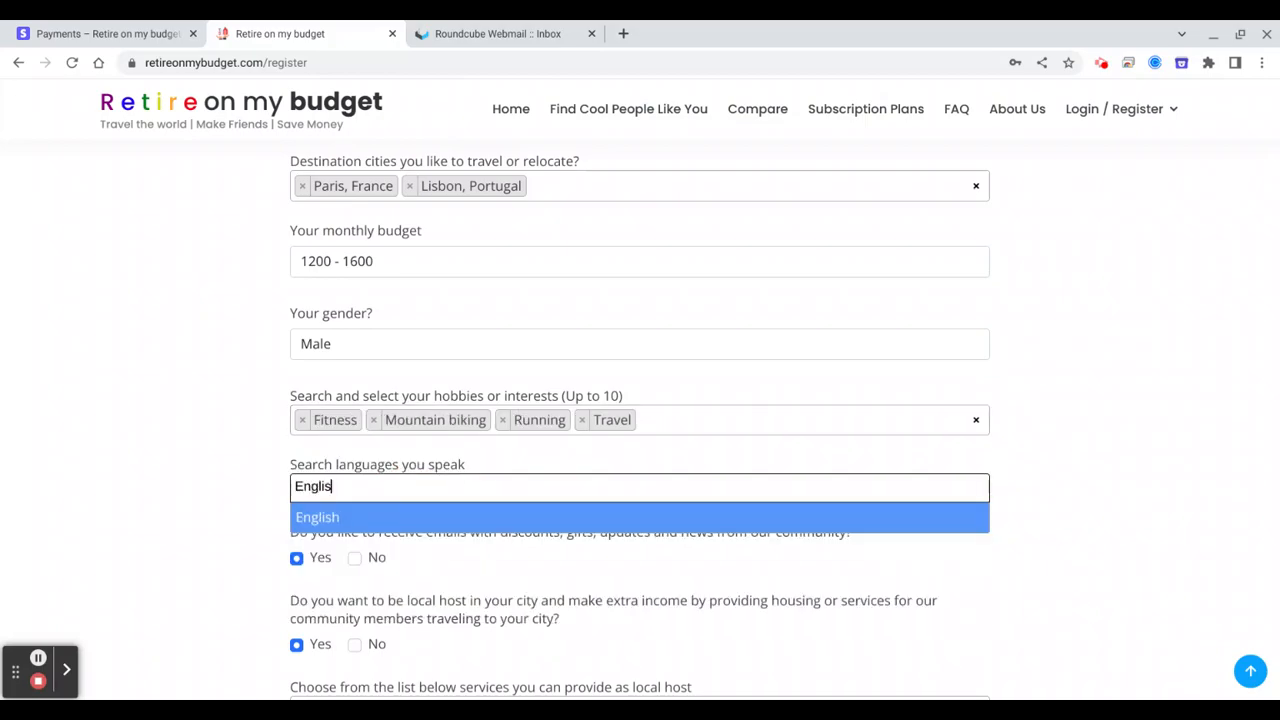
pyautogui.click(316, 516)
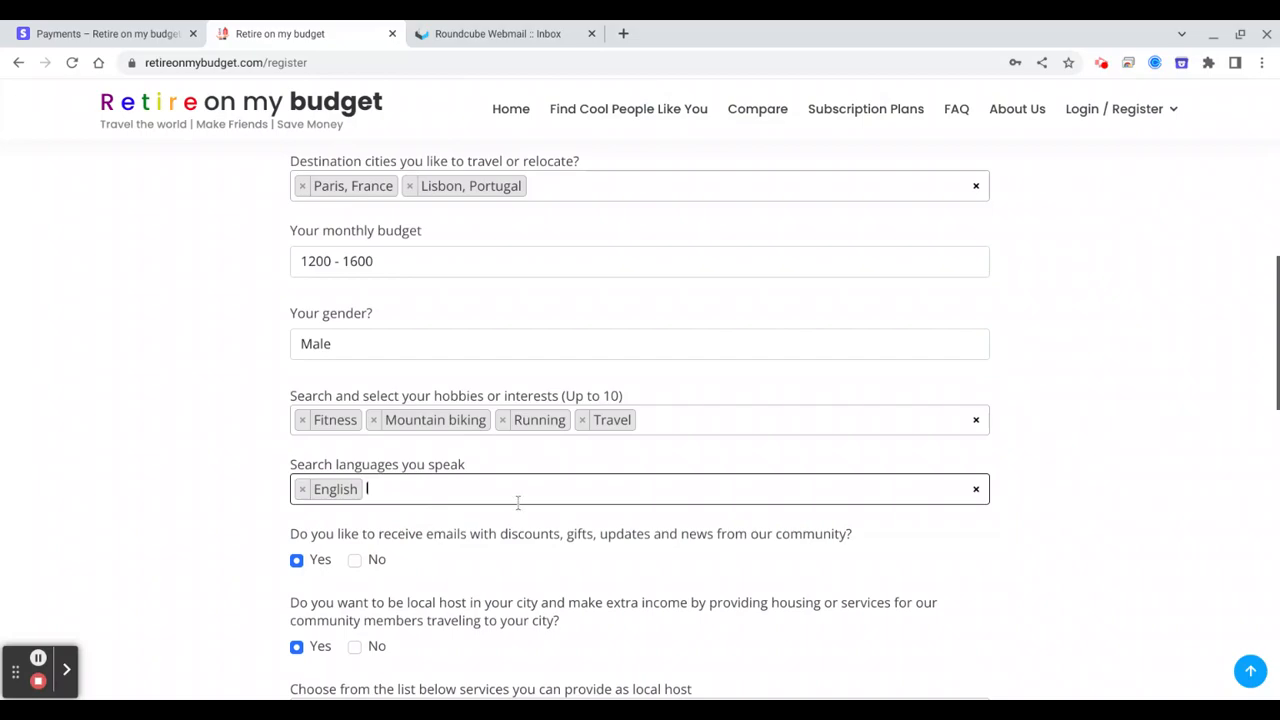
pyautogui.write('Ukrainian')
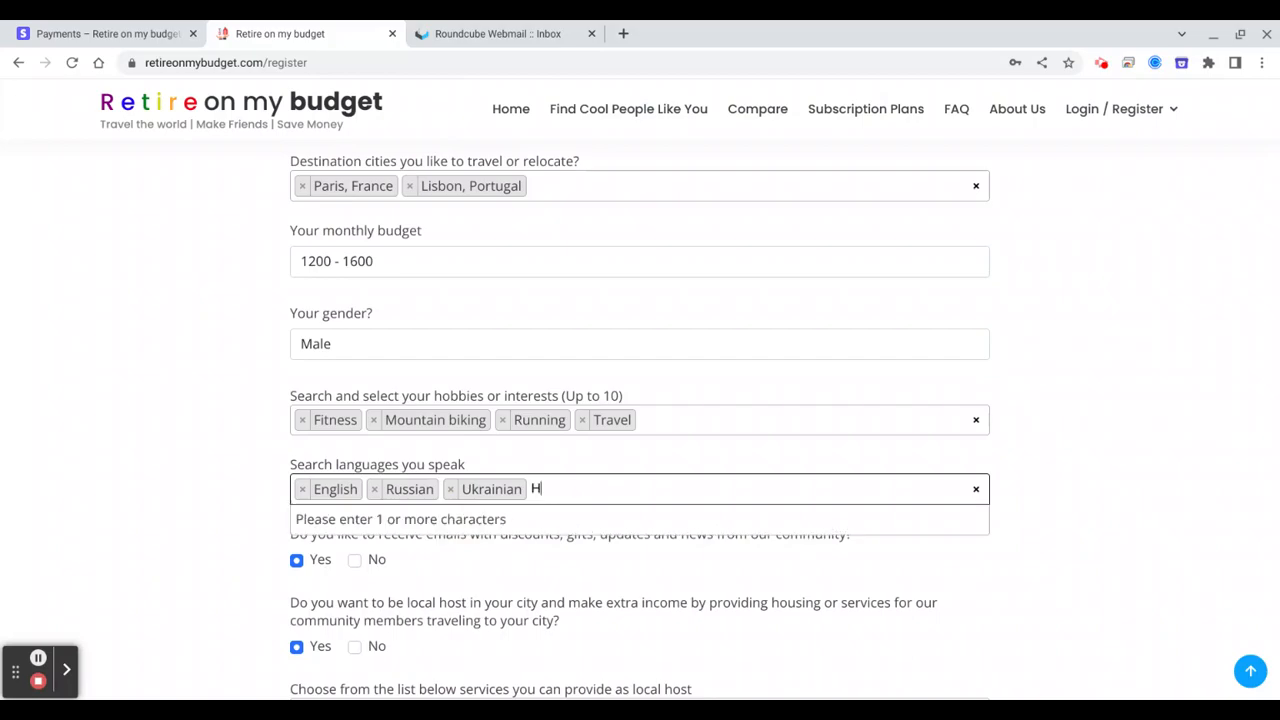
pyautogui.write('ebrew')
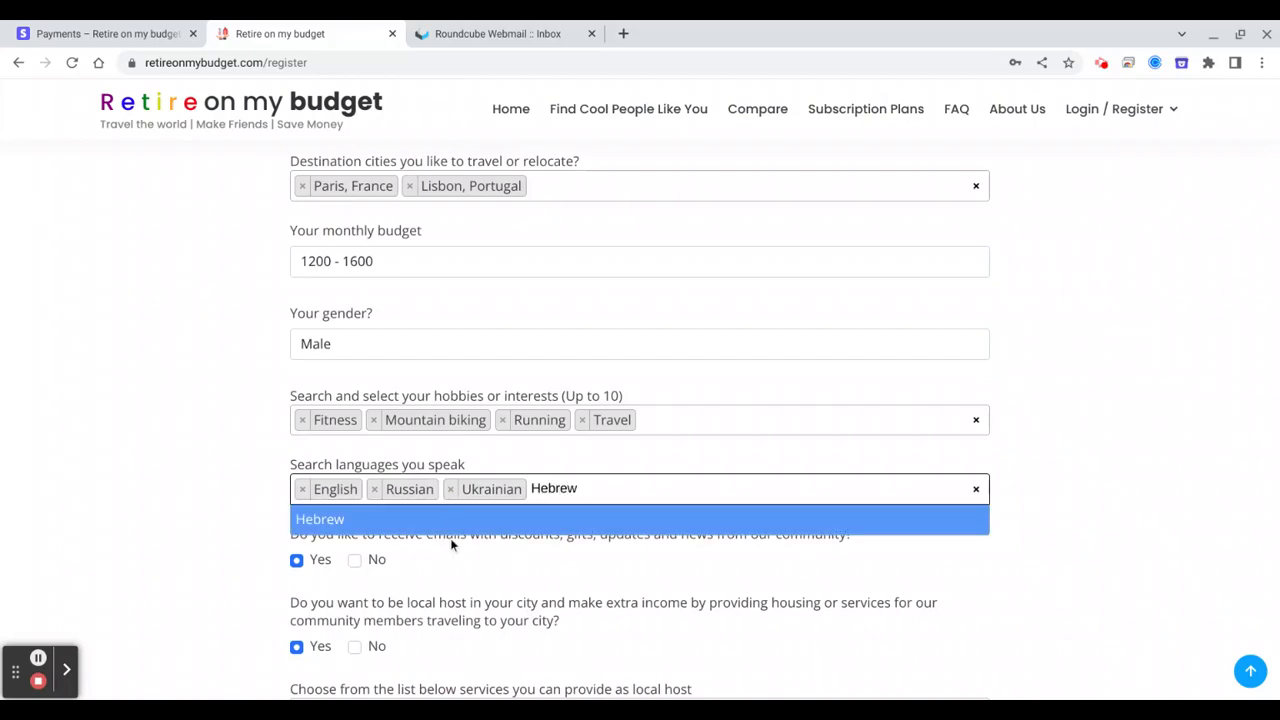
pyautogui.click(320, 518)
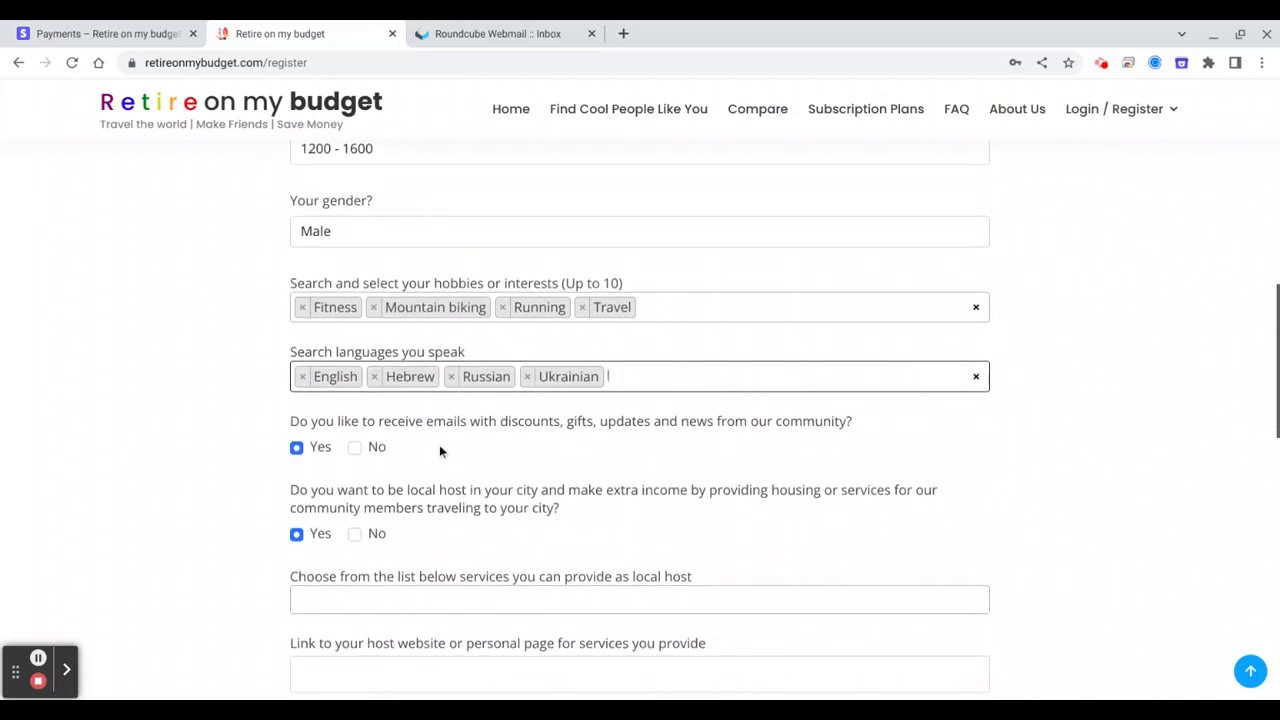
pyautogui.moveTo(800, 422)
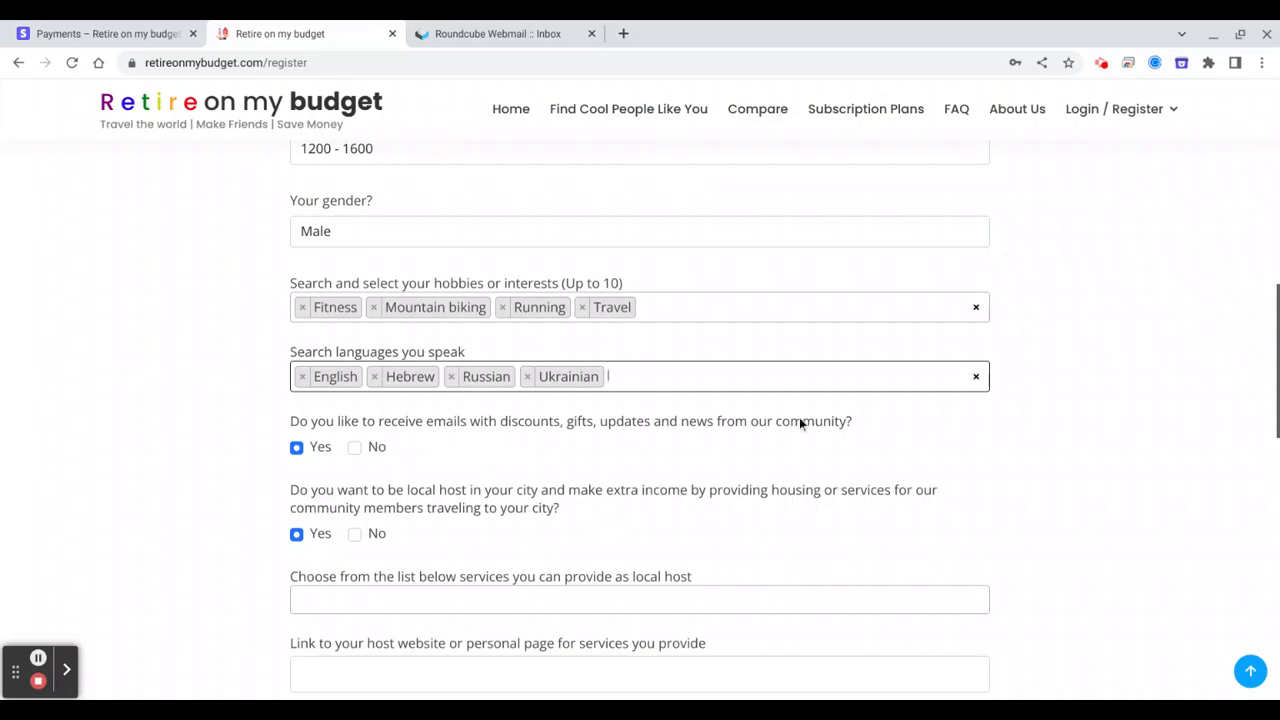
pyautogui.moveTo(838, 424)
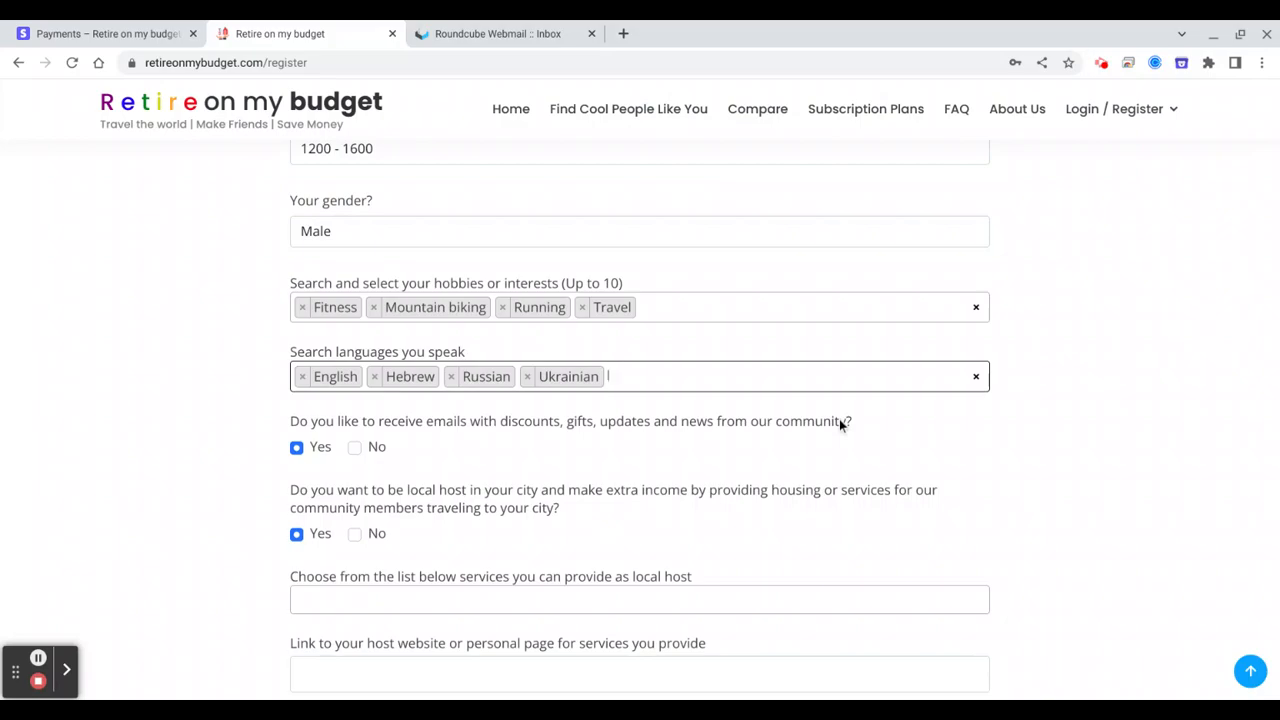
pyautogui.moveTo(816, 448)
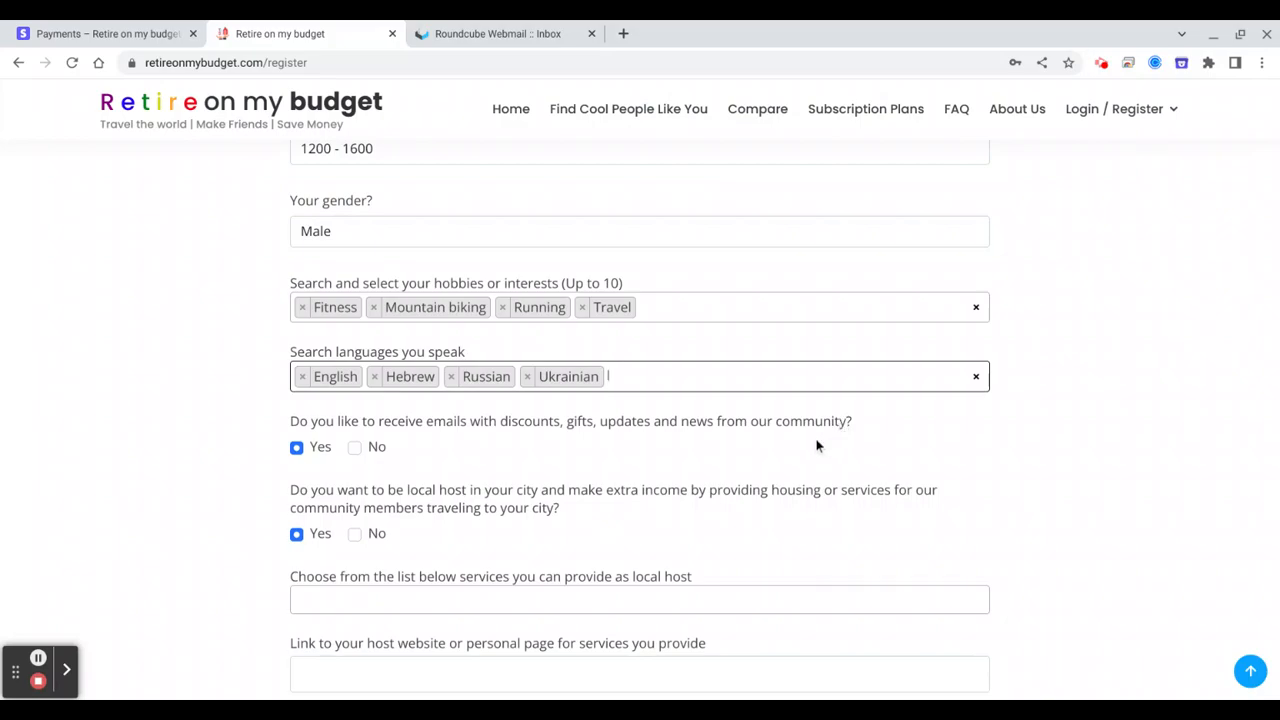
pyautogui.scroll(-3)
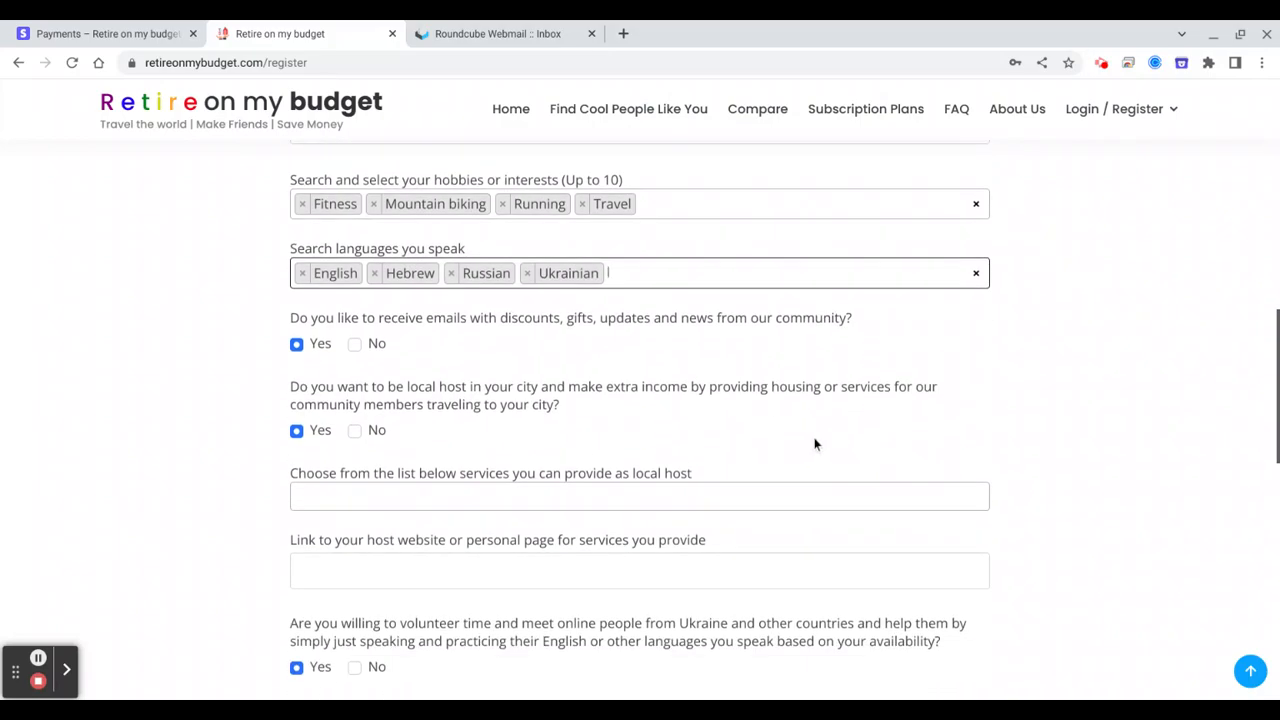
pyautogui.moveTo(696, 400)
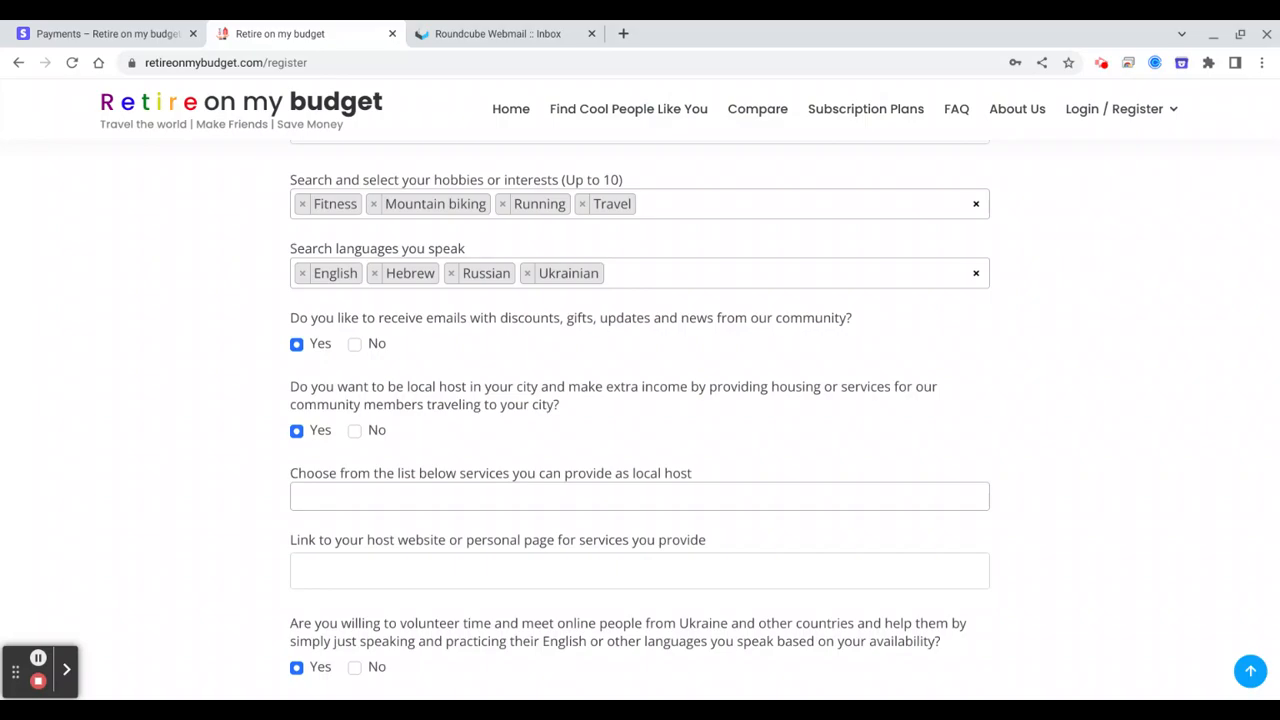
pyautogui.moveTo(520, 354)
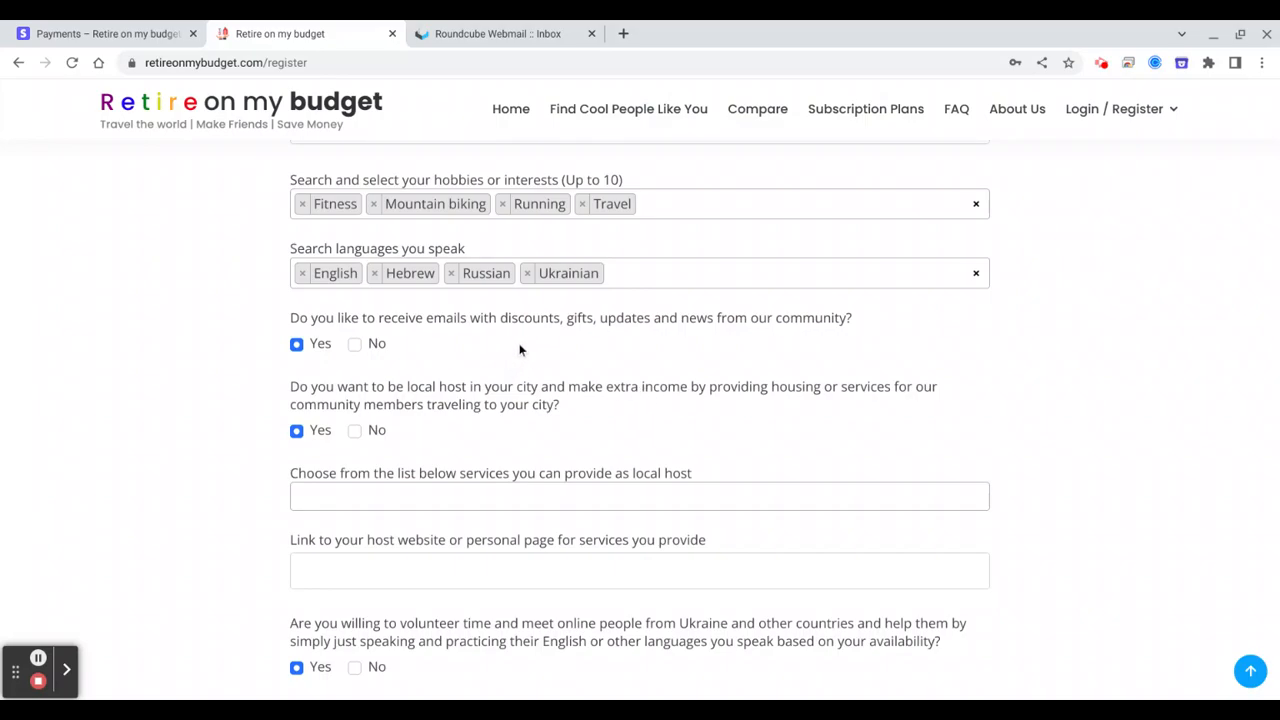
pyautogui.moveTo(476, 404)
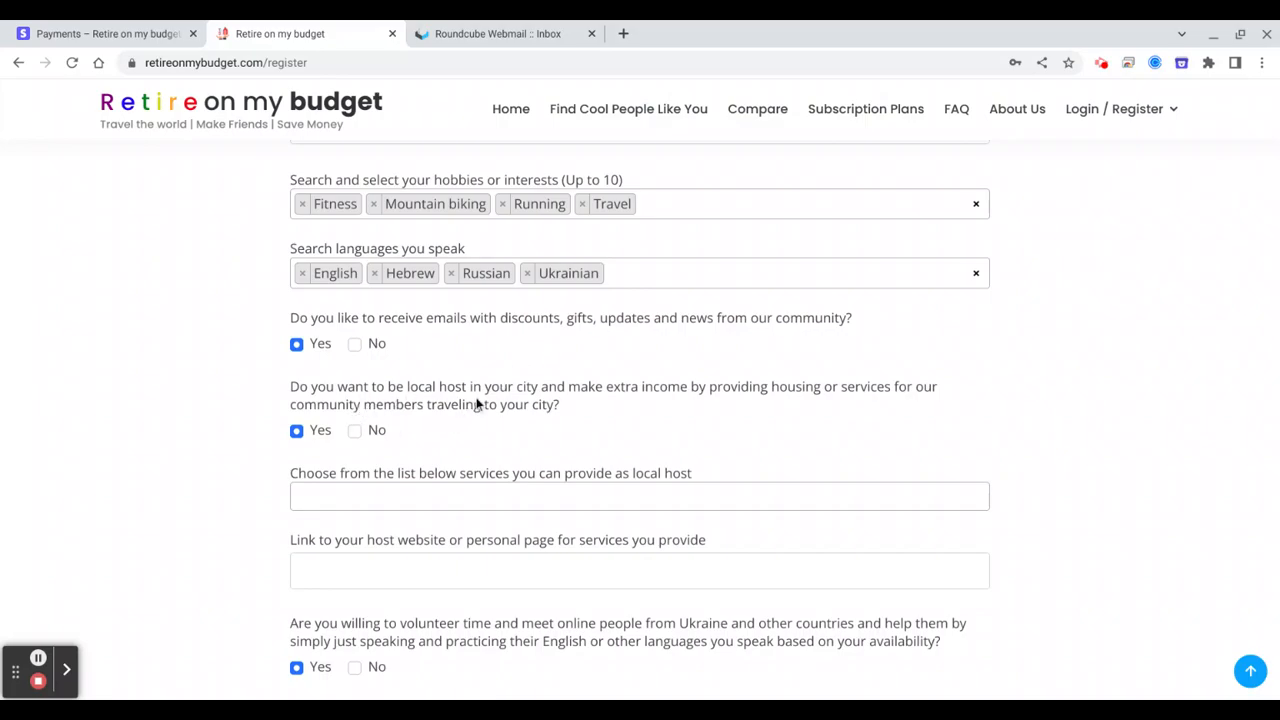
pyautogui.moveTo(336, 476)
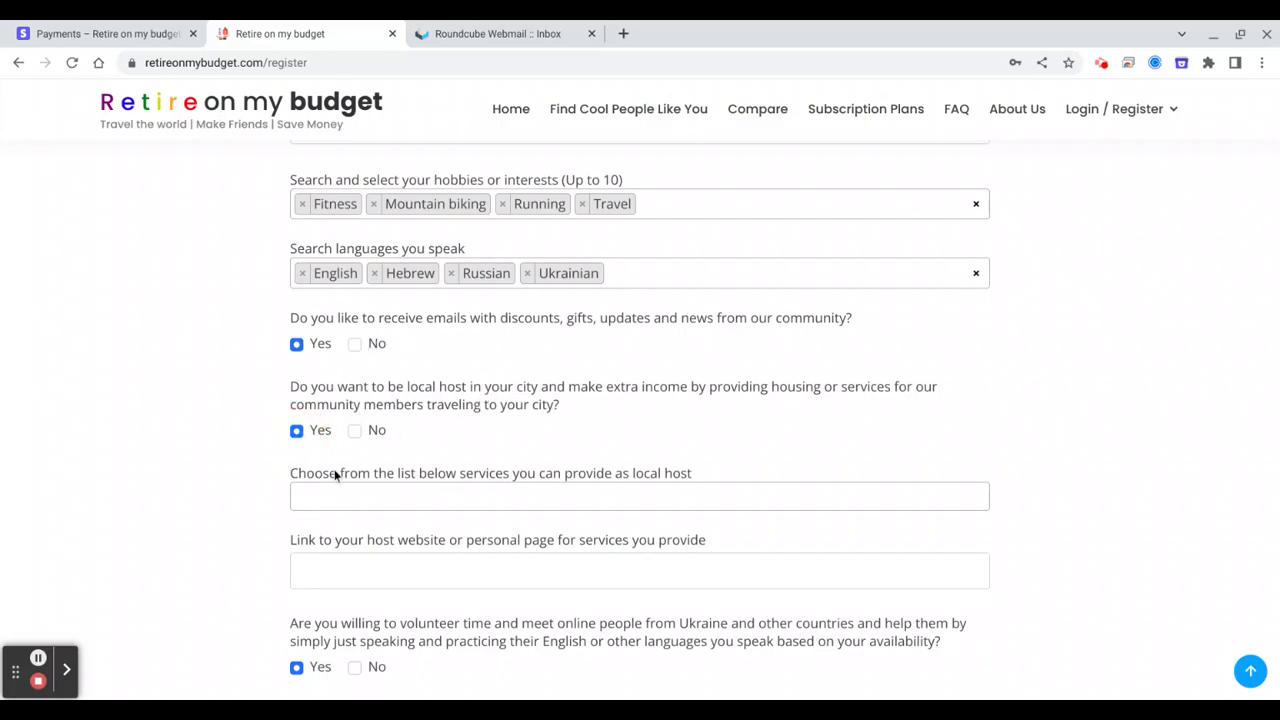
# Select Airport Transfer, City Tour Guide and Housing Host as local host services.
pyautogui.click(640, 496)
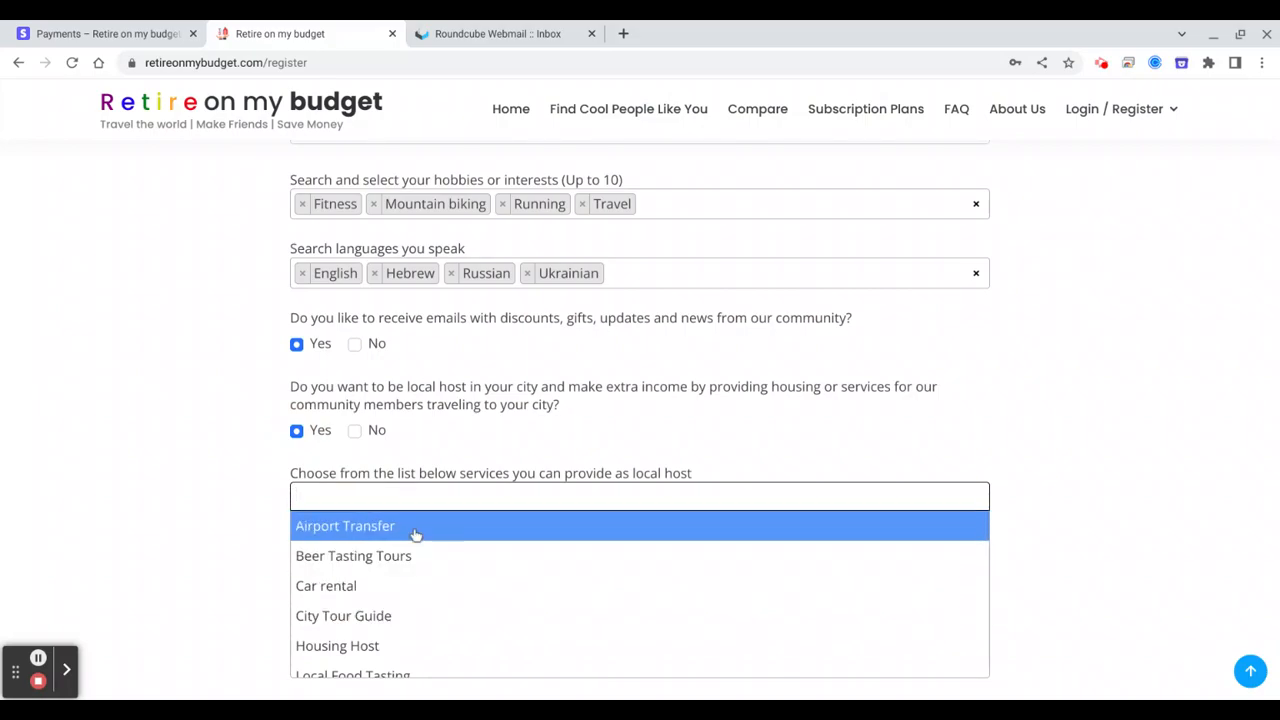
pyautogui.click(344, 524)
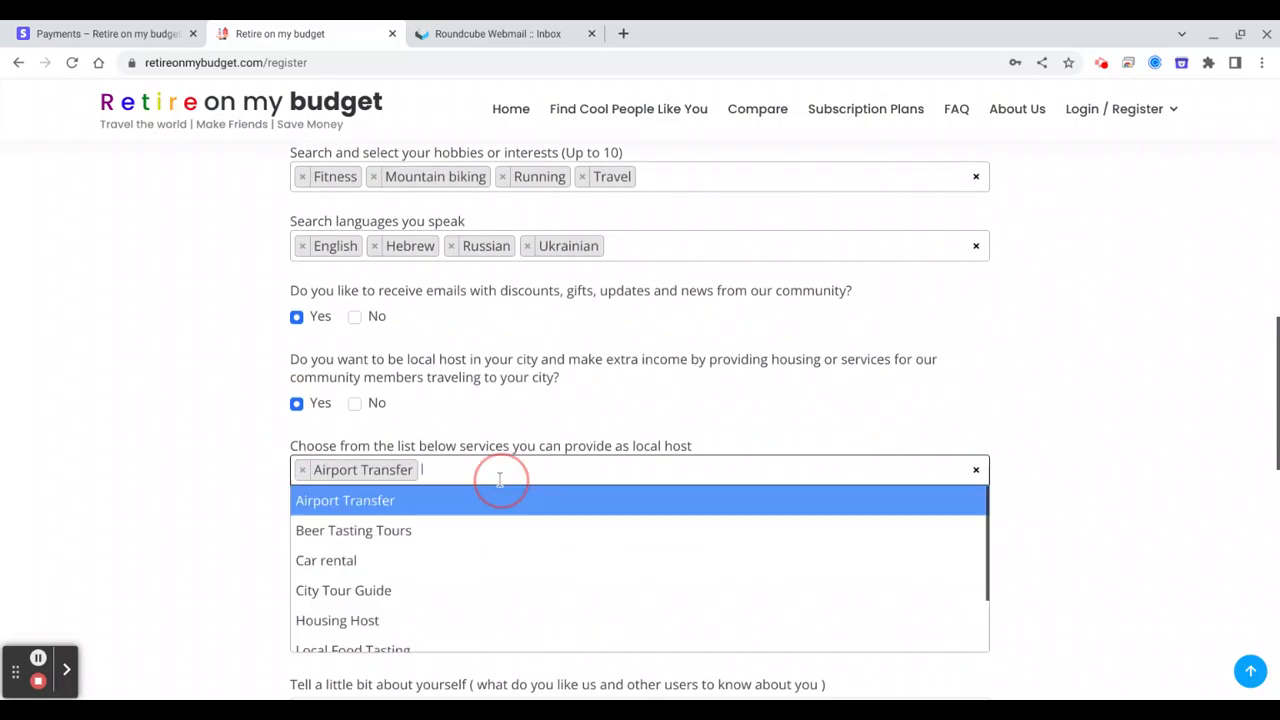
pyautogui.click(344, 590)
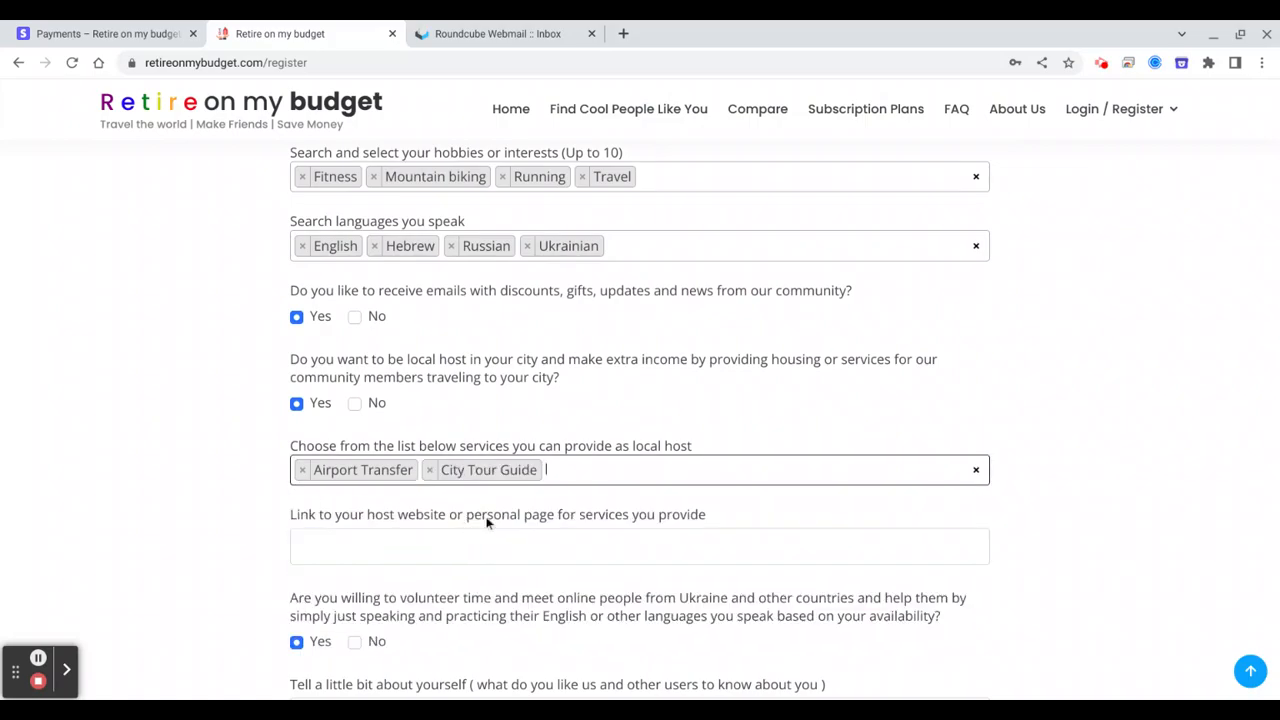
pyautogui.click(640, 468)
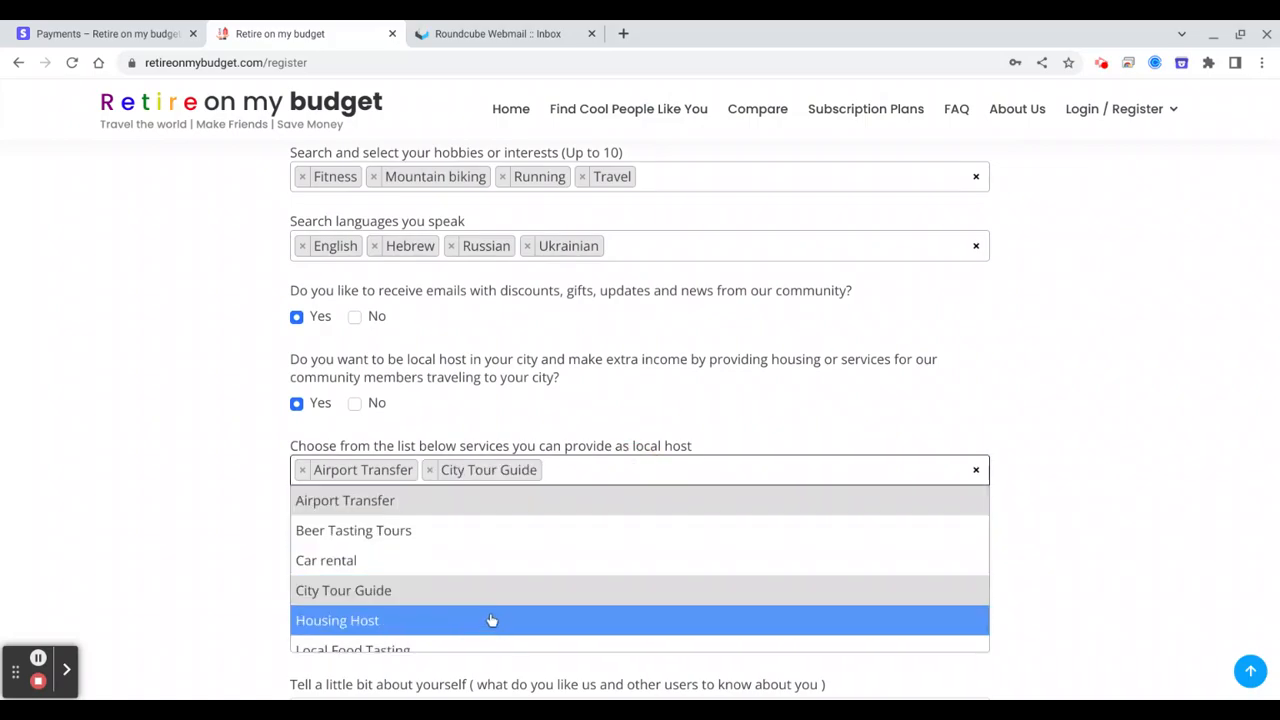
pyautogui.click(336, 620)
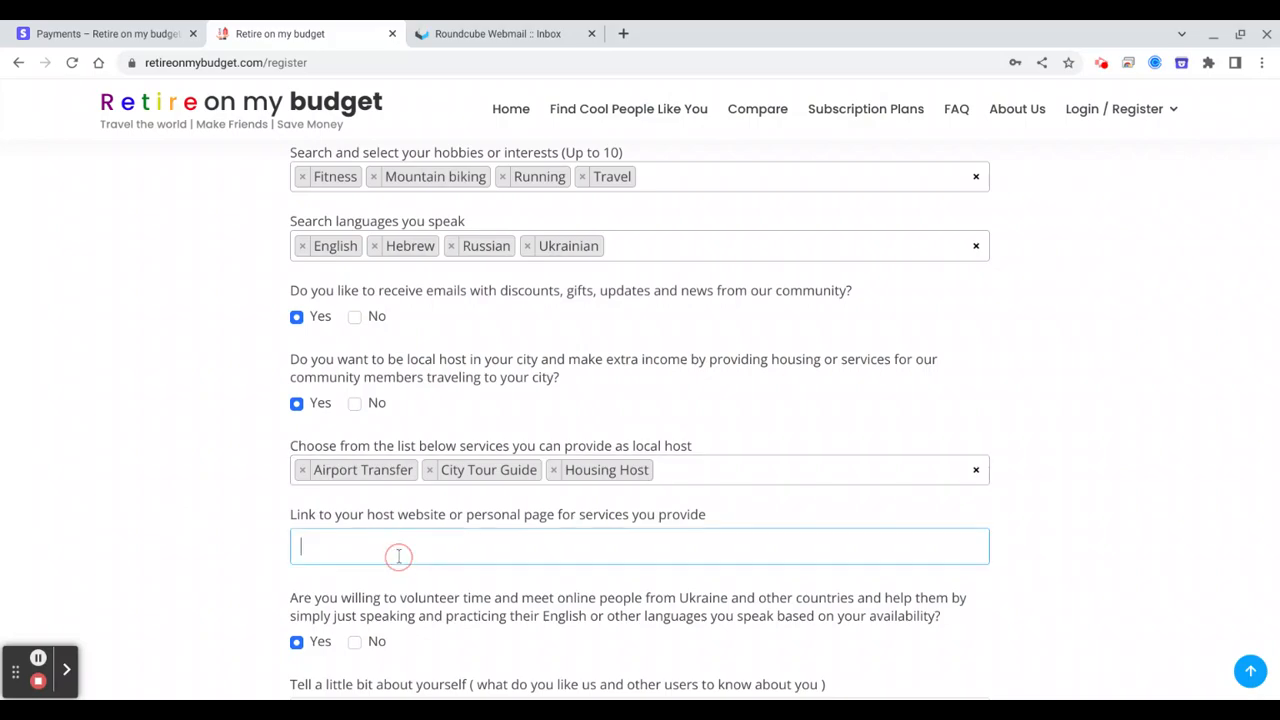
pyautogui.write('www.fridmanproperties.com')
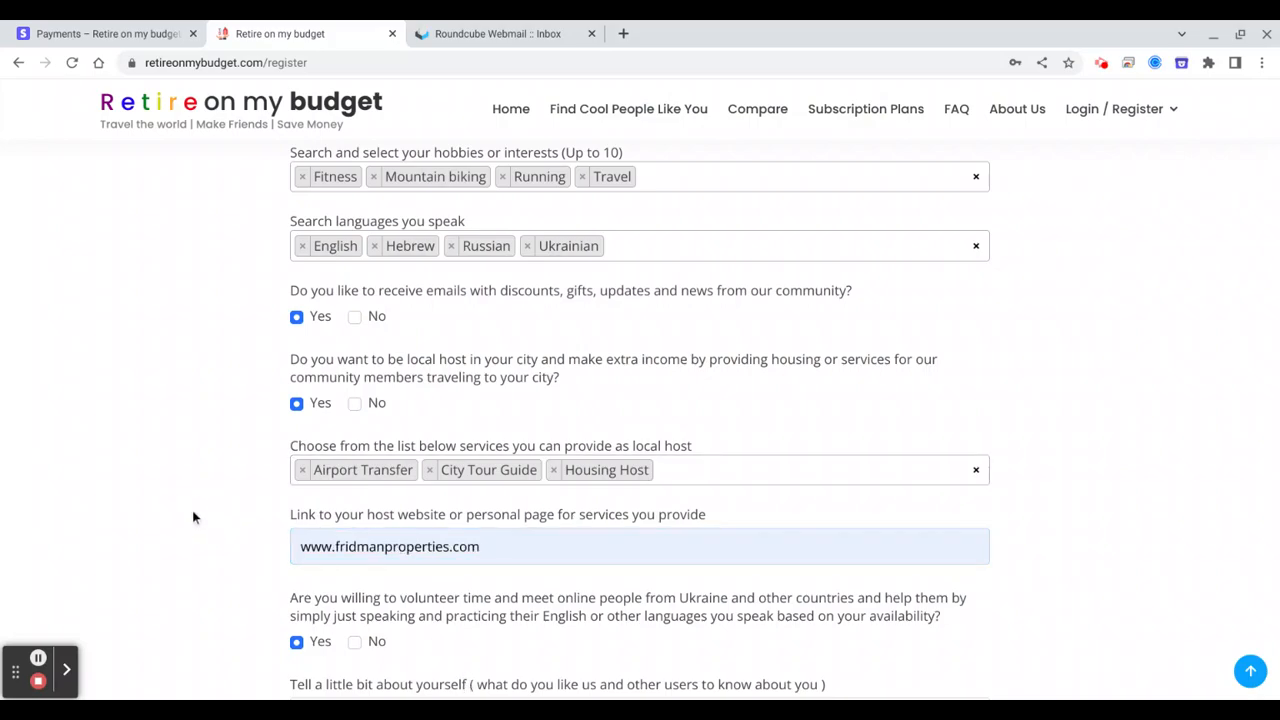
pyautogui.scroll(-3)
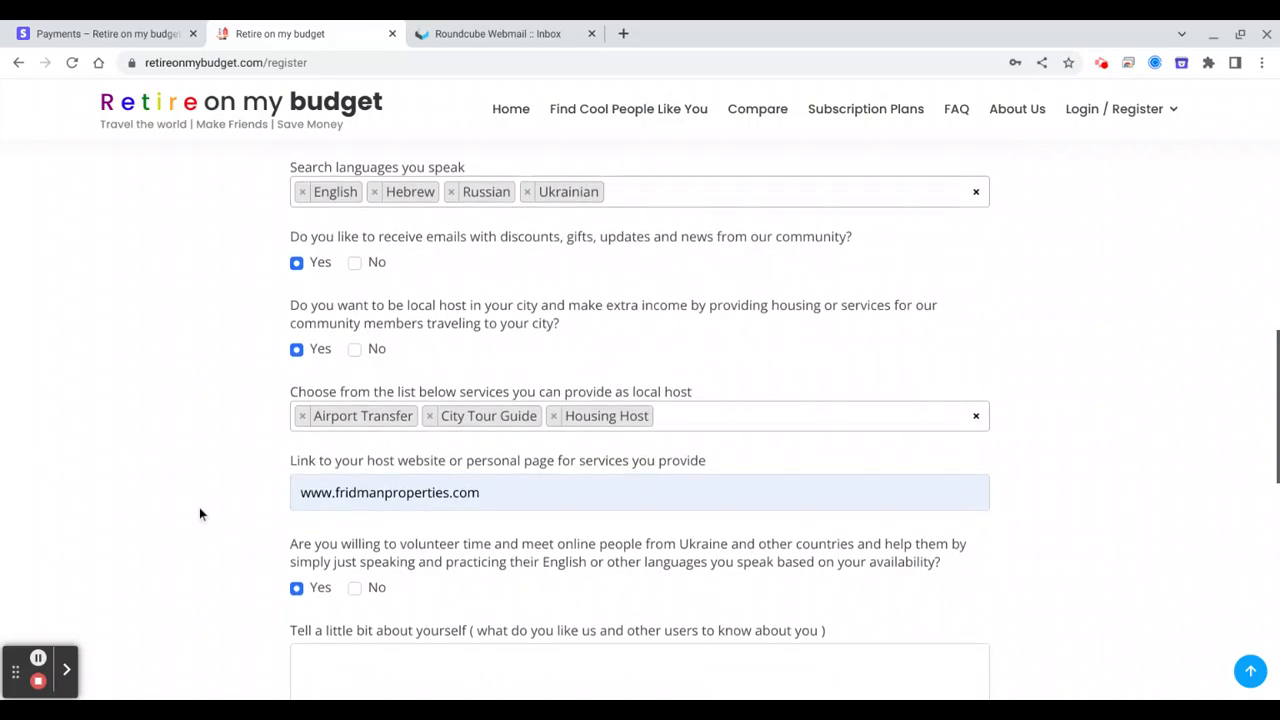
pyautogui.scroll(-3)
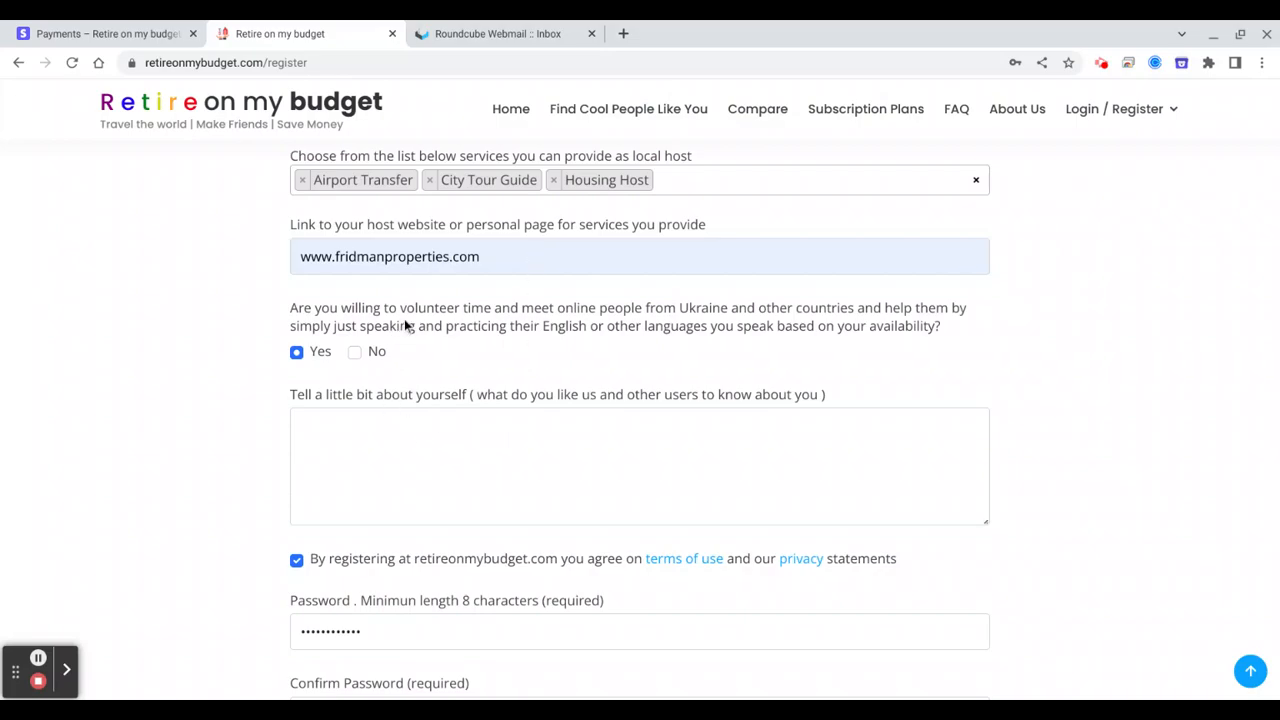
pyautogui.moveTo(460, 328)
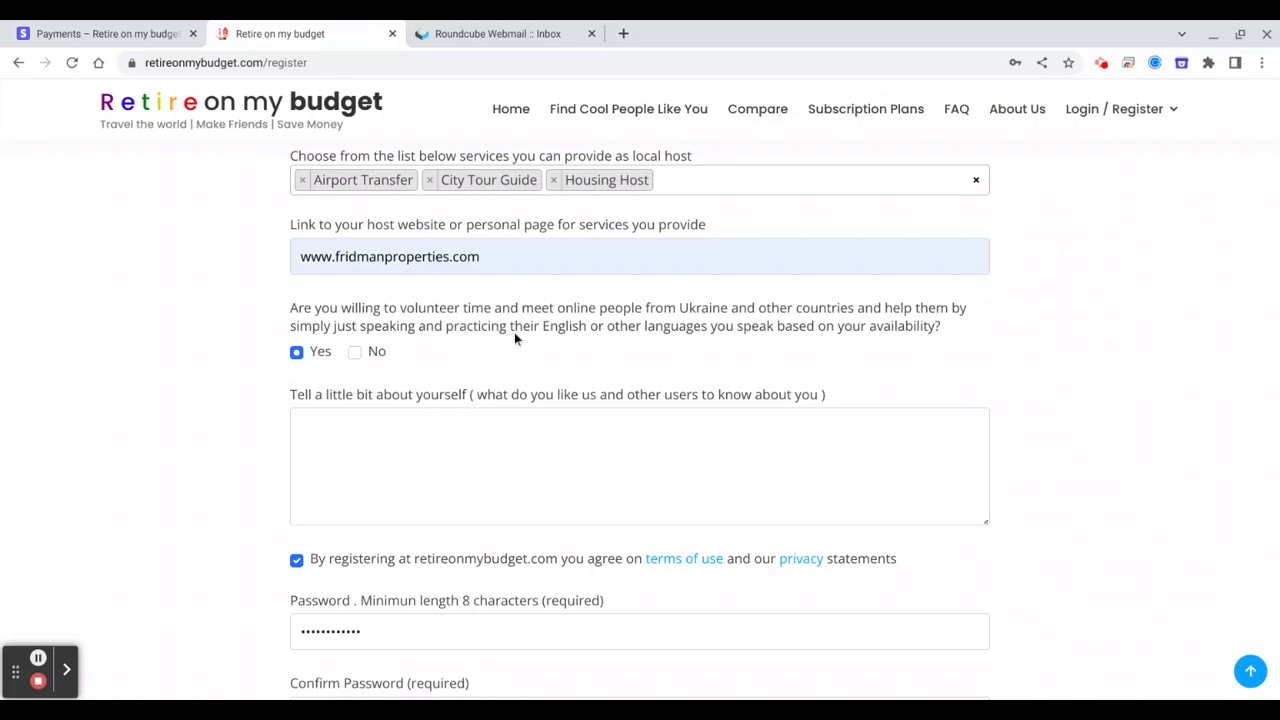
pyautogui.moveTo(558, 332)
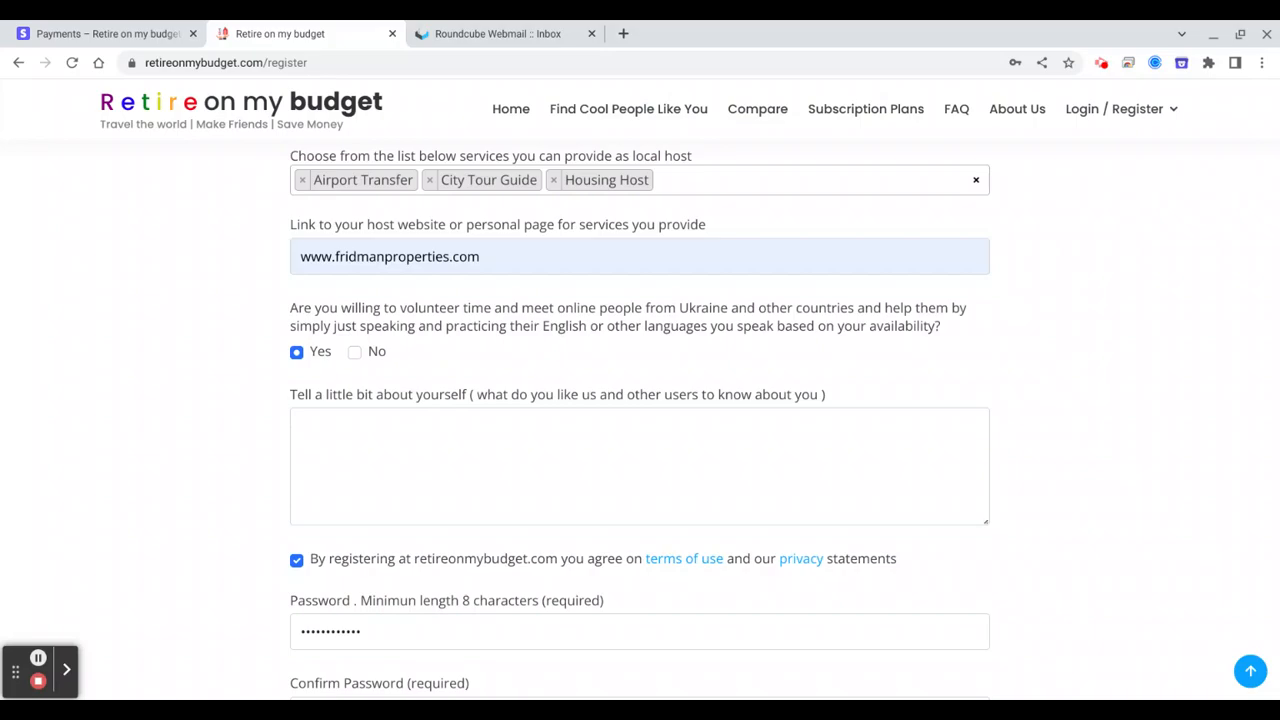
pyautogui.moveTo(646, 360)
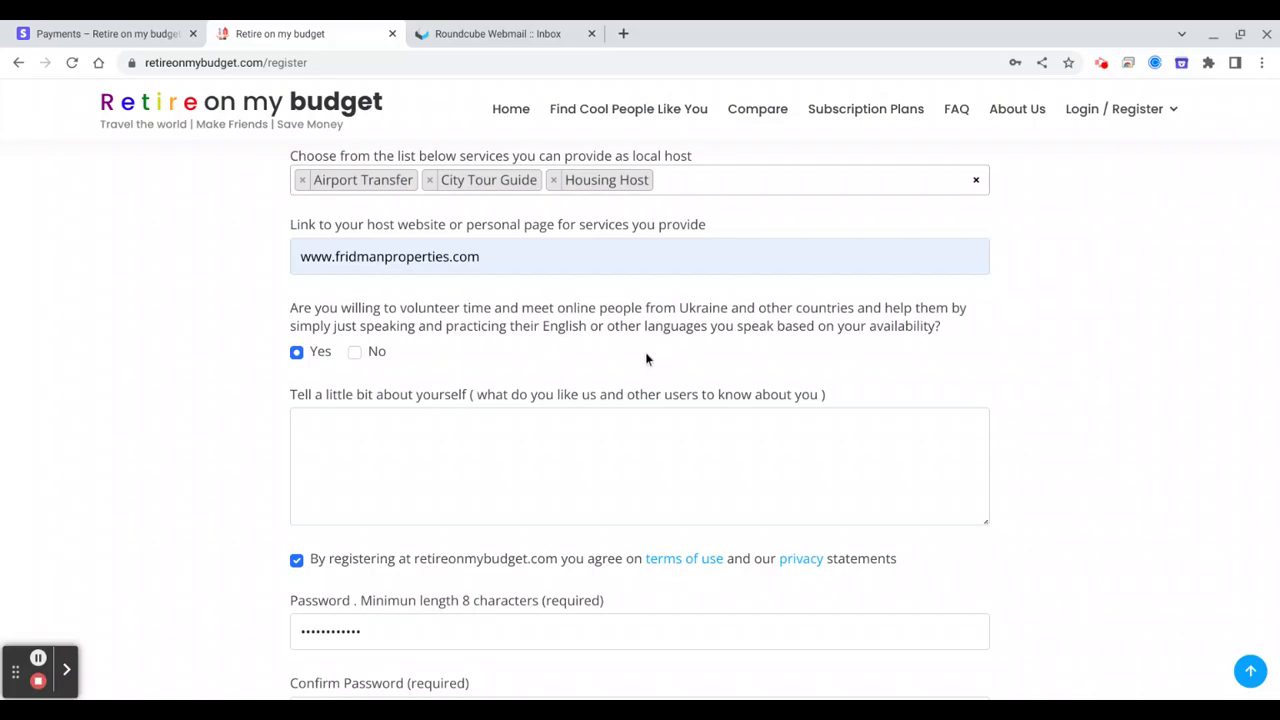
pyautogui.moveTo(650, 344)
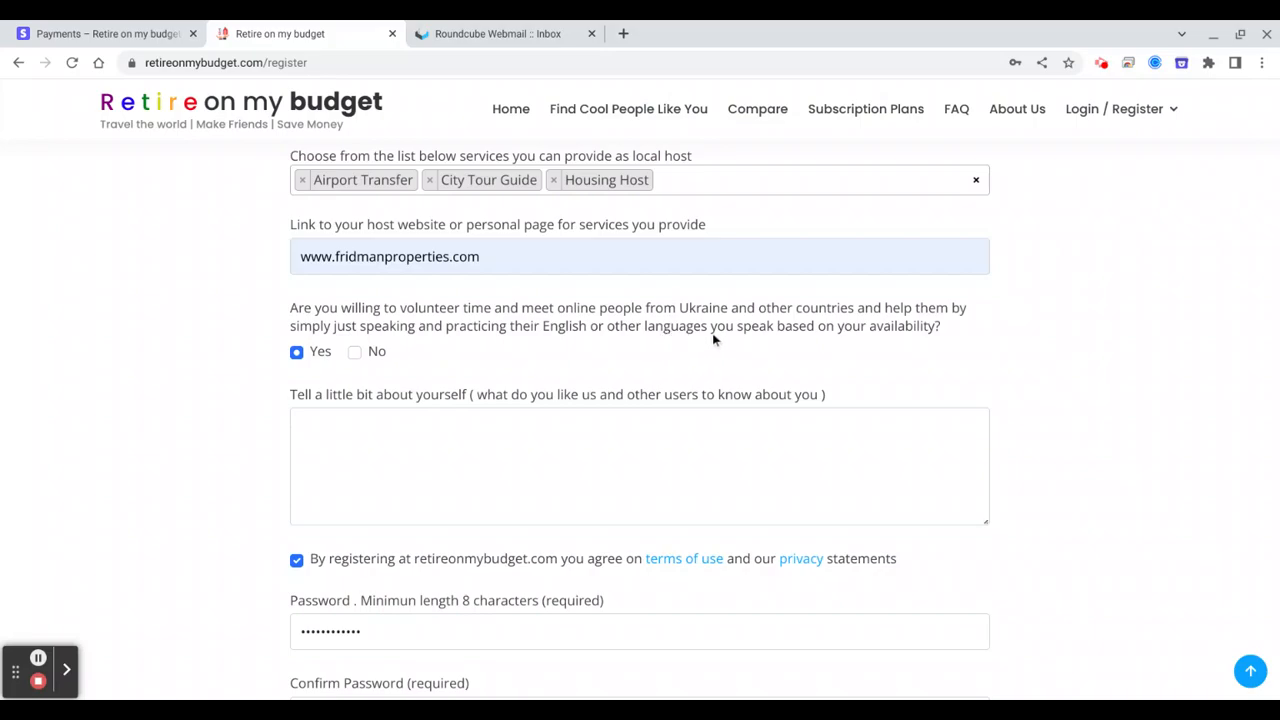
pyautogui.moveTo(590, 394)
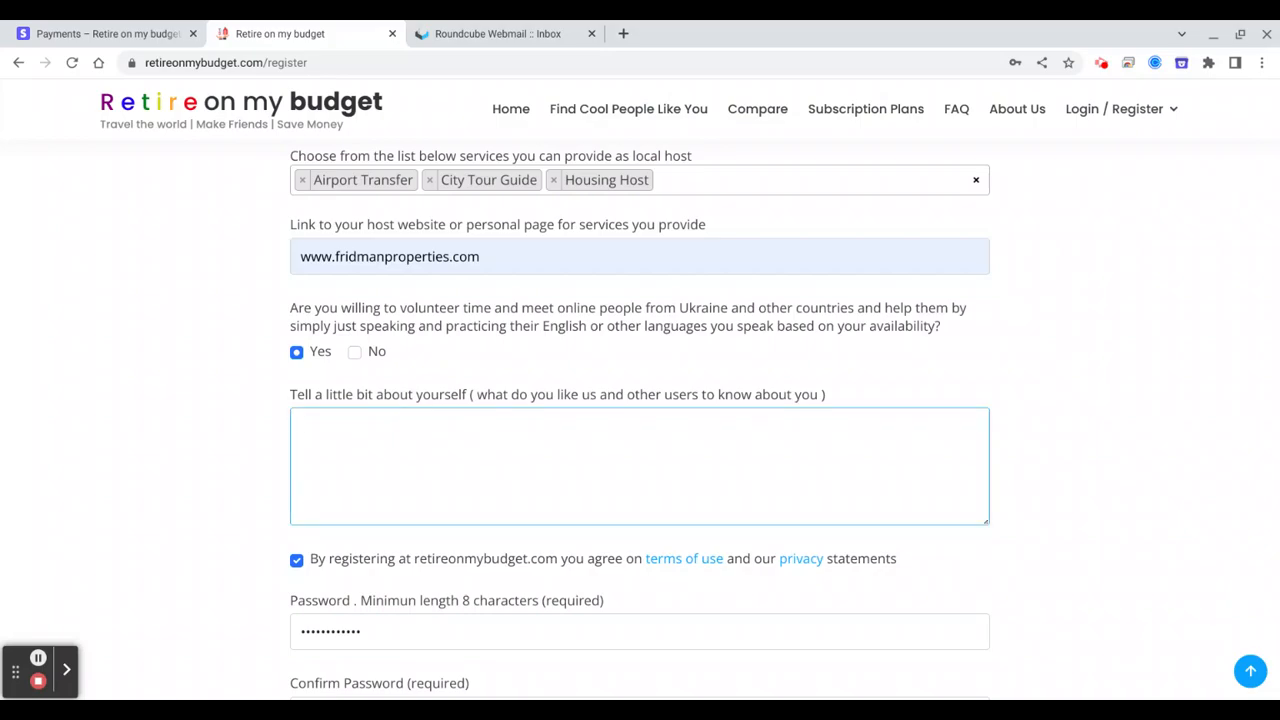
# Write the bio 'I love to help other people. and travel' in the about-yourself box.
pyautogui.write('I love')
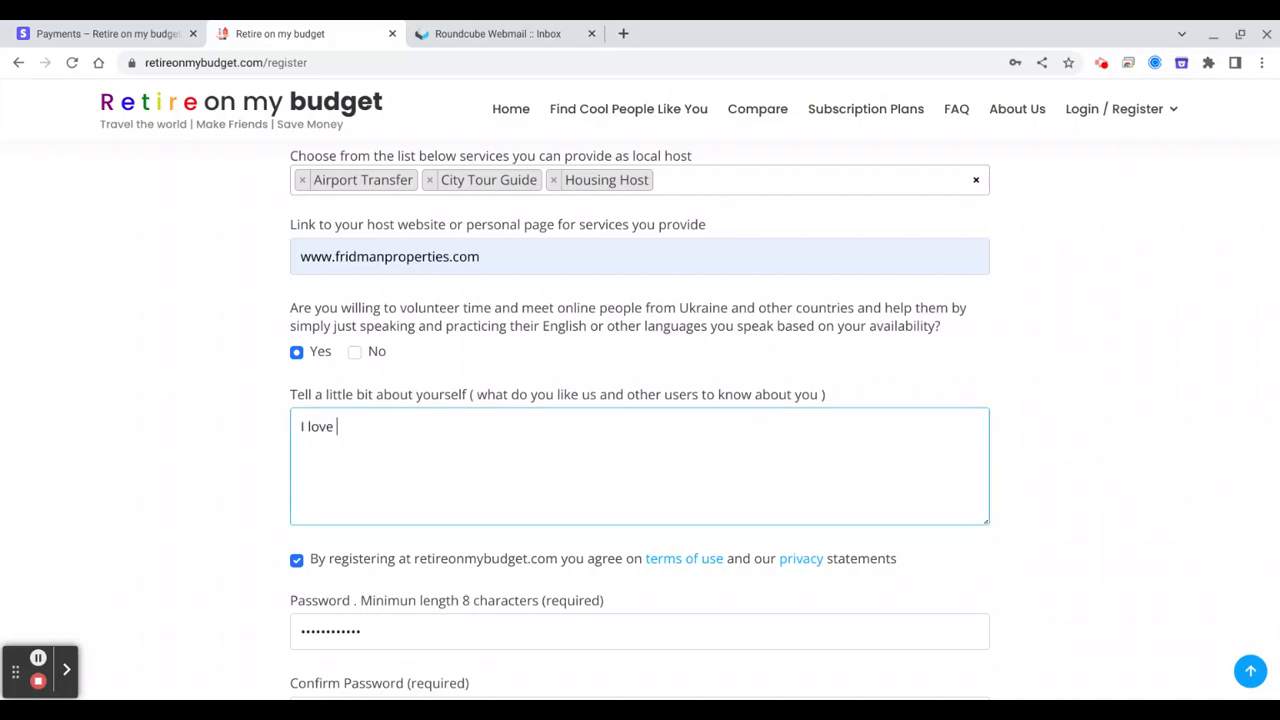
pyautogui.write('to help other p')
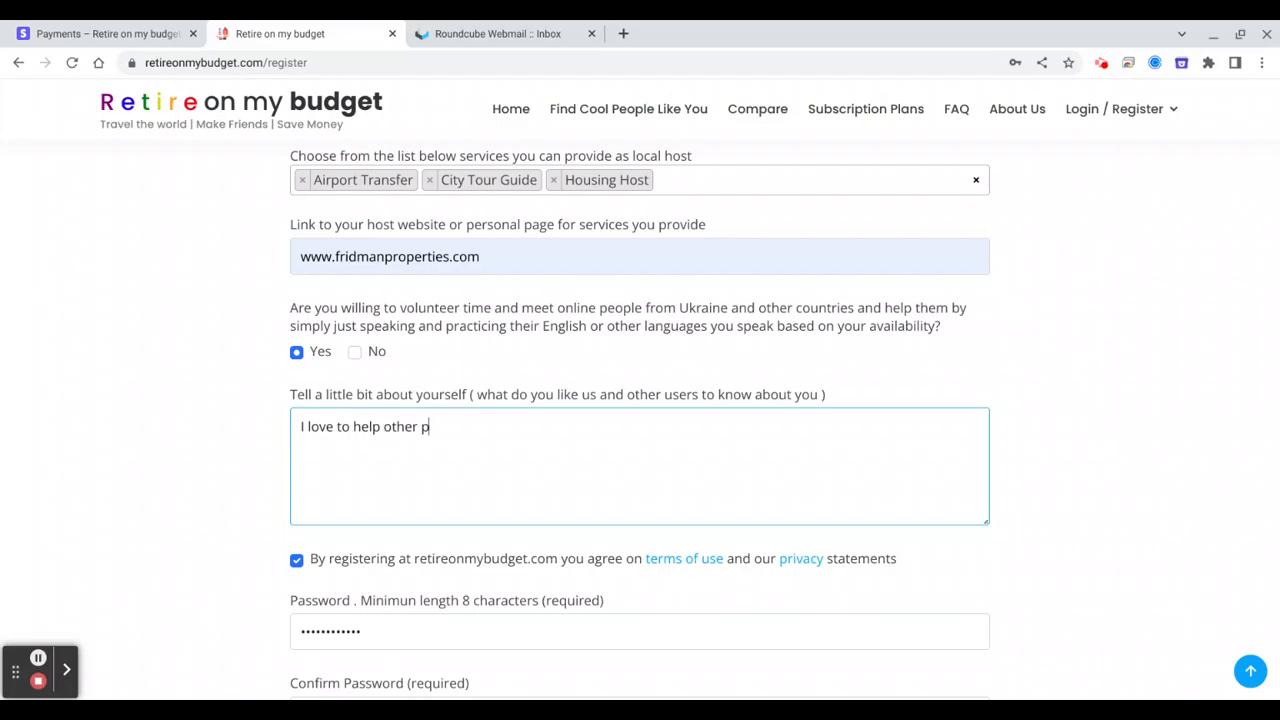
pyautogui.write('eople.')
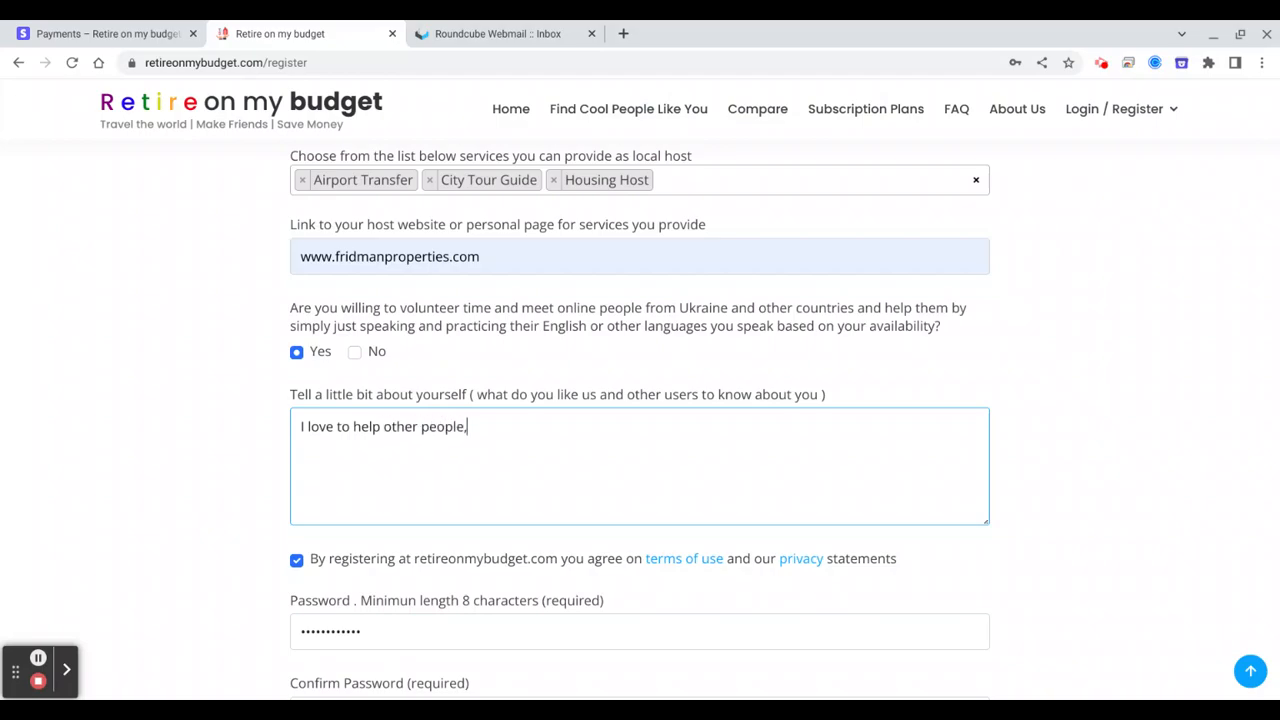
pyautogui.write('a')
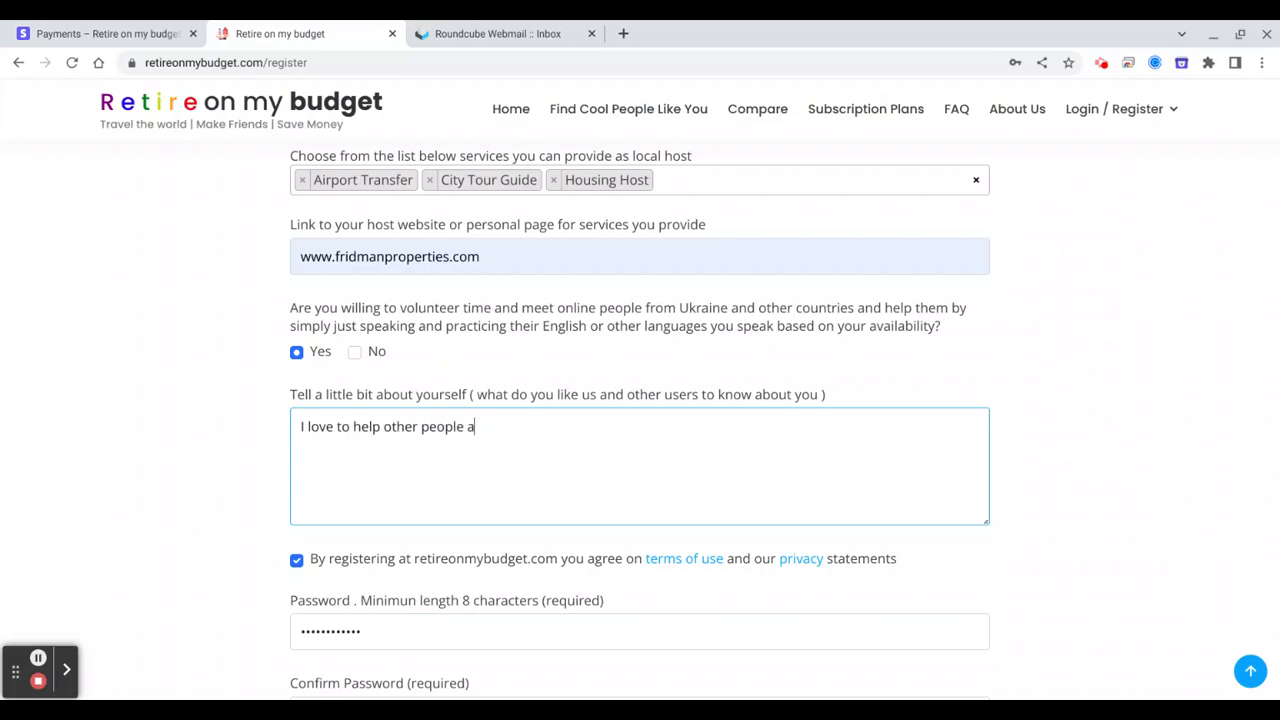
pyautogui.write('nd travel')
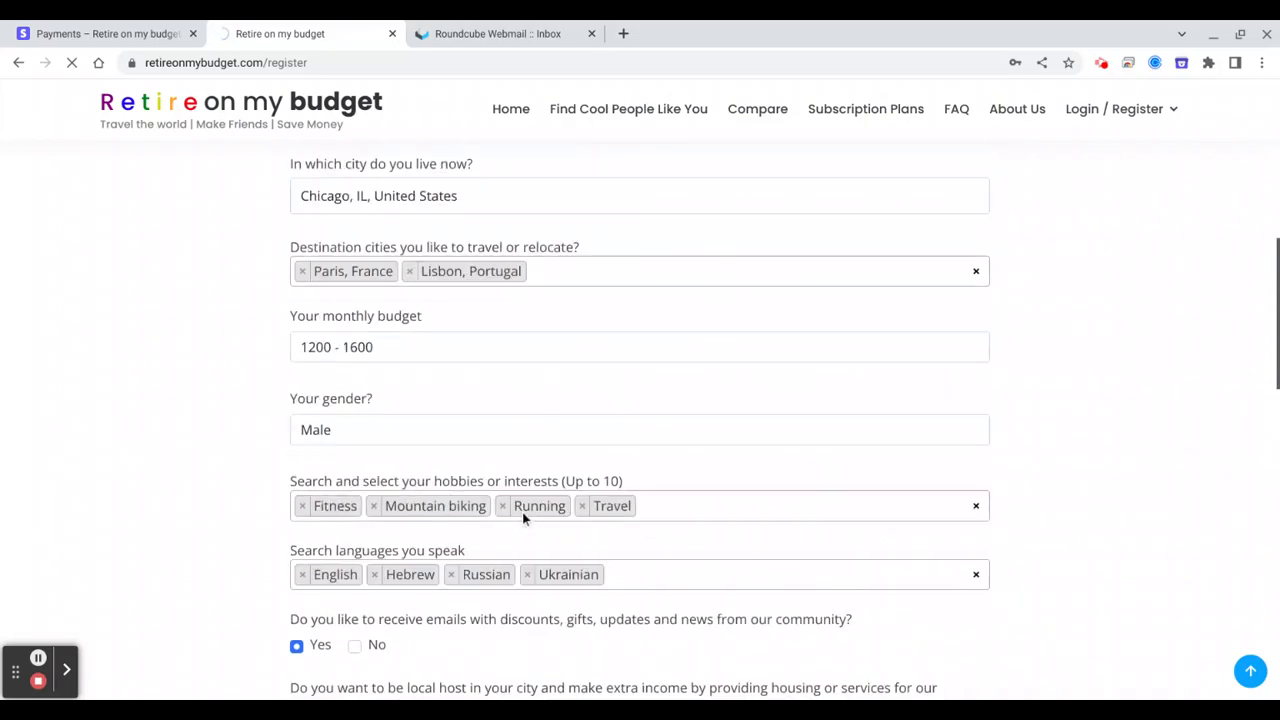
# Append '2' to the community name so it reads Mike 2.
pyautogui.scroll(3)
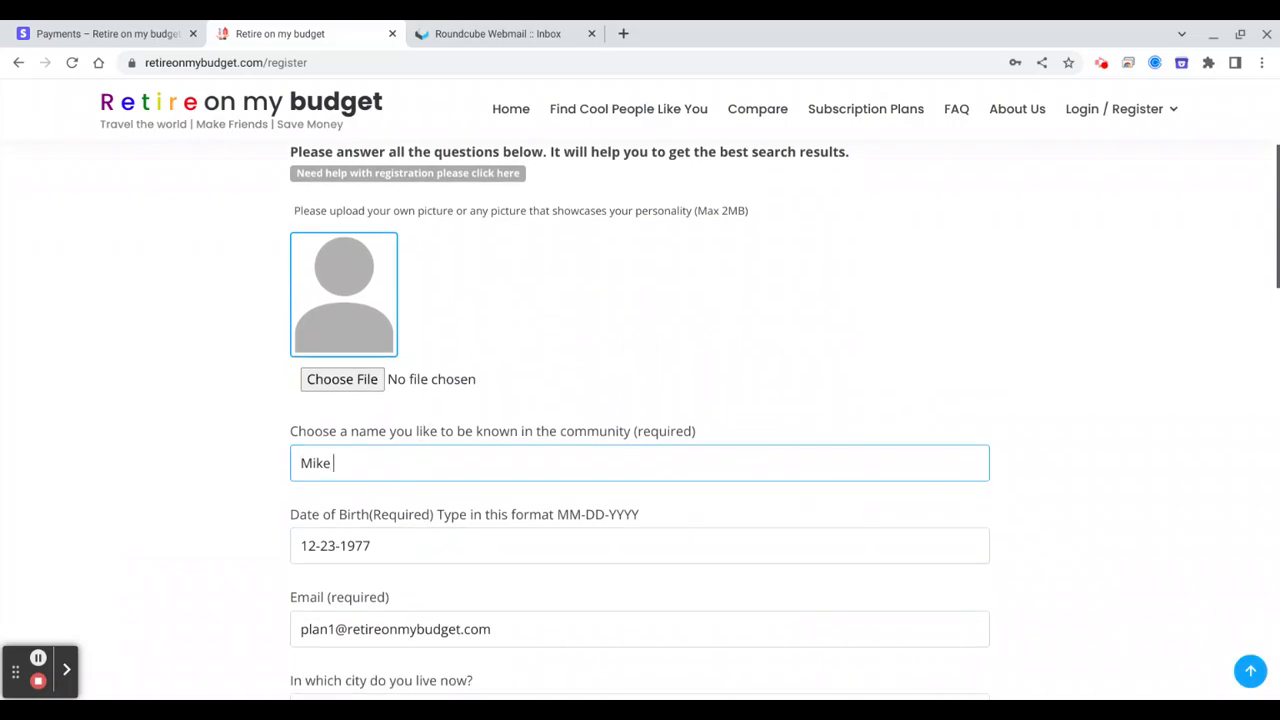
pyautogui.write('2')
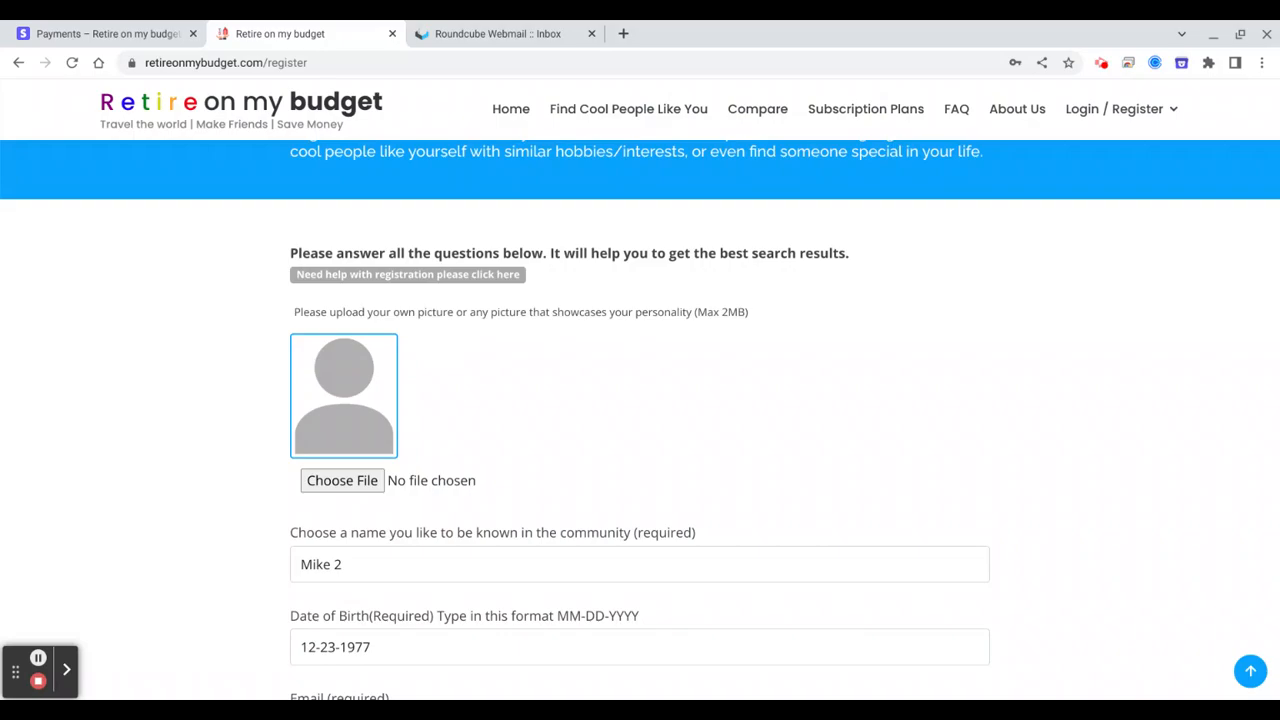
# Re-enter Chicago as the current city on the form.
pyautogui.click(340, 480)
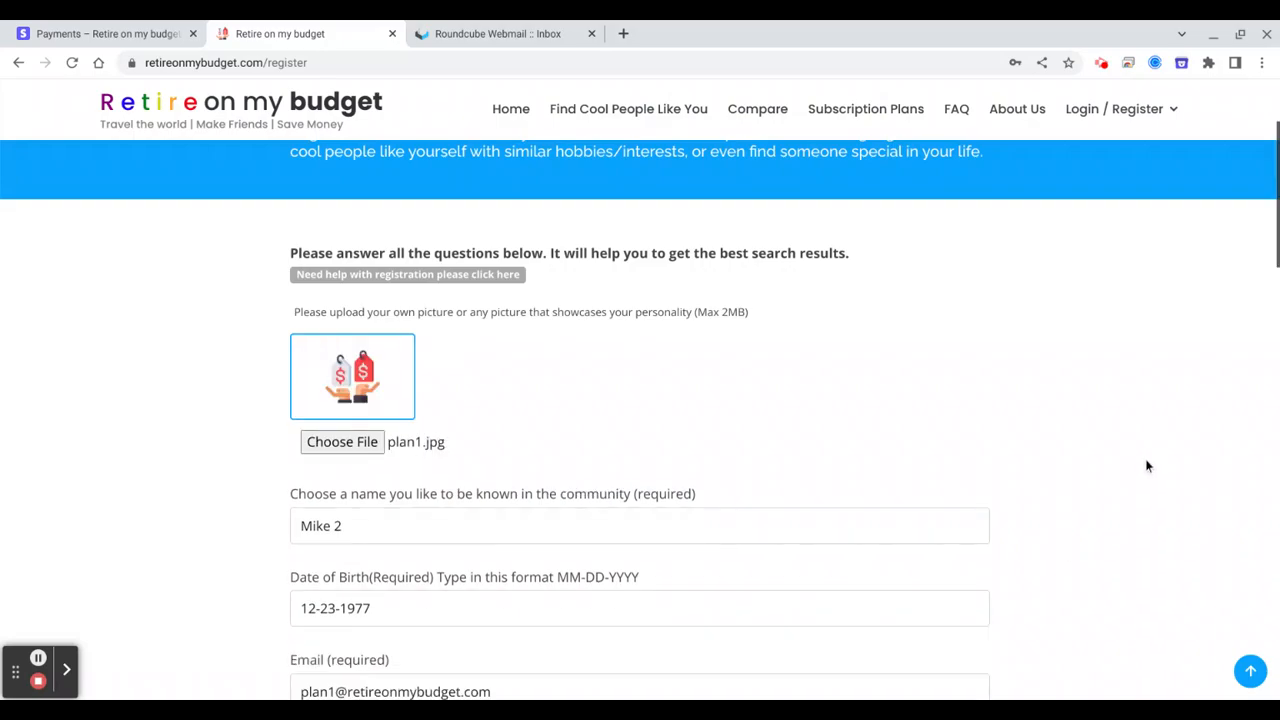
pyautogui.scroll(-3)
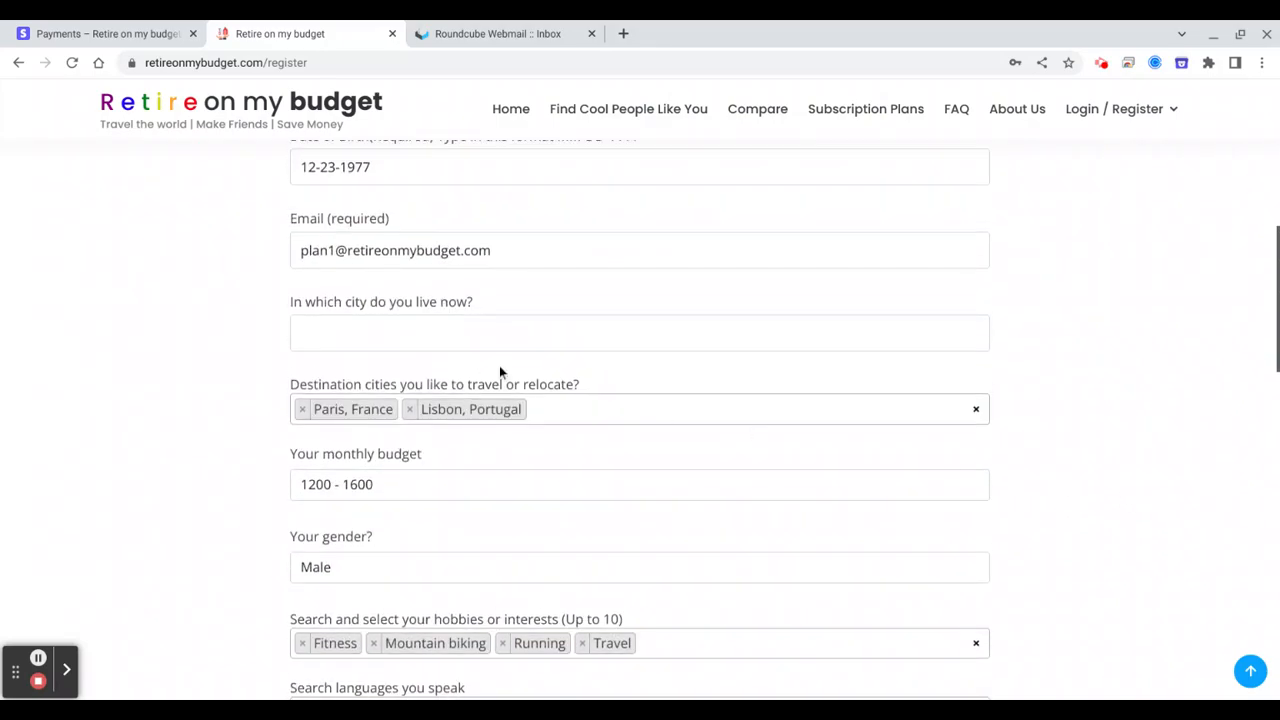
pyautogui.write('Ch')
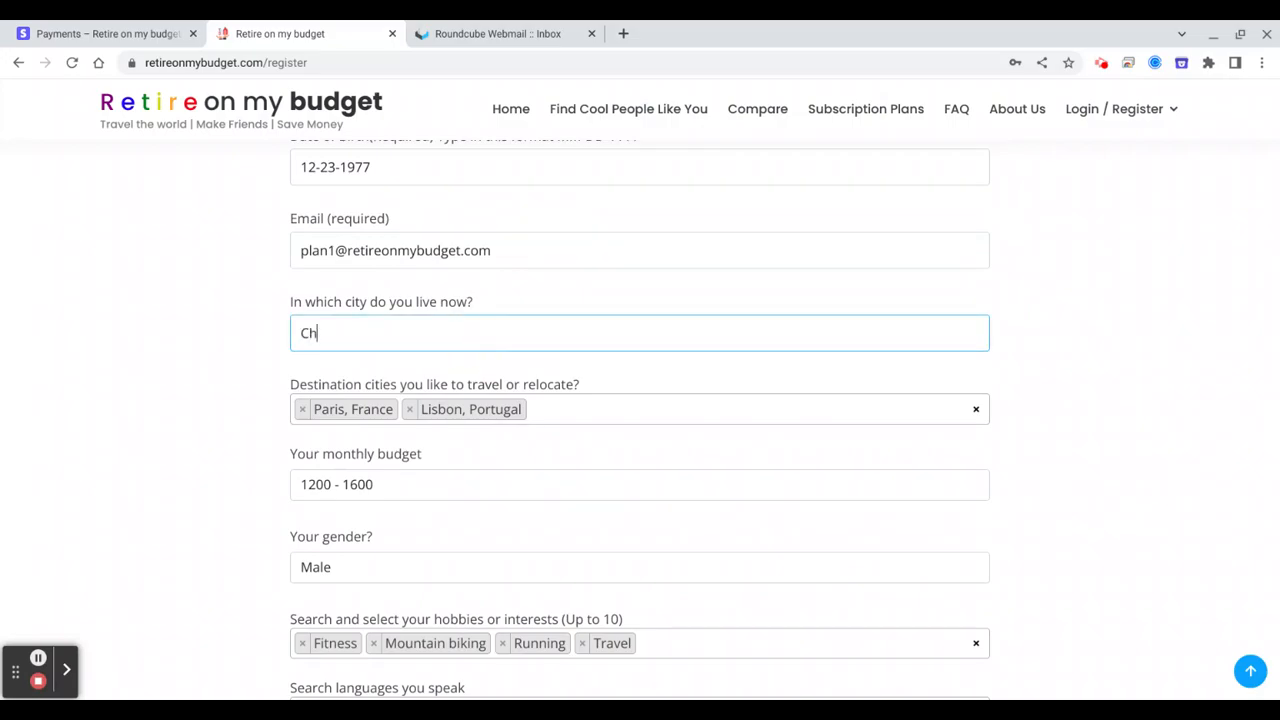
pyautogui.write('CHICAGO')
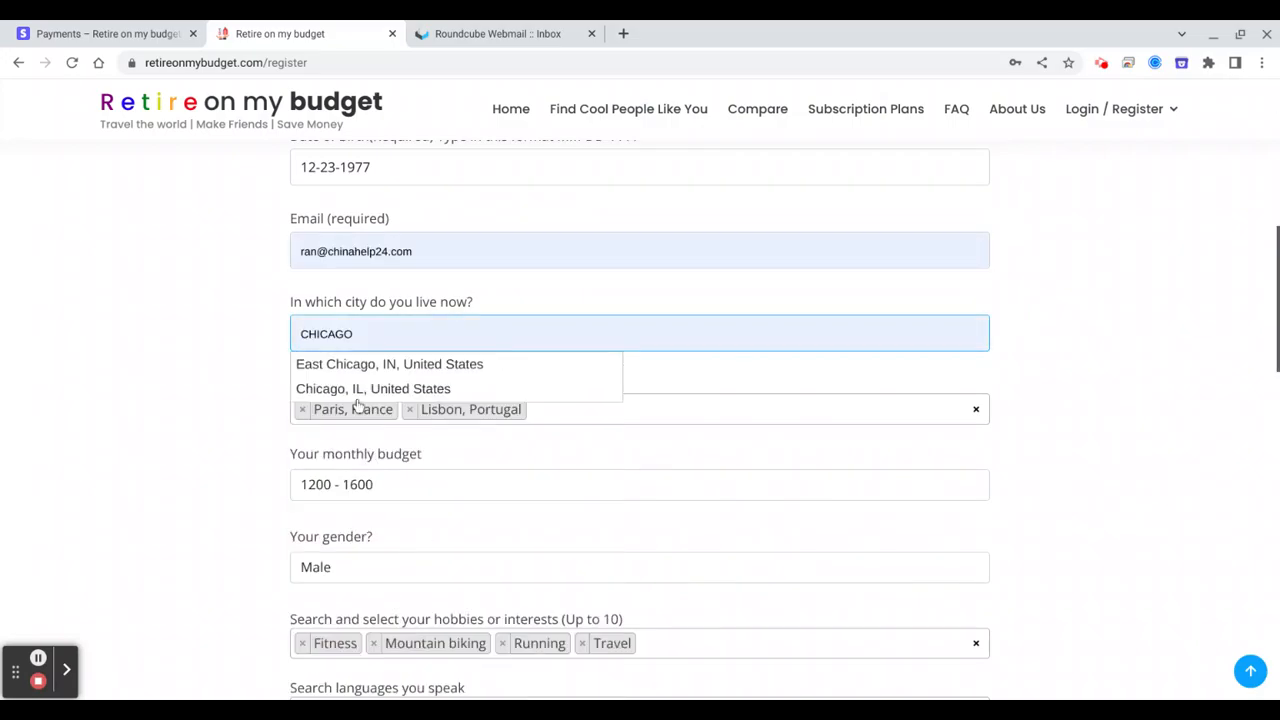
# Enter and confirm the password and submit the Mike 2 registration.
pyautogui.scroll(-3)
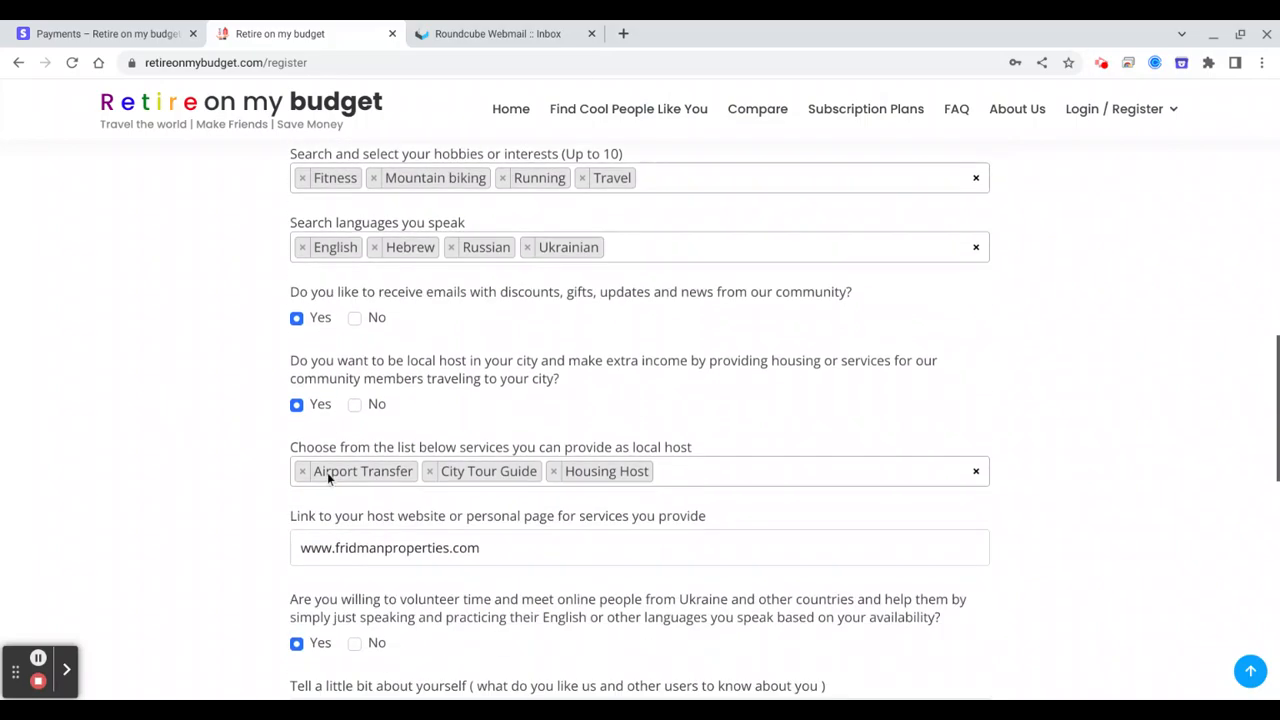
pyautogui.scroll(-3)
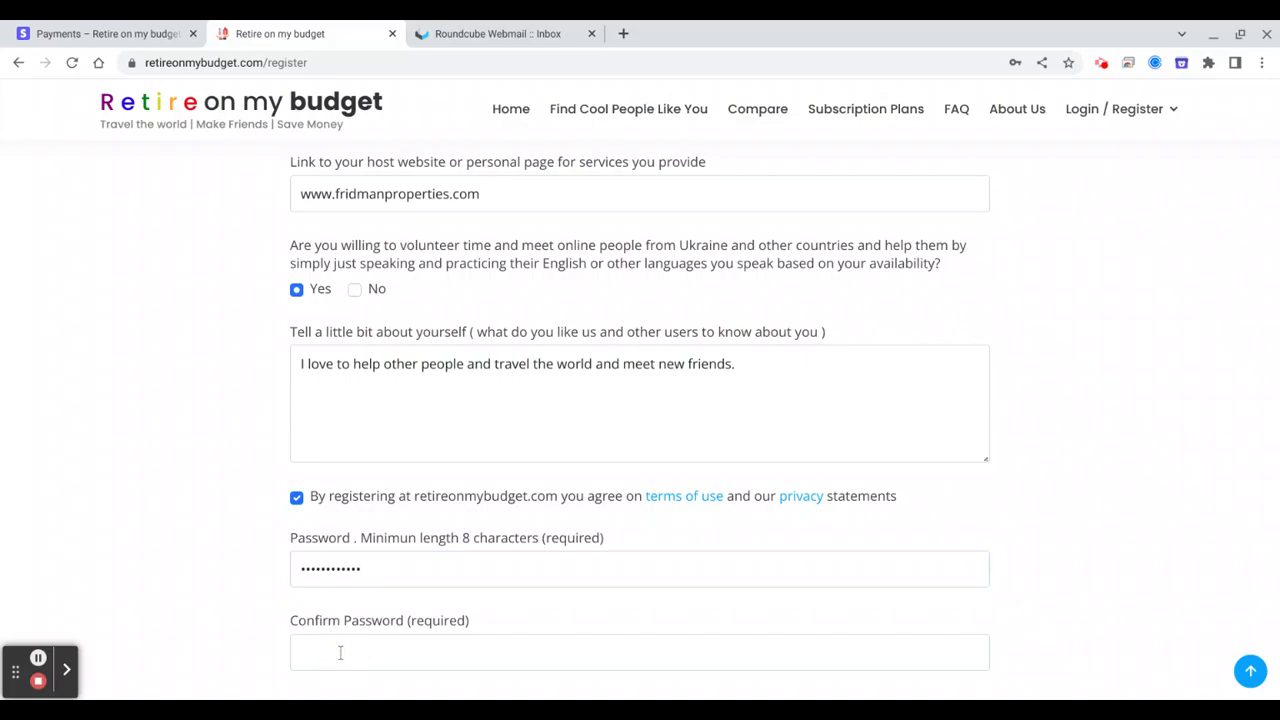
pyautogui.write('••••••')
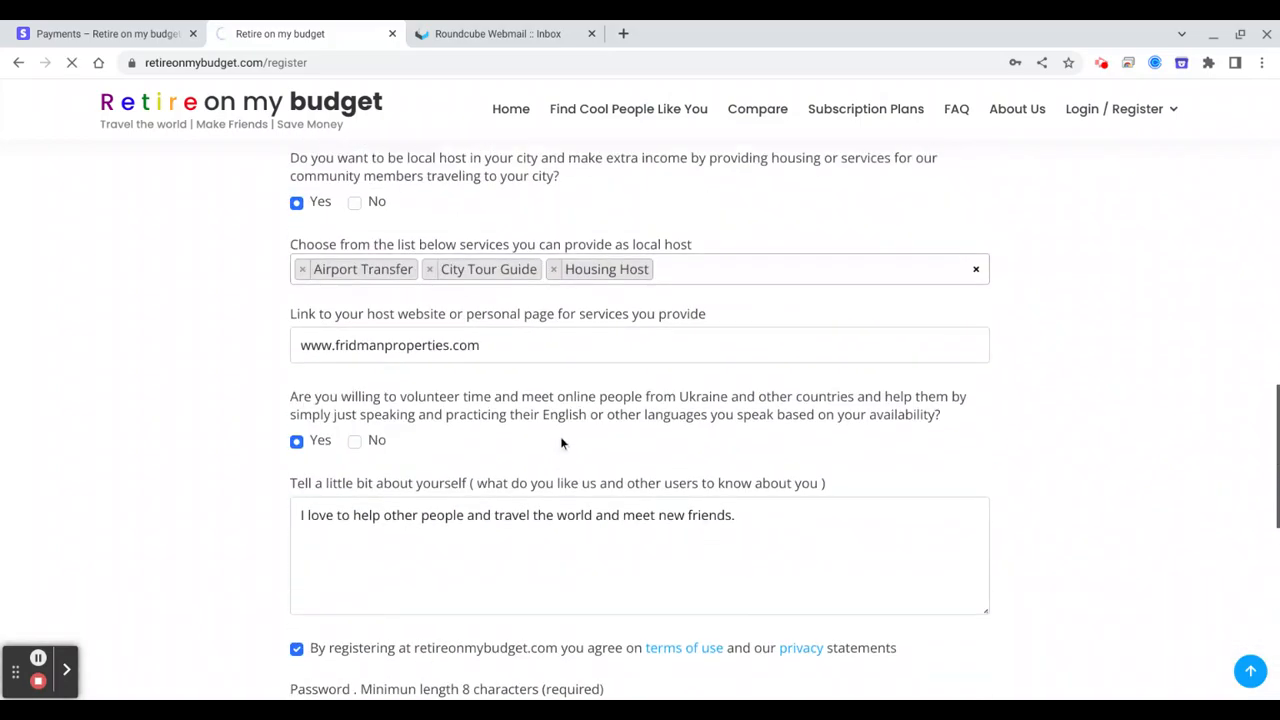
pyautogui.scroll(3)
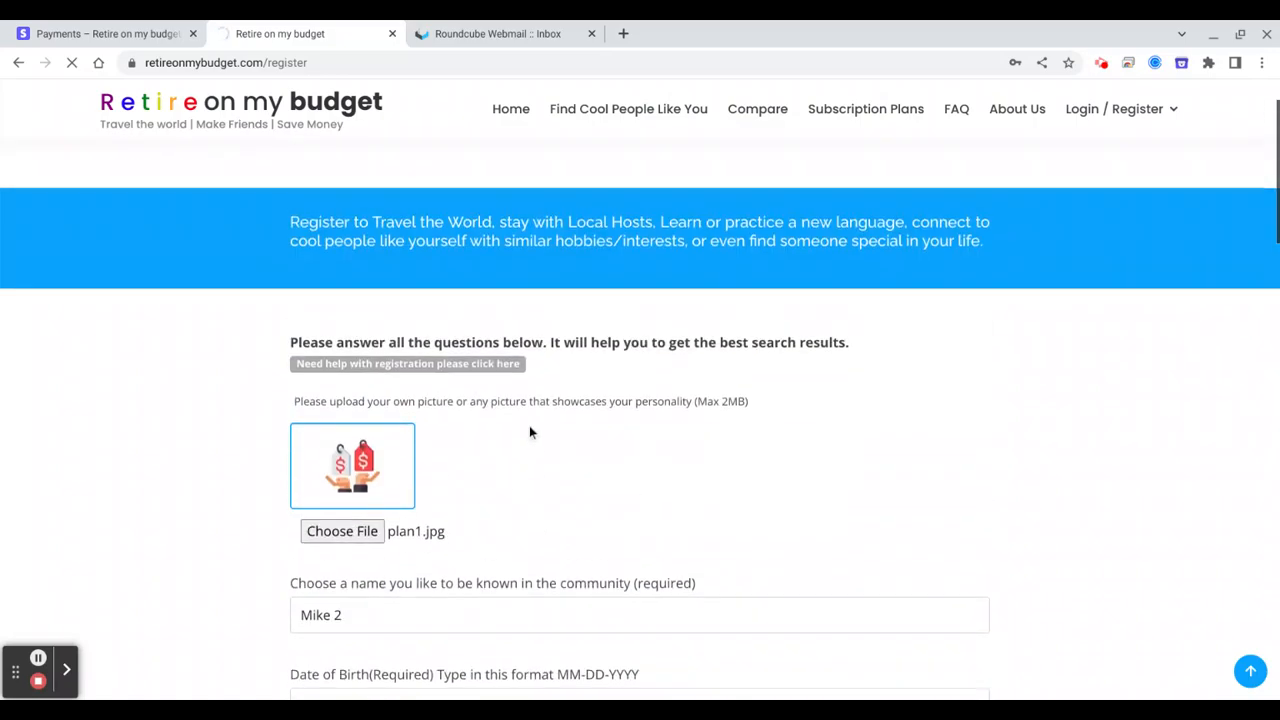
pyautogui.scroll(-3)
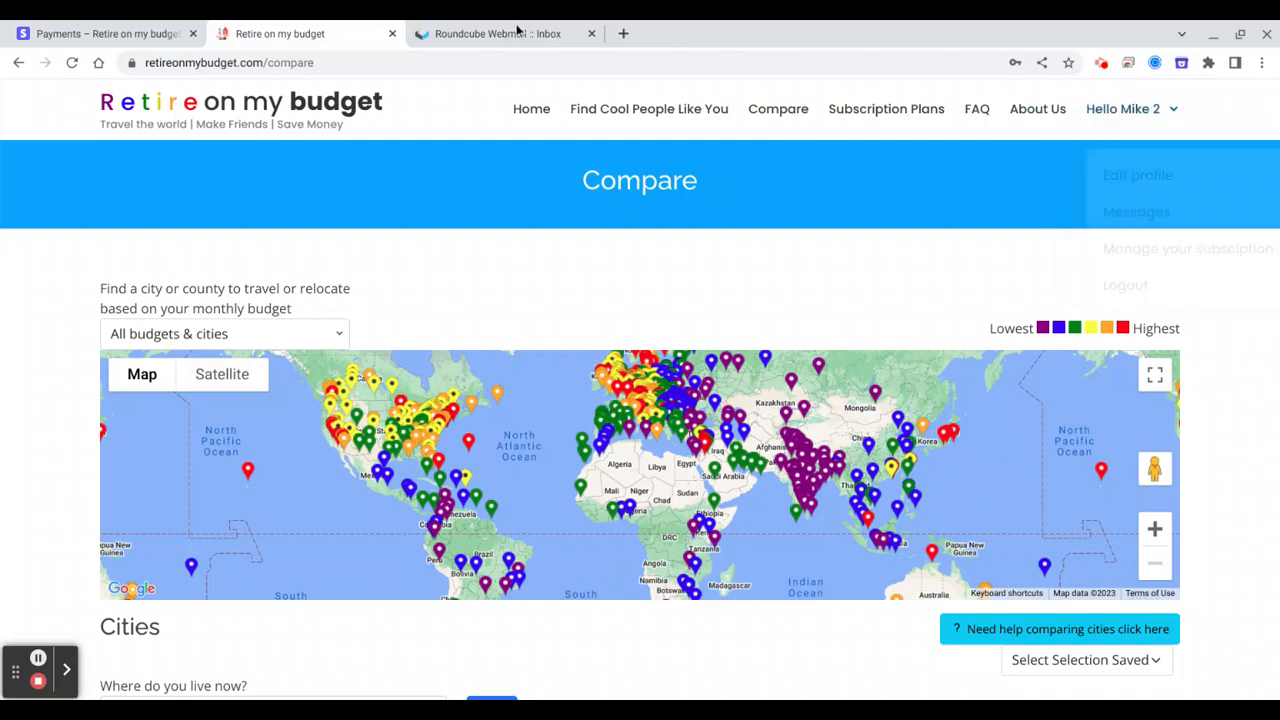
# Verify the account's email address from the Verify Email Address message in the webmail inbox.
pyautogui.click(504, 32)
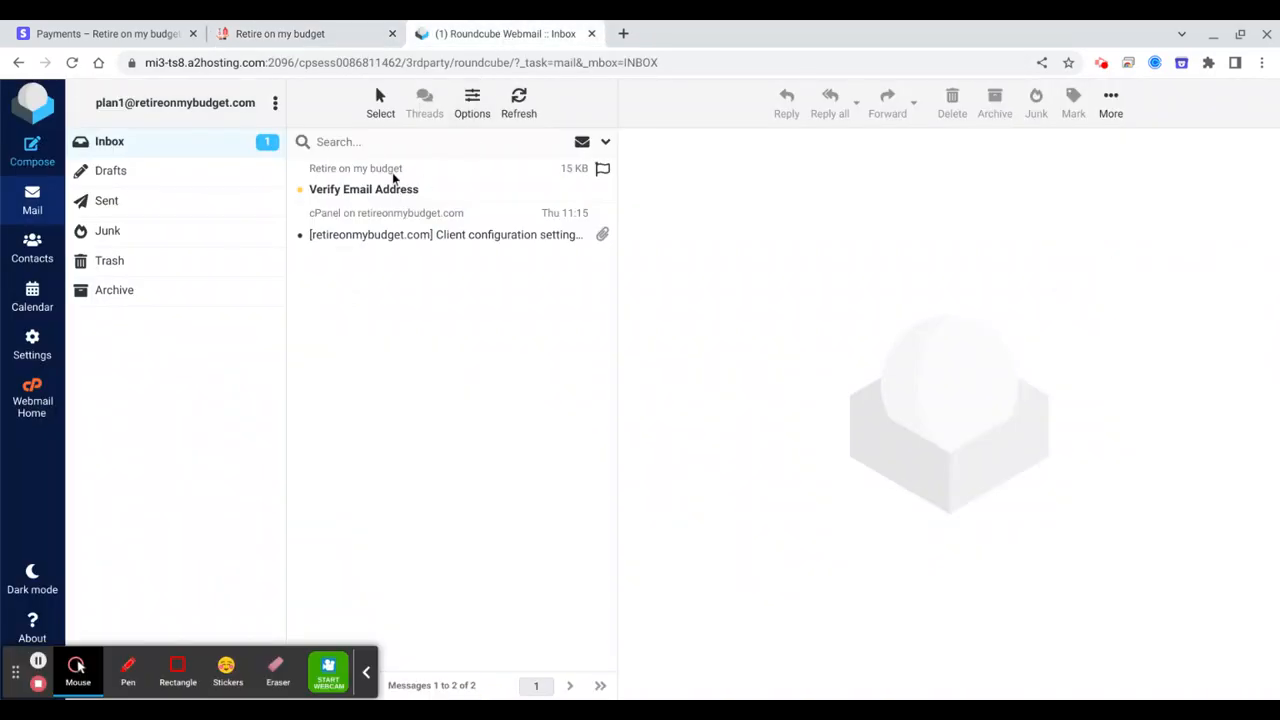
pyautogui.click(362, 188)
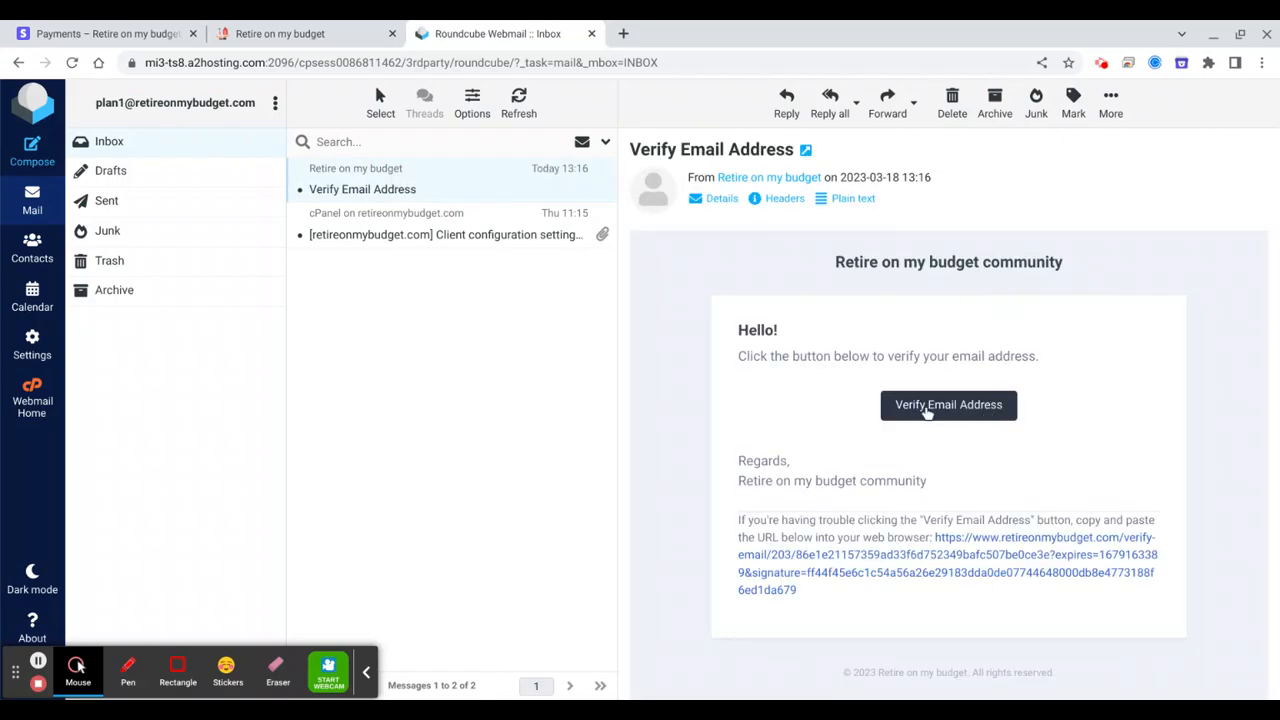
pyautogui.click(948, 404)
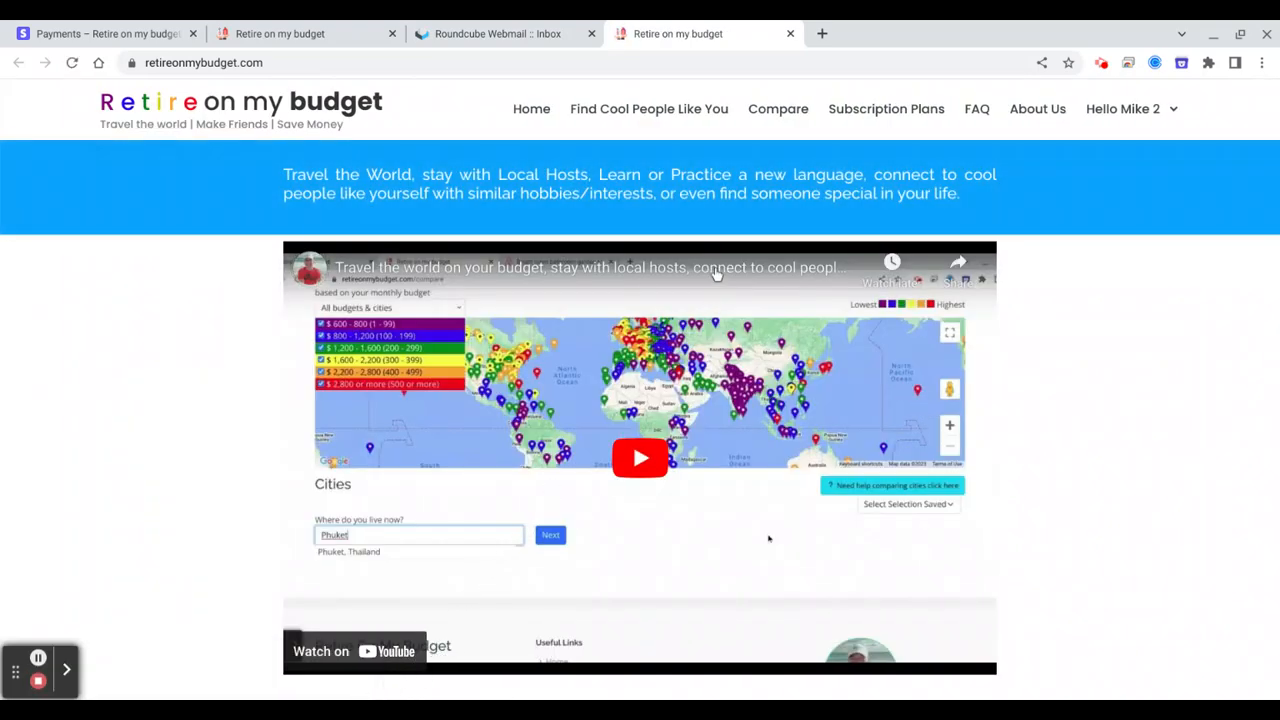
# Clear the search on Find Cool People Like You, then move to the Compare page.
pyautogui.click(648, 108)
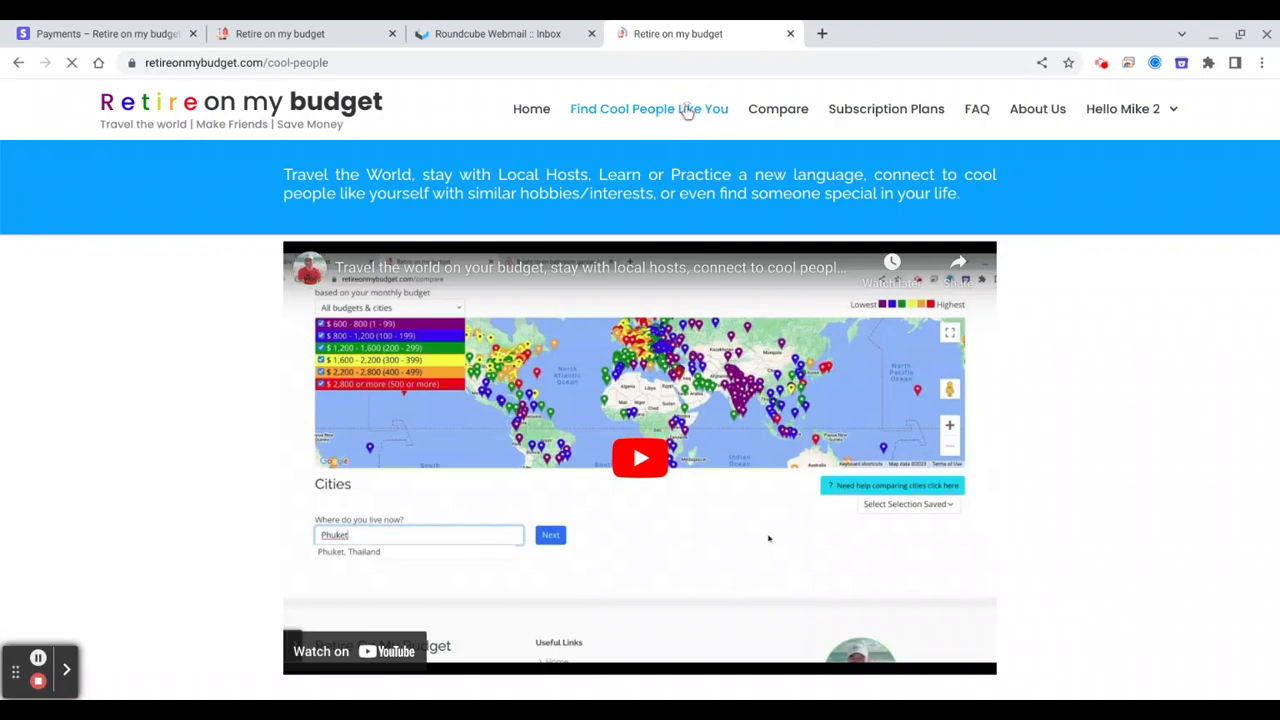
pyautogui.click(648, 108)
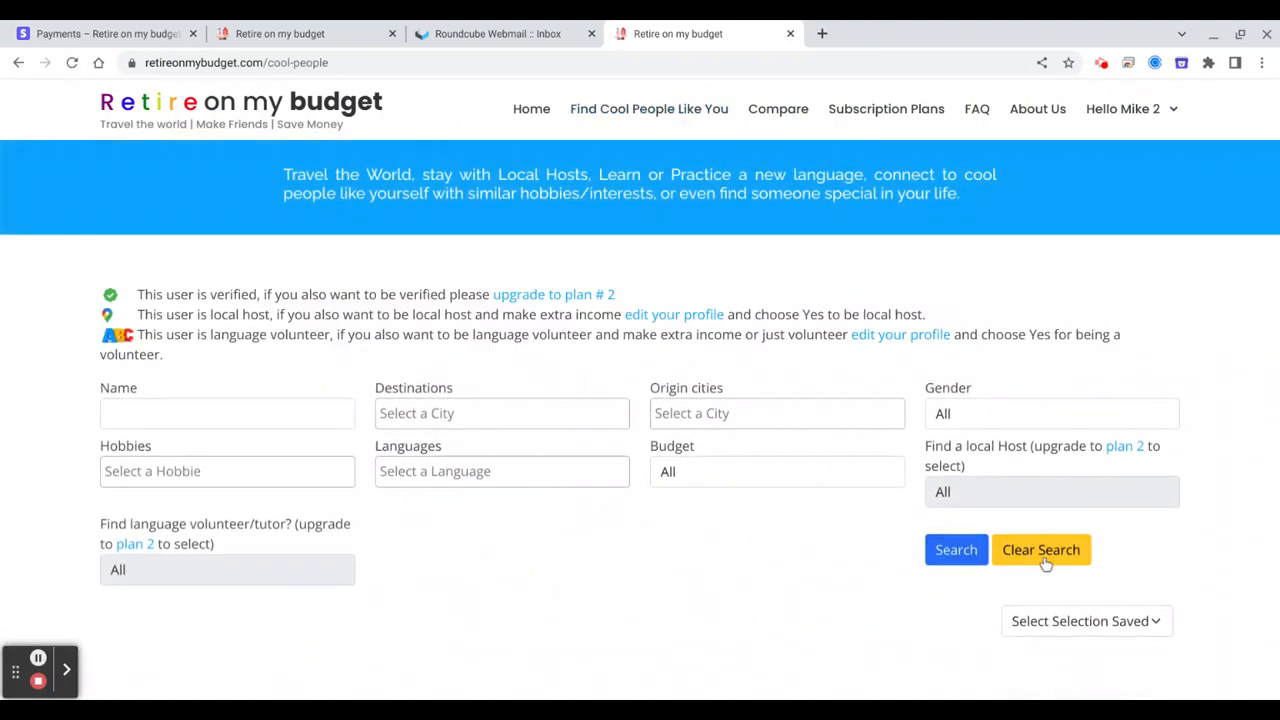
pyautogui.click(956, 548)
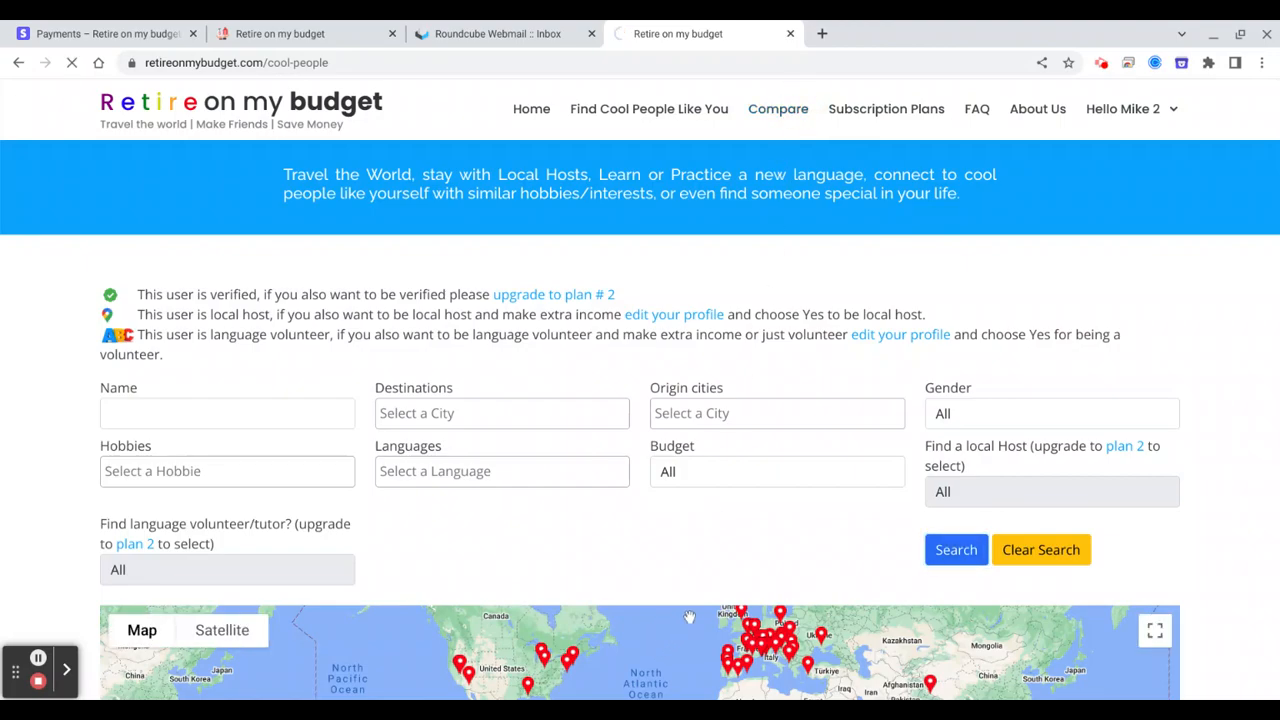
pyautogui.click(778, 108)
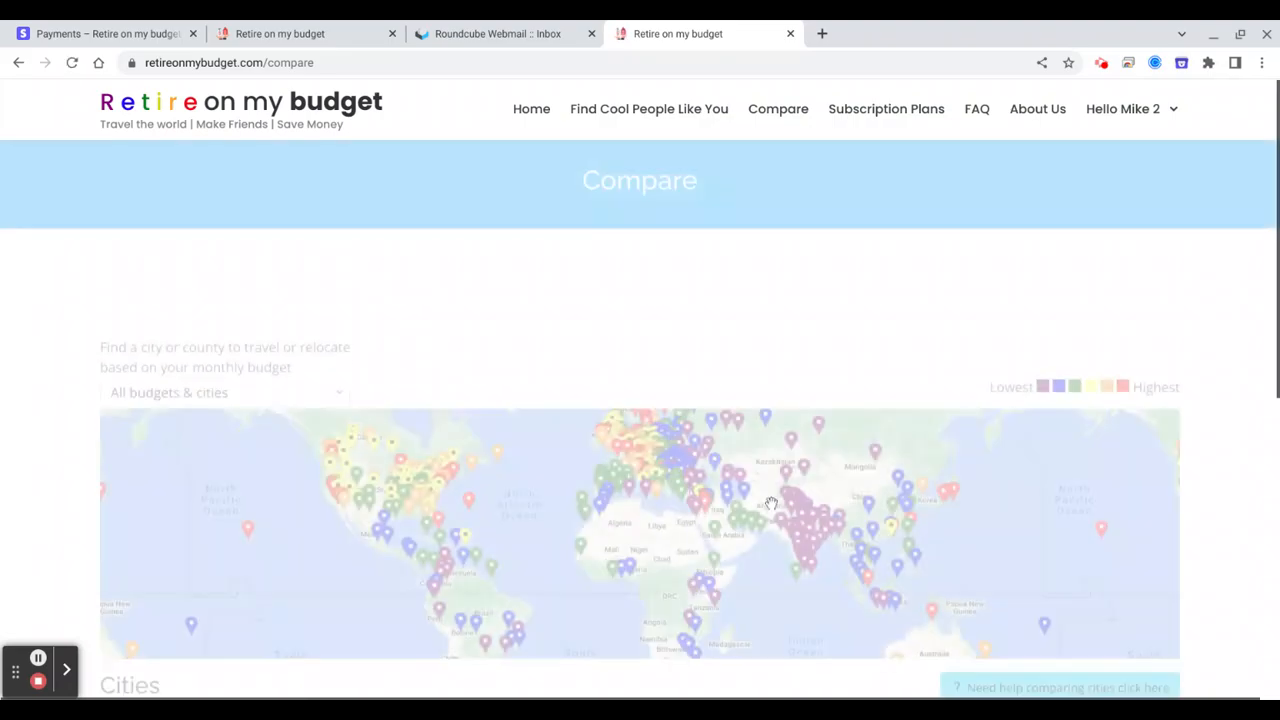
# Set current city to Chicago, add New York, review the cost table and show Mike 2's account menu.
pyautogui.scroll(-3)
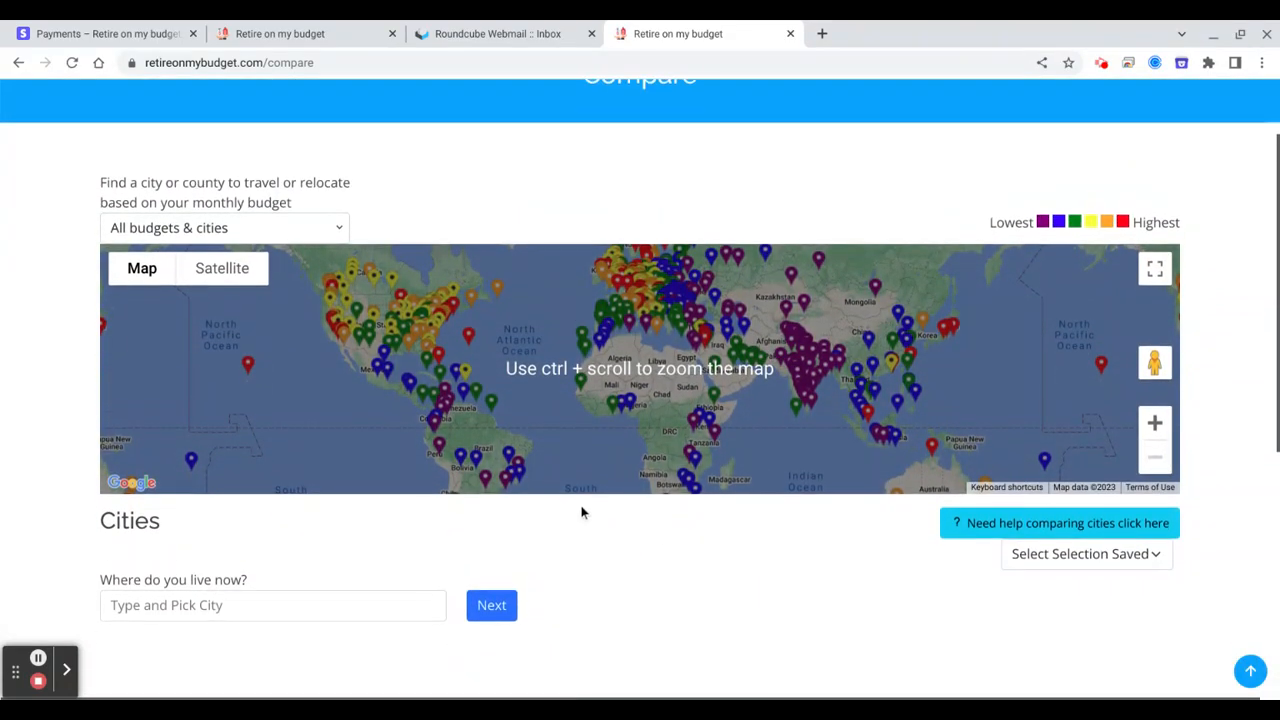
pyautogui.write('Chic')
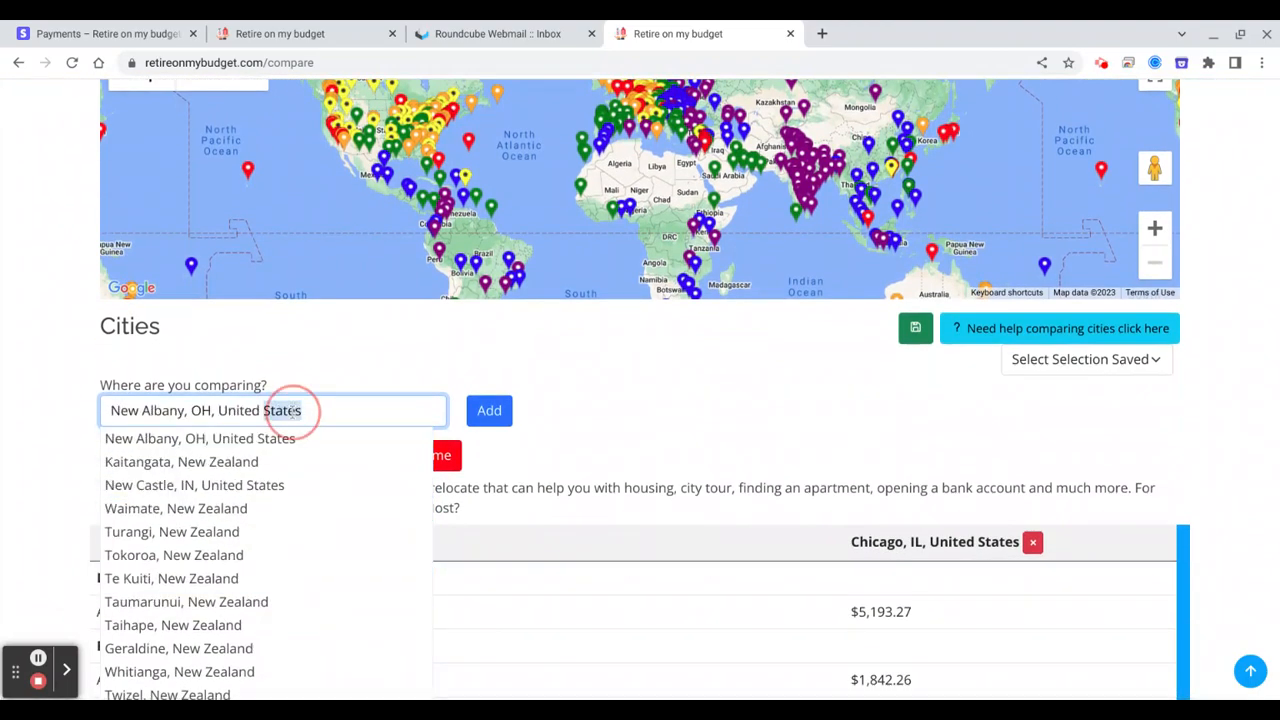
pyautogui.write('new york')
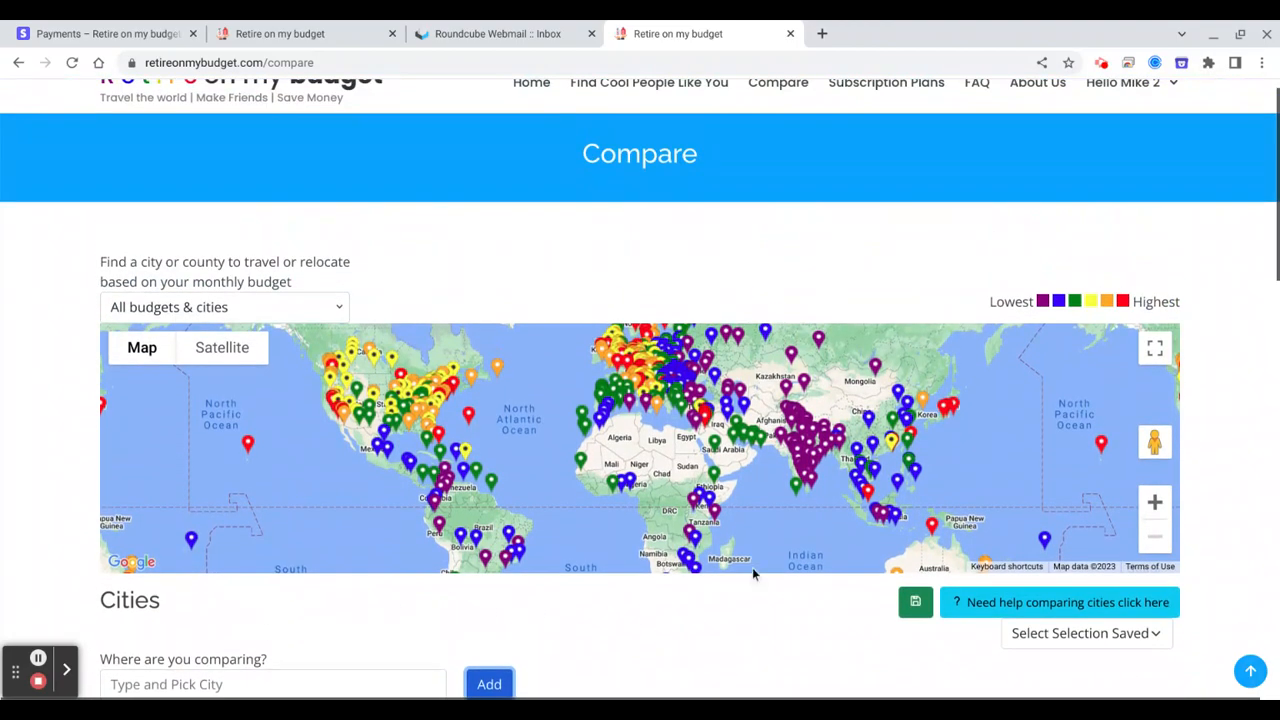
pyautogui.scroll(-3)
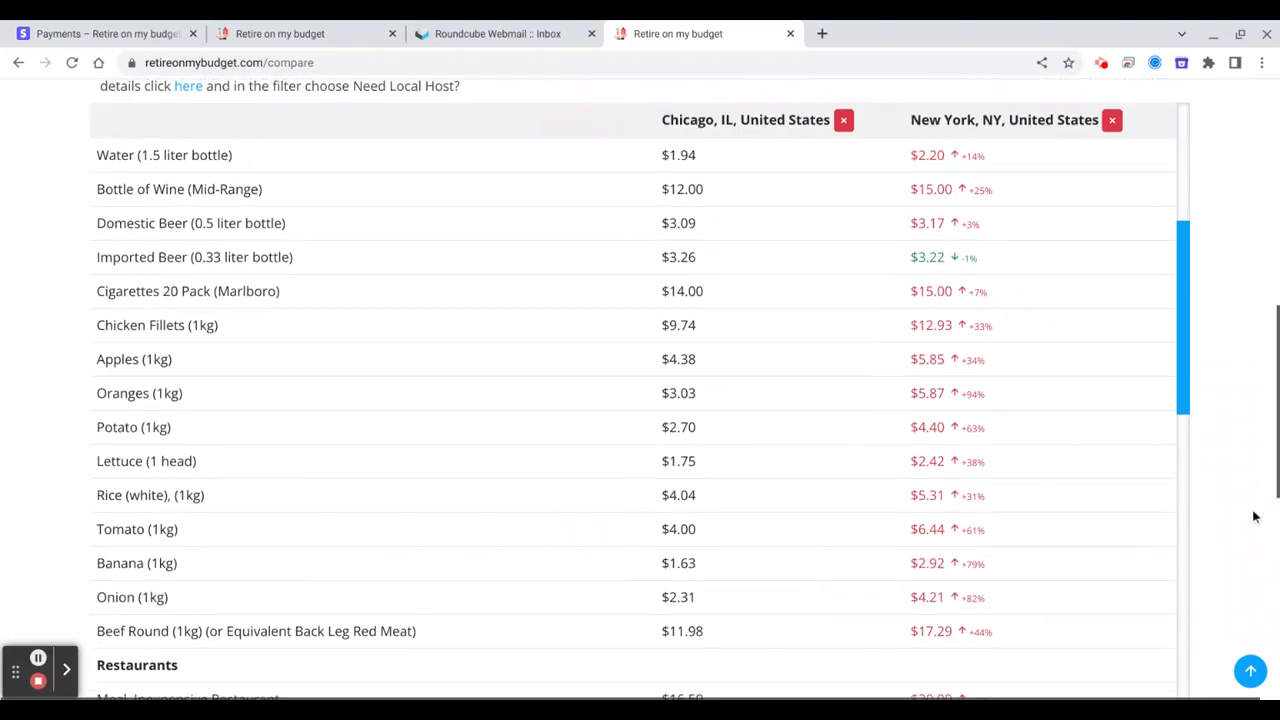
pyautogui.scroll(3)
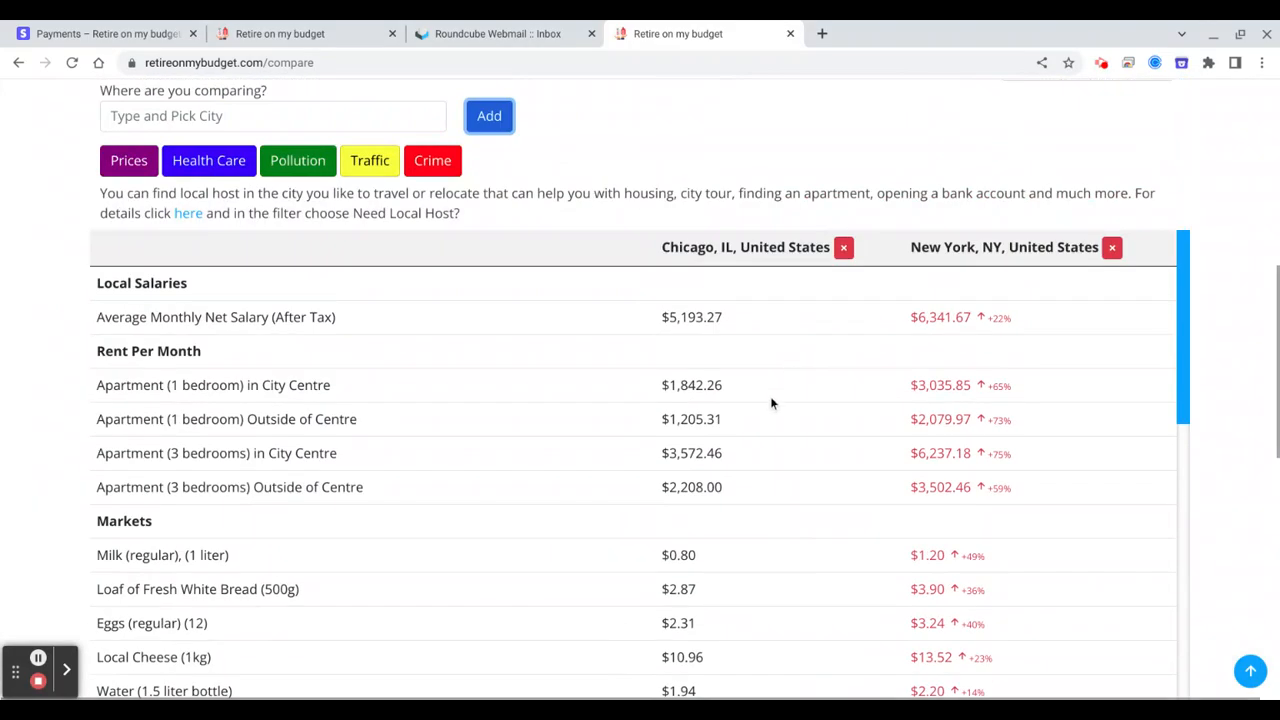
pyautogui.scroll(-3)
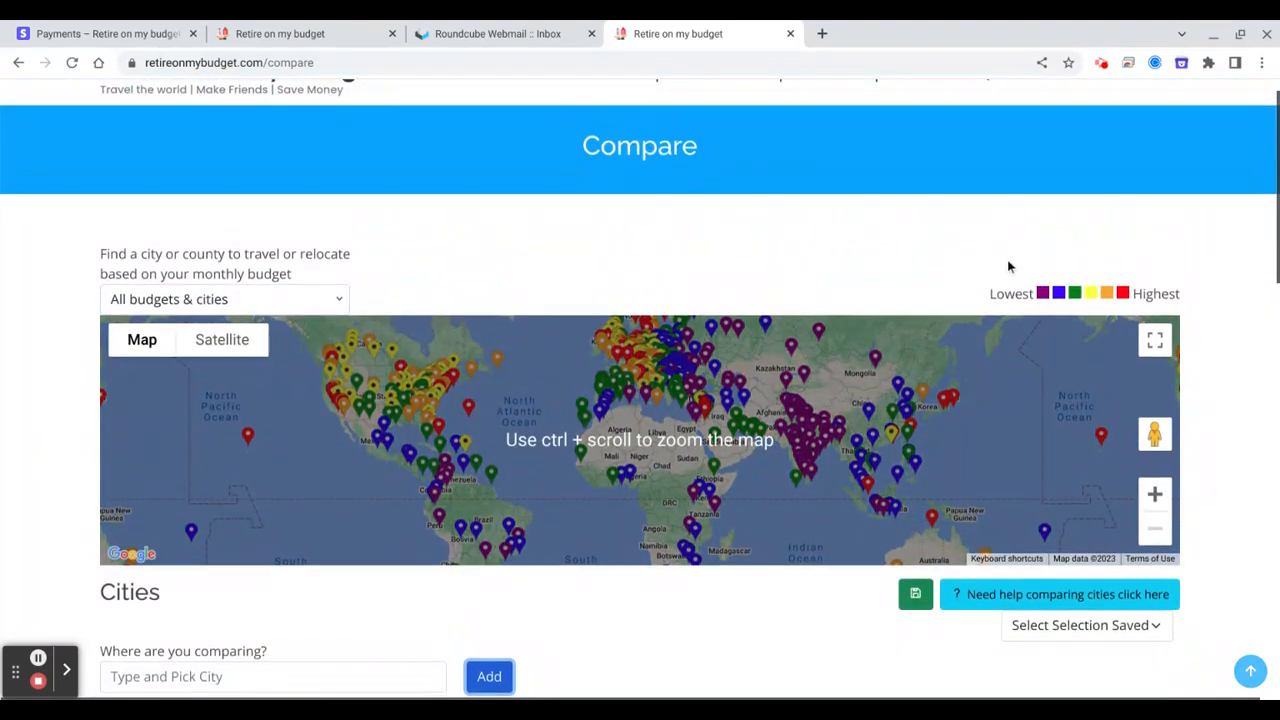
pyautogui.click(1128, 108)
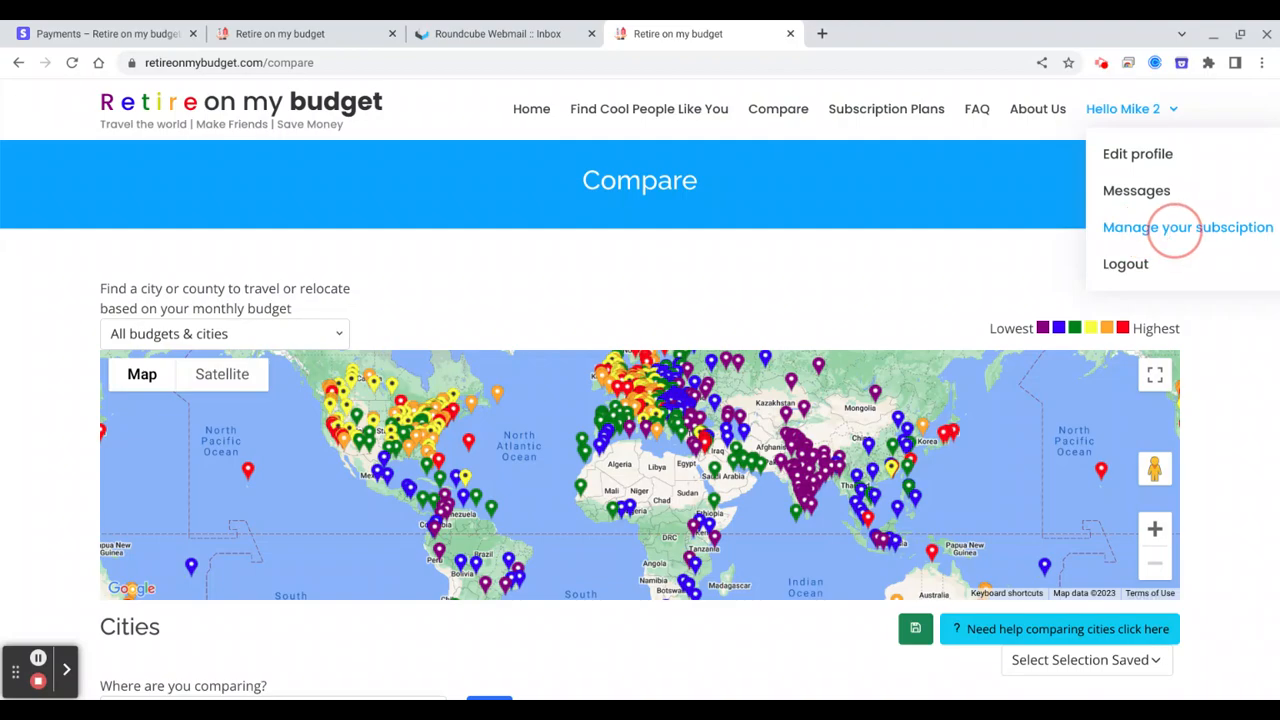
# From Manage your subscription, update to Plan # 2 Premium at $1.98/month with the promotion code box shown.
pyautogui.click(1188, 228)
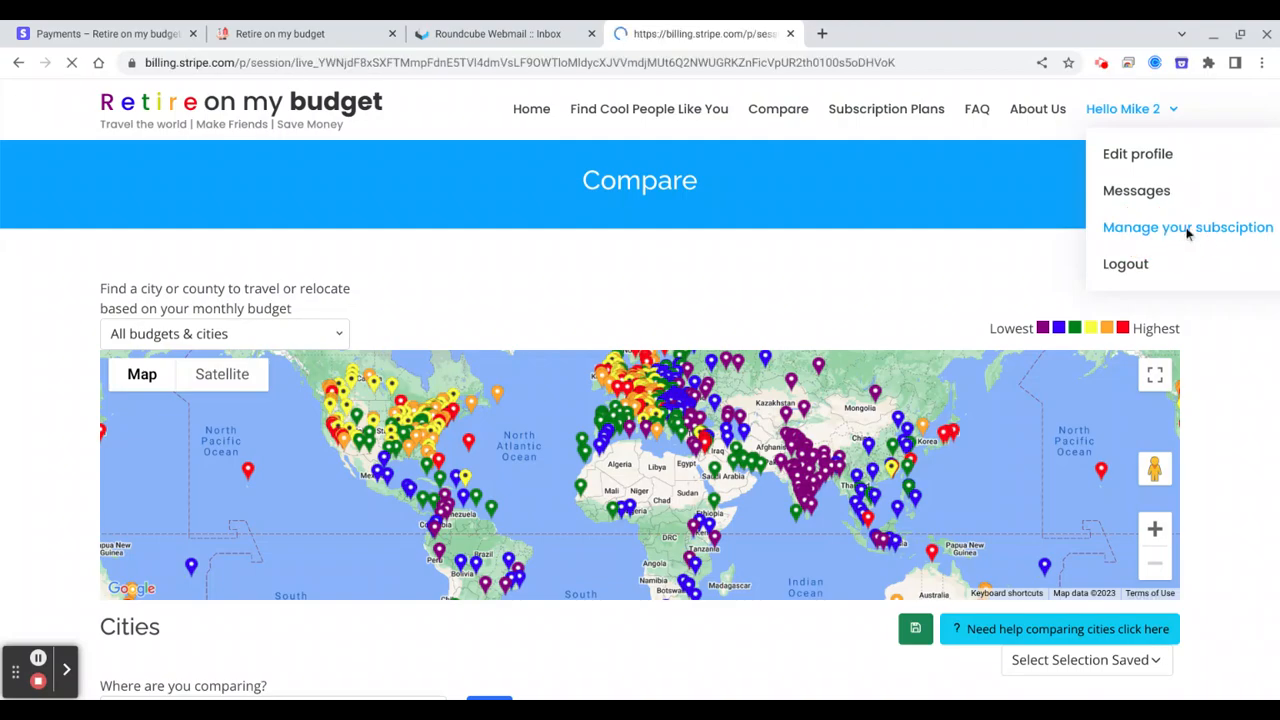
pyautogui.click(1188, 228)
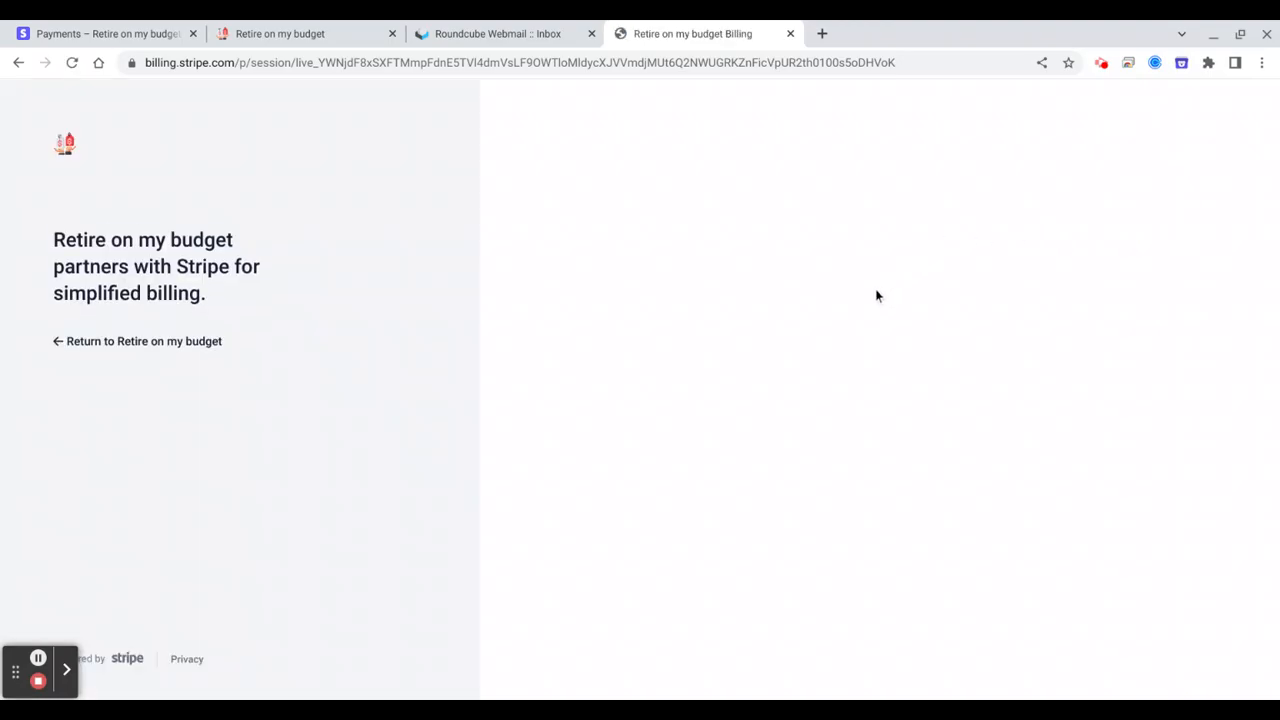
pyautogui.click(1116, 284)
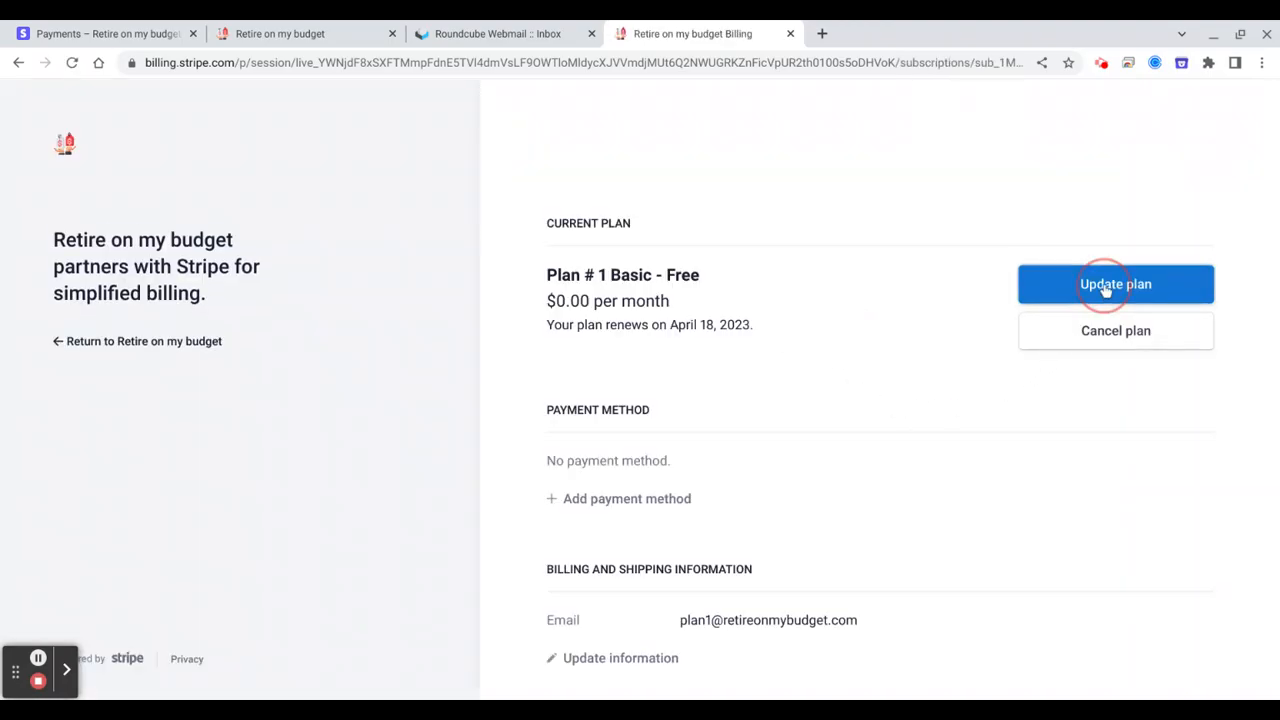
pyautogui.click(1116, 284)
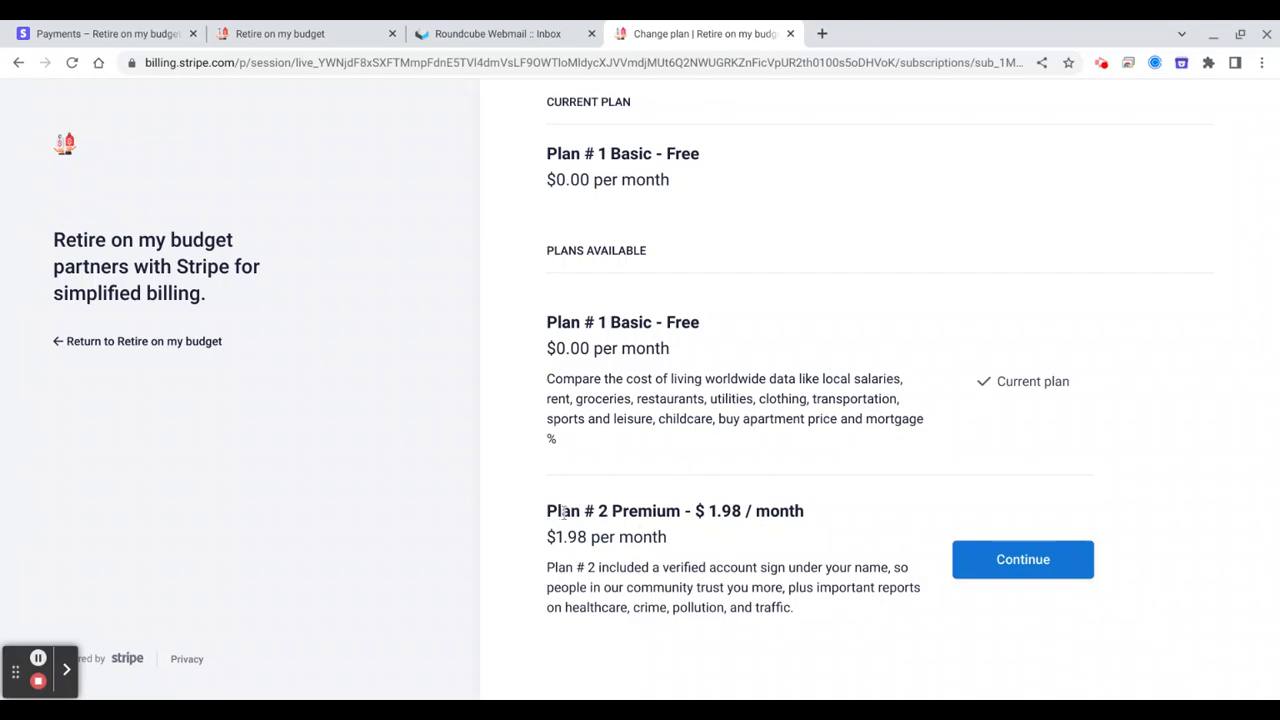
pyautogui.click(1022, 560)
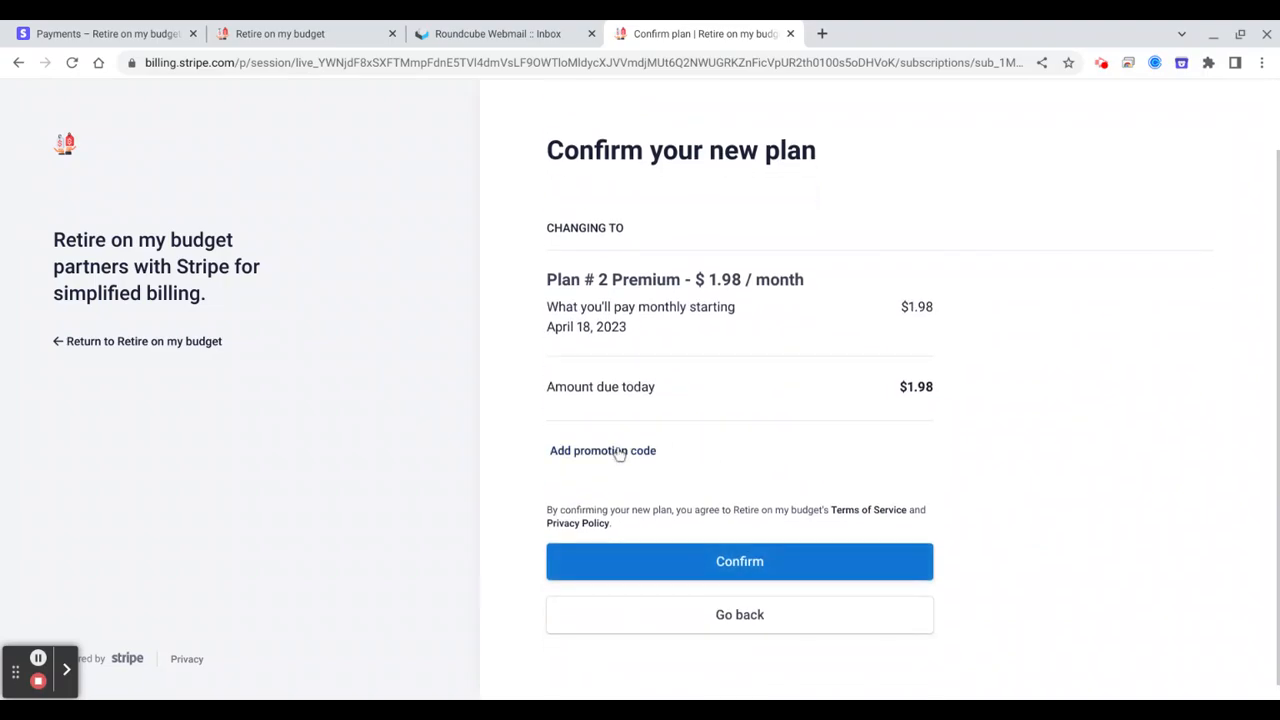
pyautogui.click(602, 450)
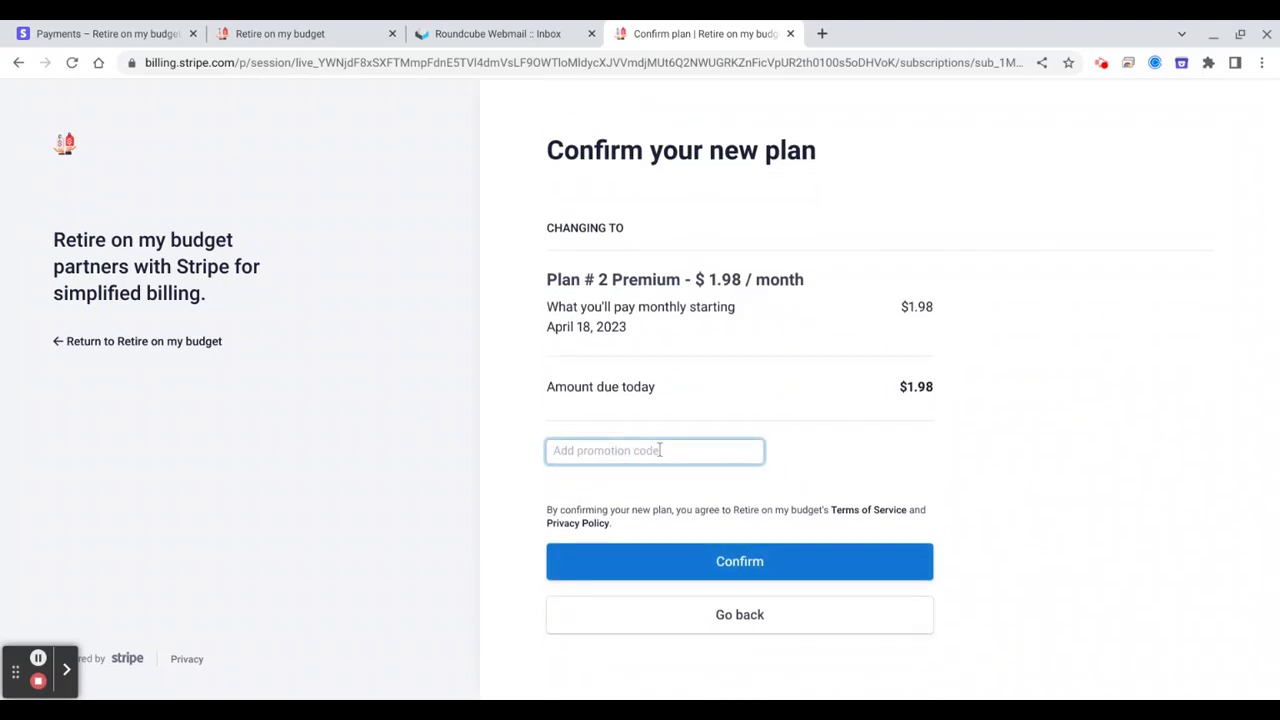
pyautogui.moveTo(684, 442)
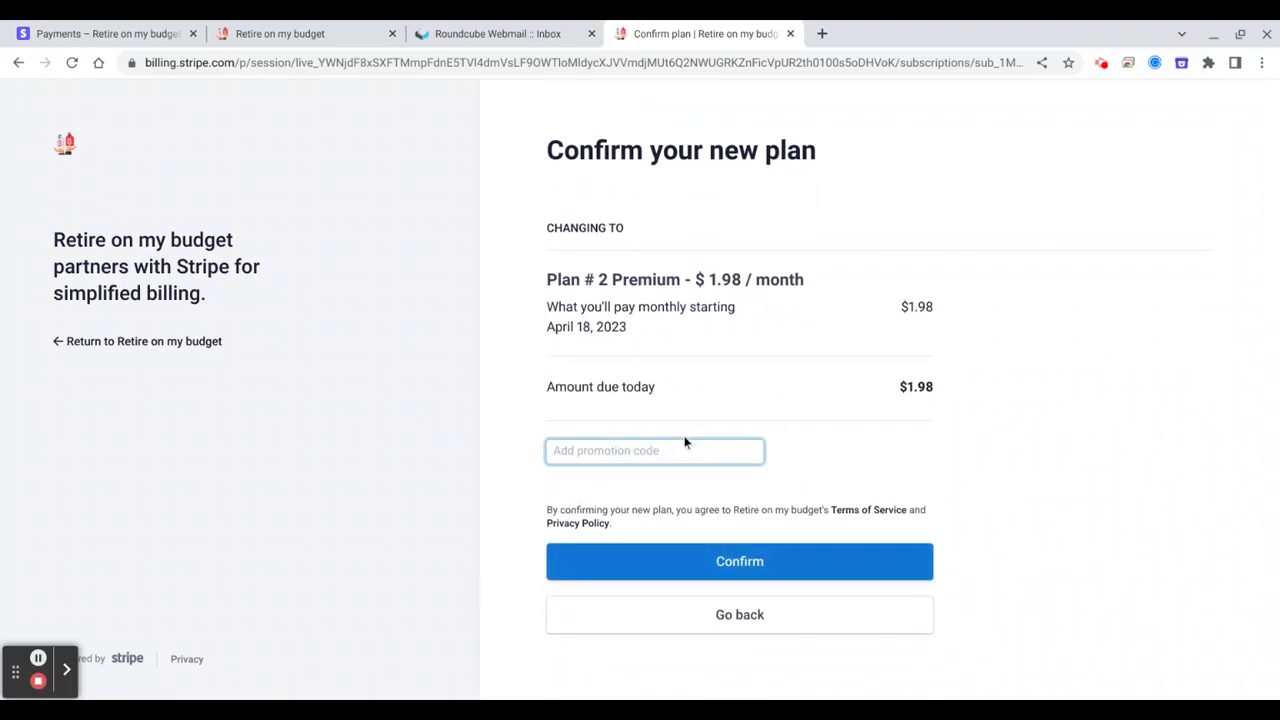